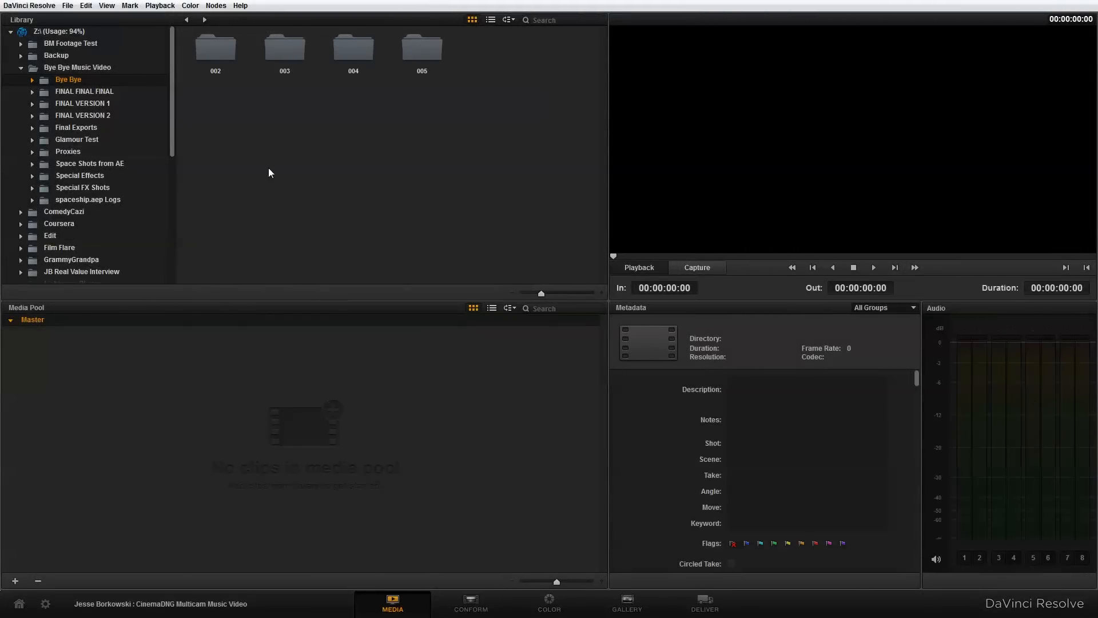
pyautogui.moveTo(193, 76)
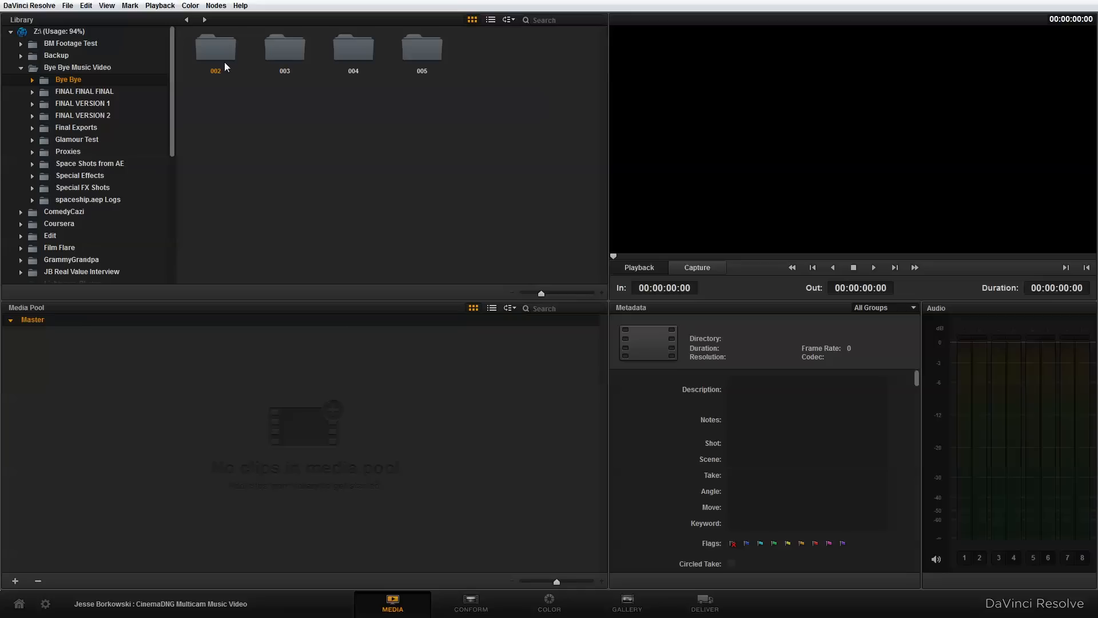
pyautogui.moveTo(223, 81)
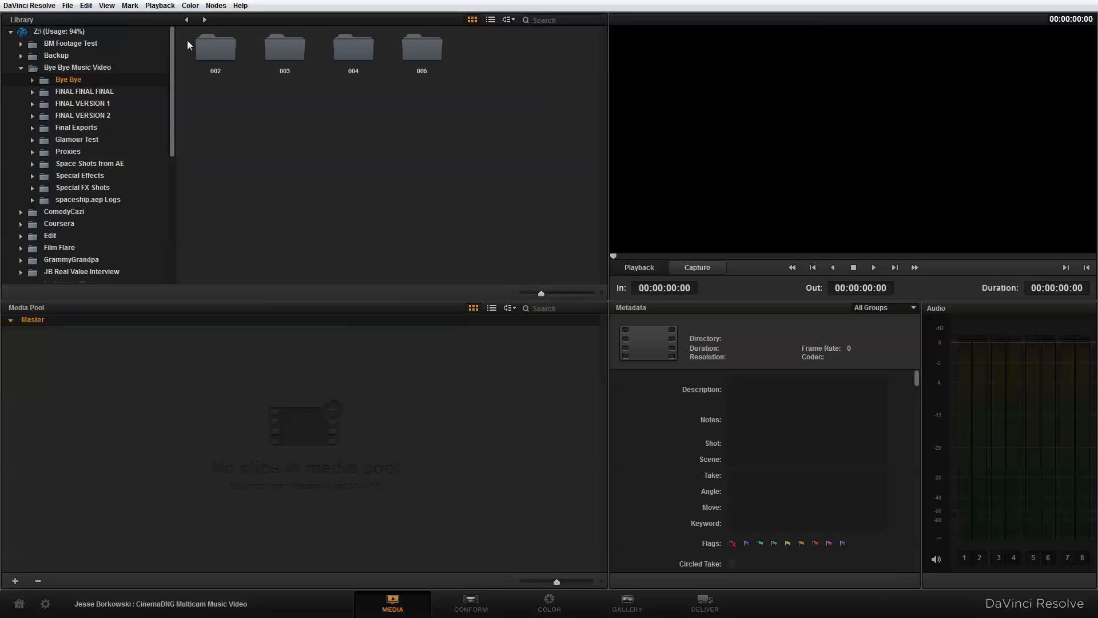
# Add folders 002 and 003 with their subfolders to the Media Pool and check two imported clips.
pyautogui.rightClick(215, 45)
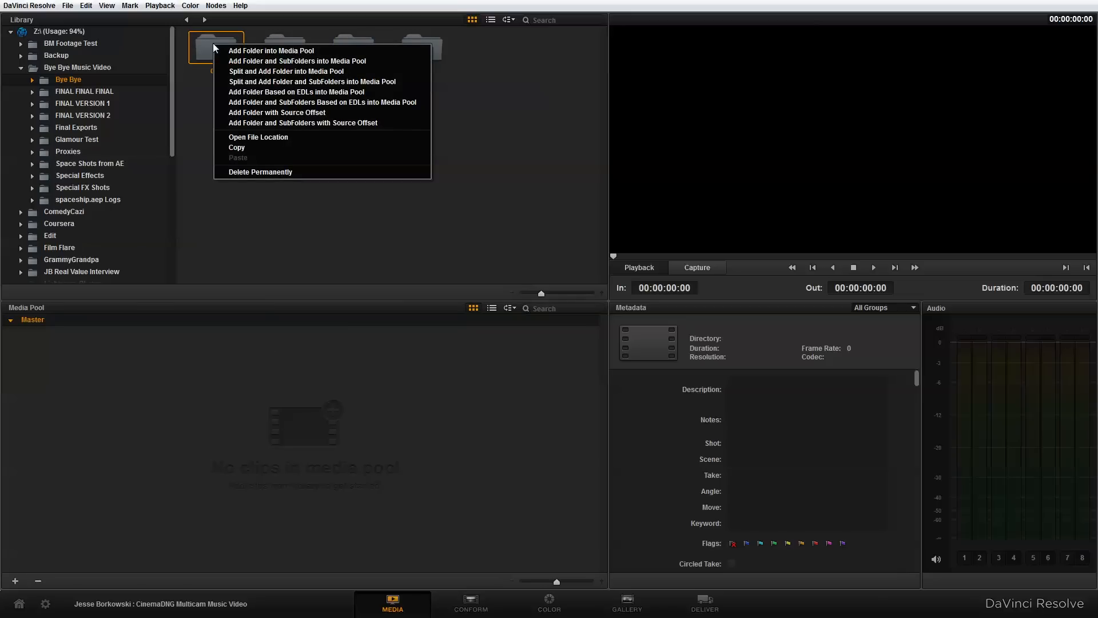
pyautogui.moveTo(297, 60)
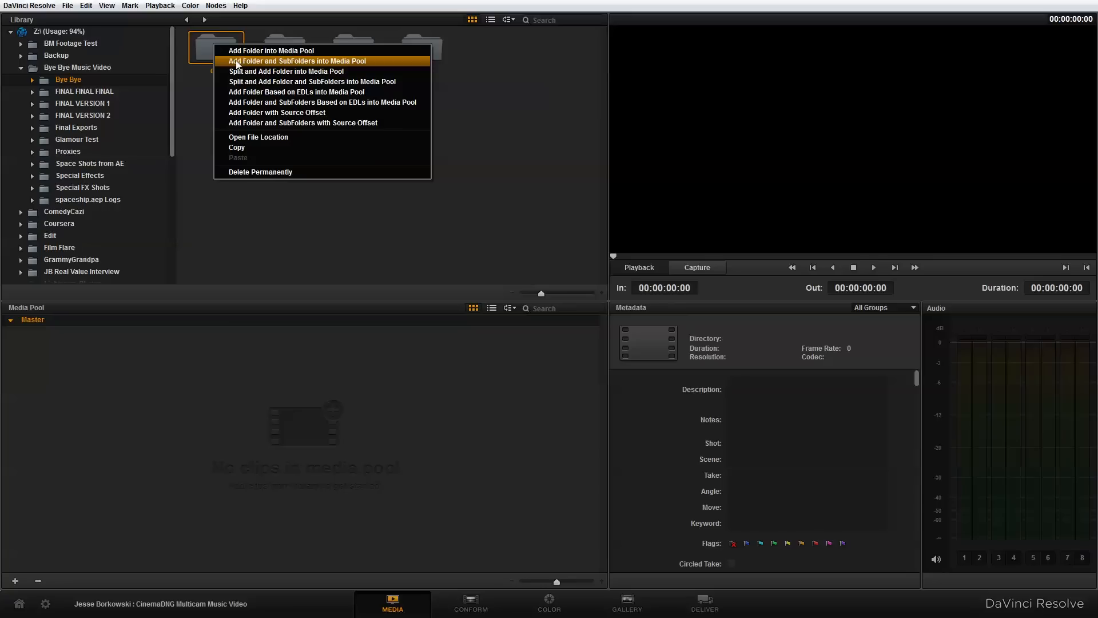
pyautogui.click(297, 61)
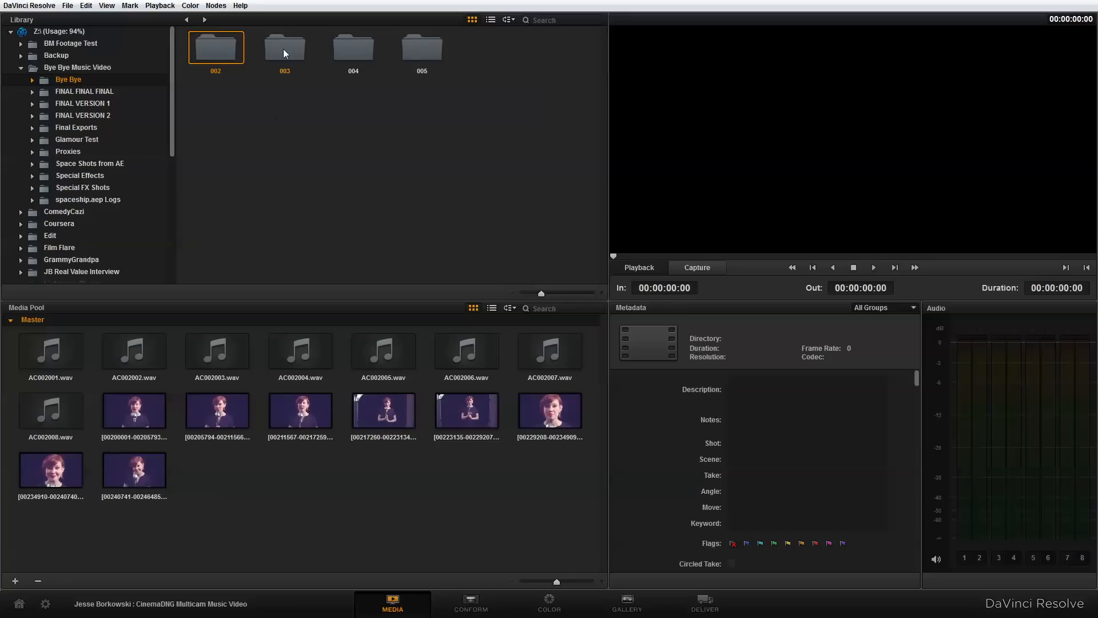
pyautogui.rightClick(285, 48)
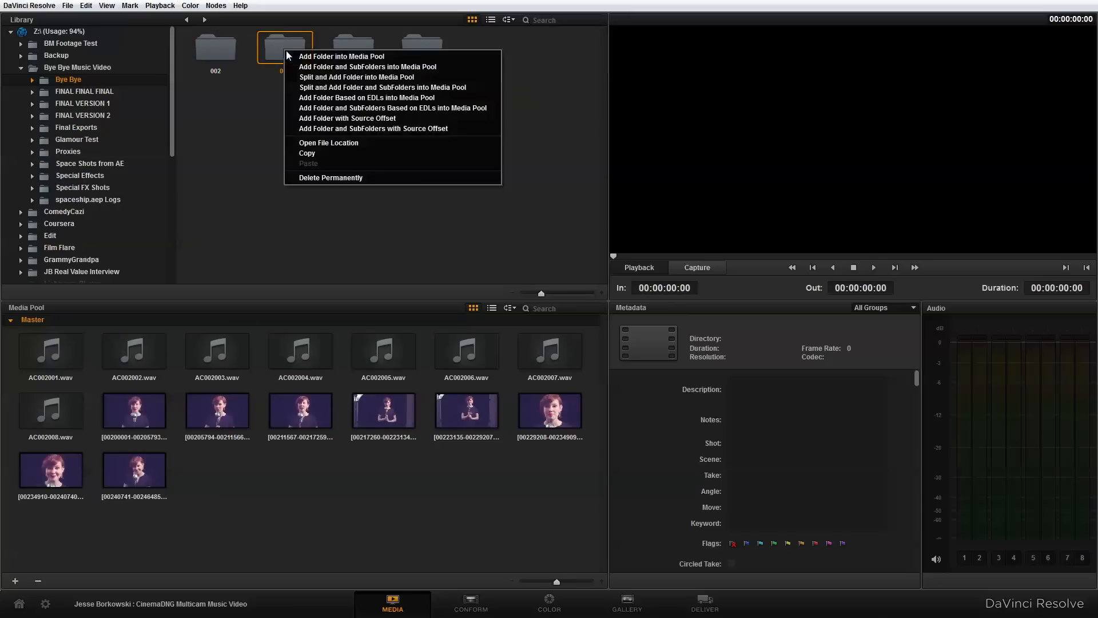
pyautogui.moveTo(367, 66)
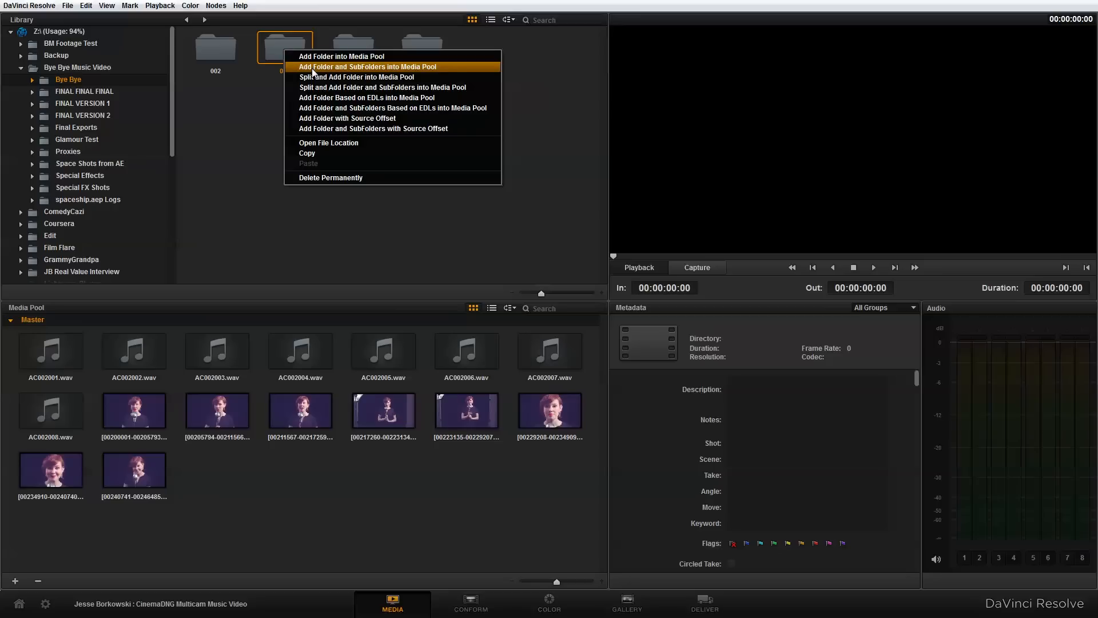
pyautogui.click(368, 66)
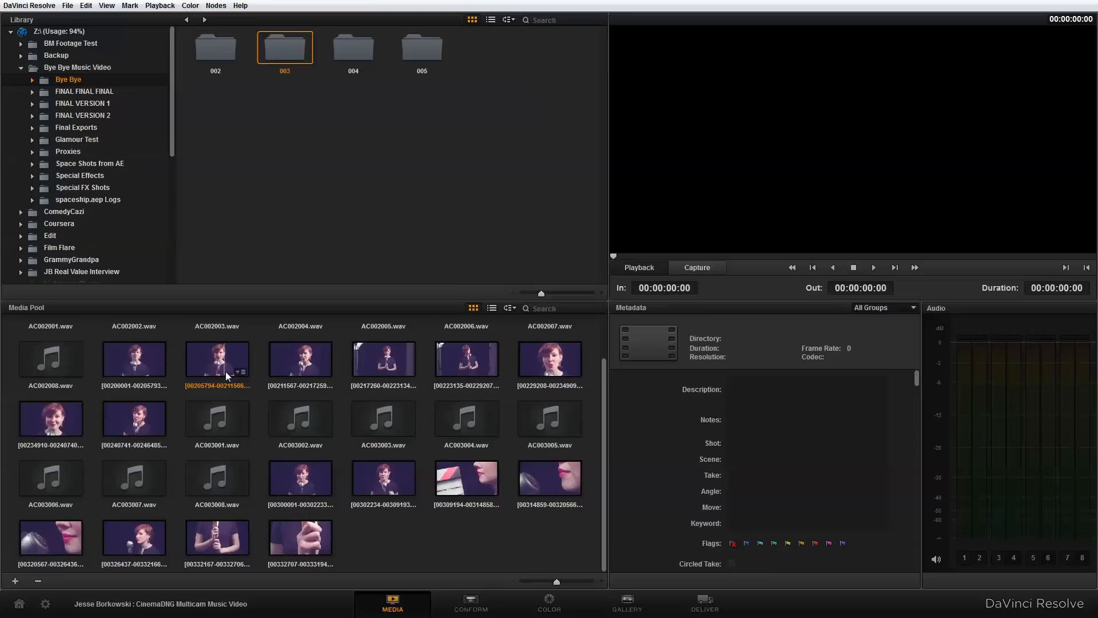
pyautogui.click(465, 418)
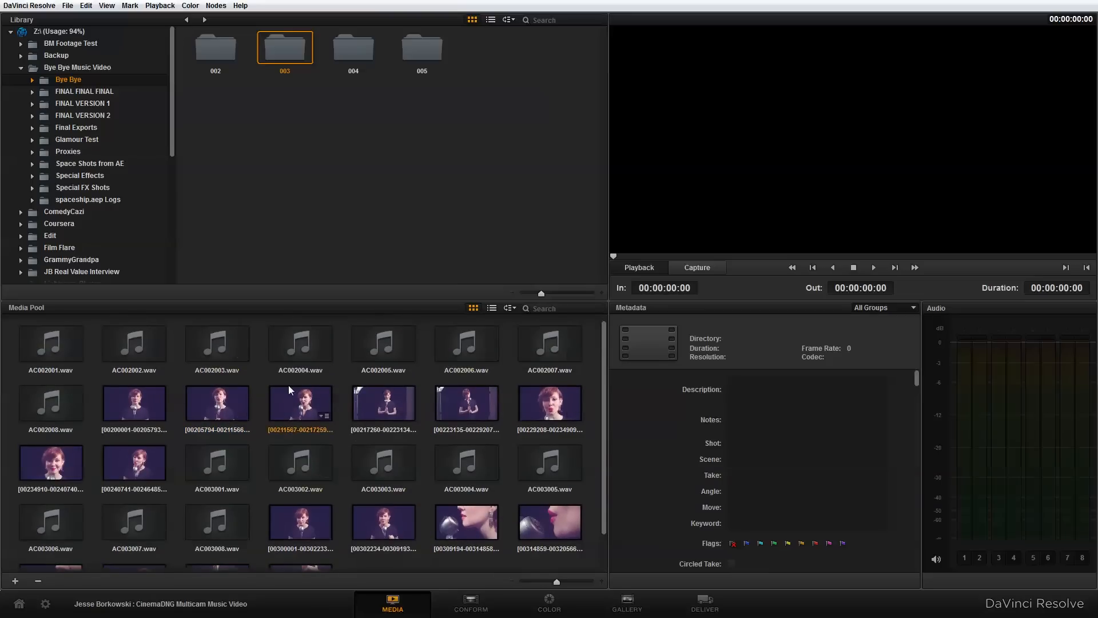
pyautogui.click(466, 403)
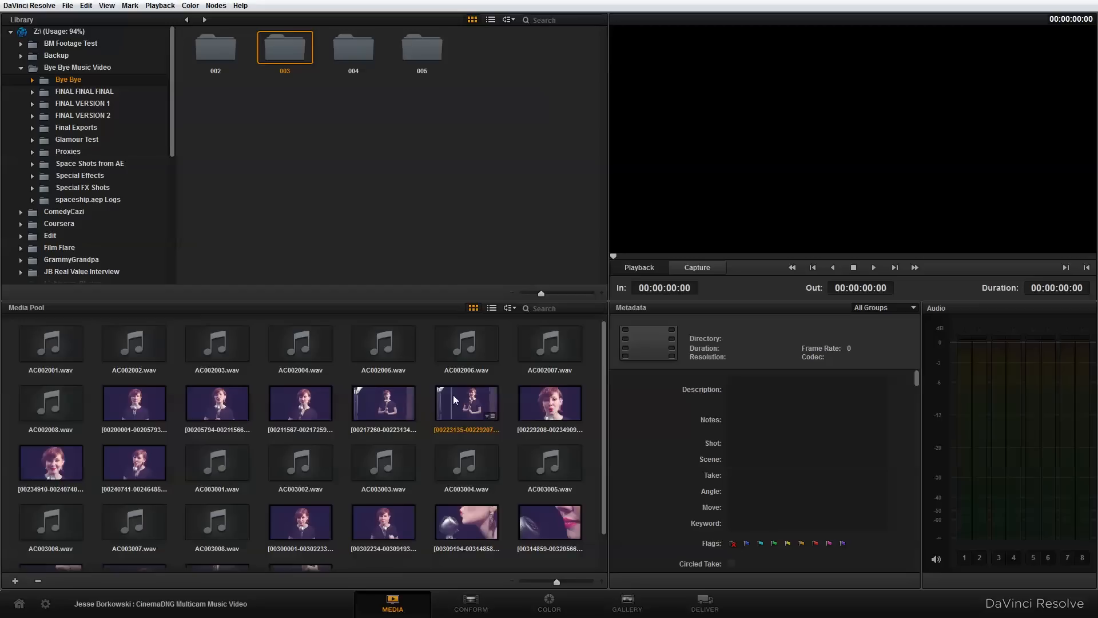
# Switch to the Conform page and bring up the Master Timeline's actions.
pyautogui.click(470, 603)
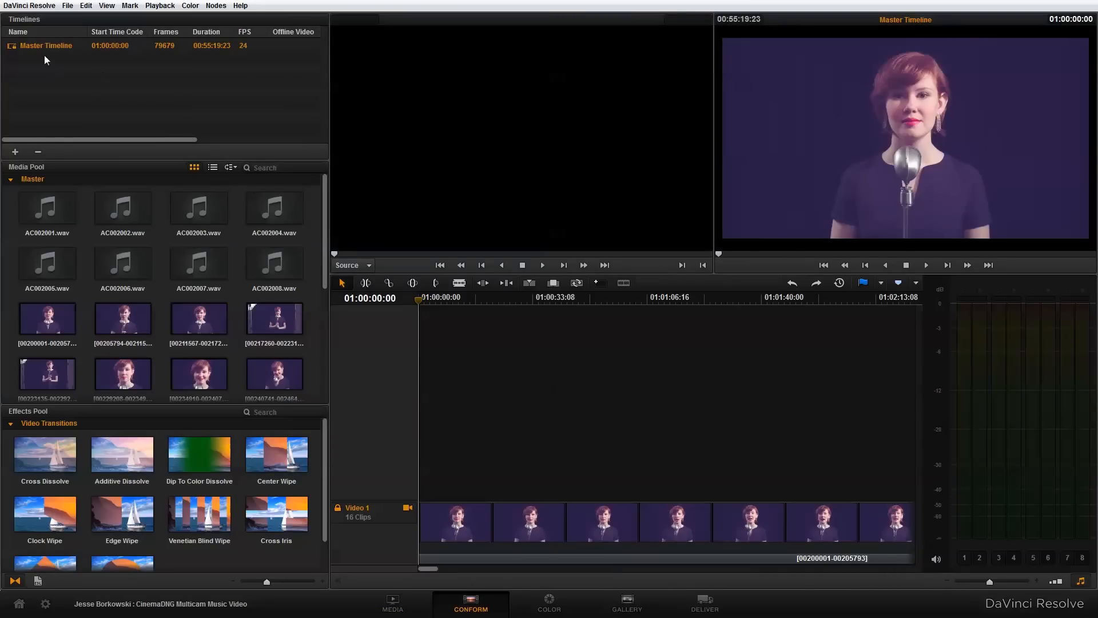
pyautogui.rightClick(45, 44)
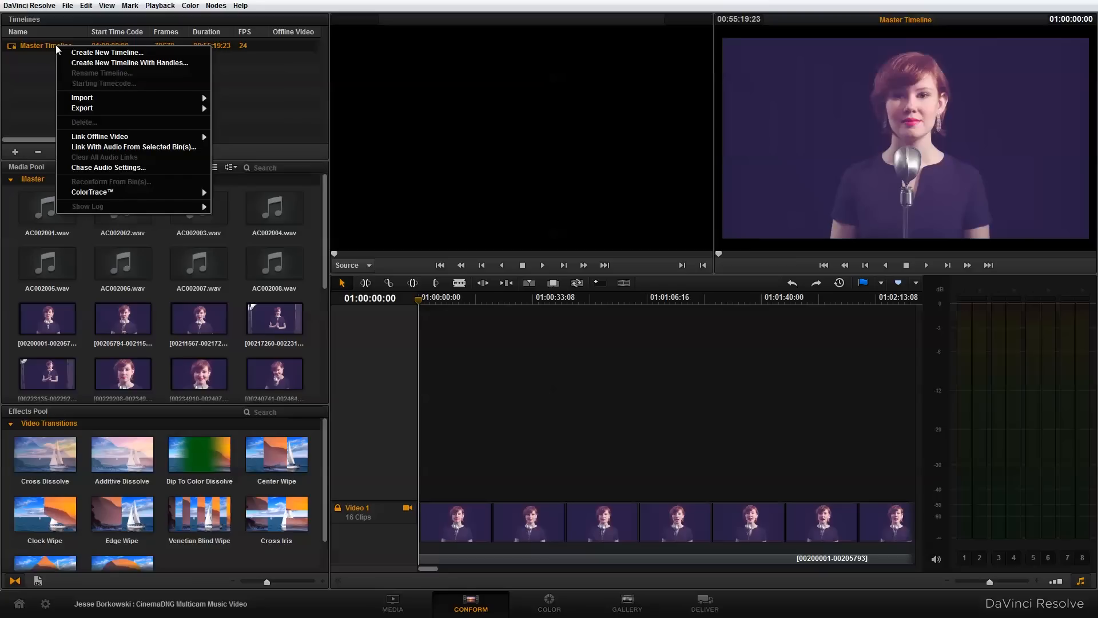
pyautogui.moveTo(130, 61)
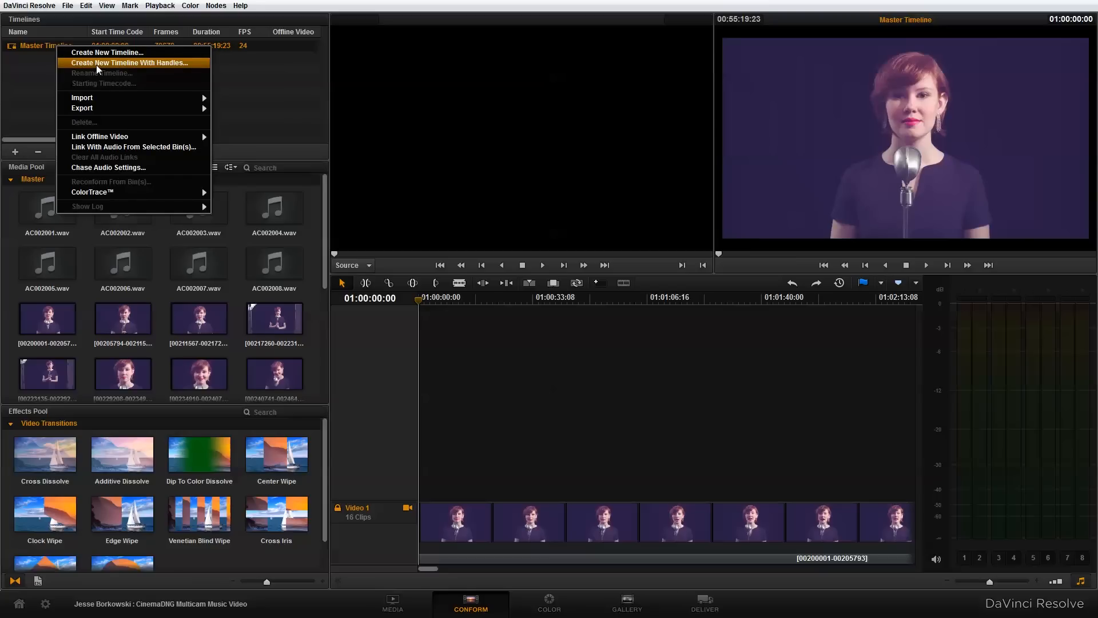
pyautogui.moveTo(133, 148)
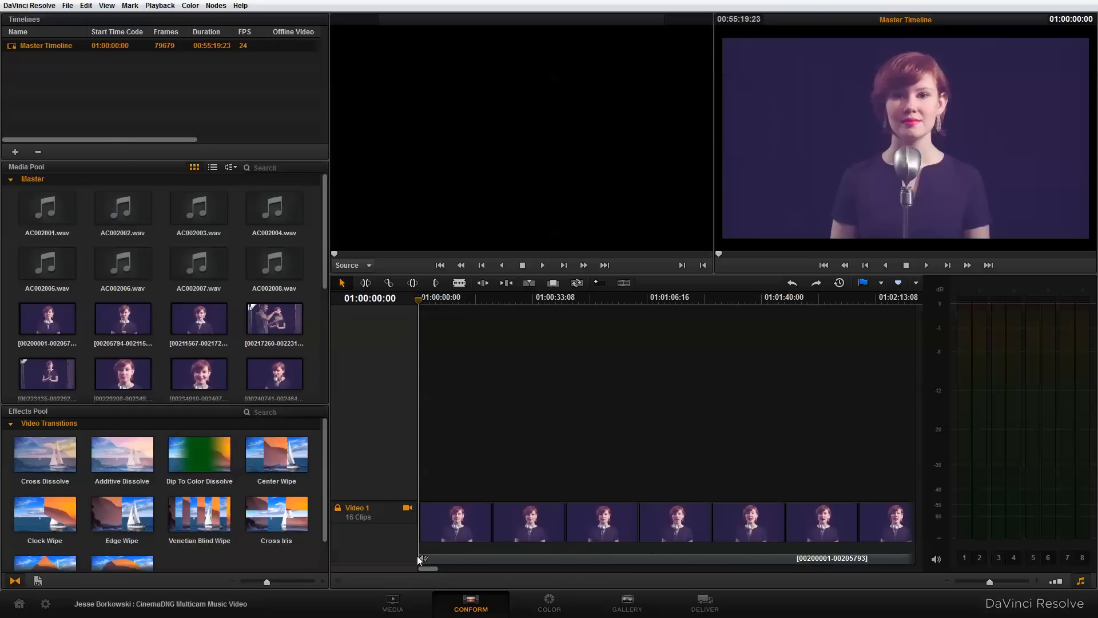
pyautogui.moveTo(501, 385)
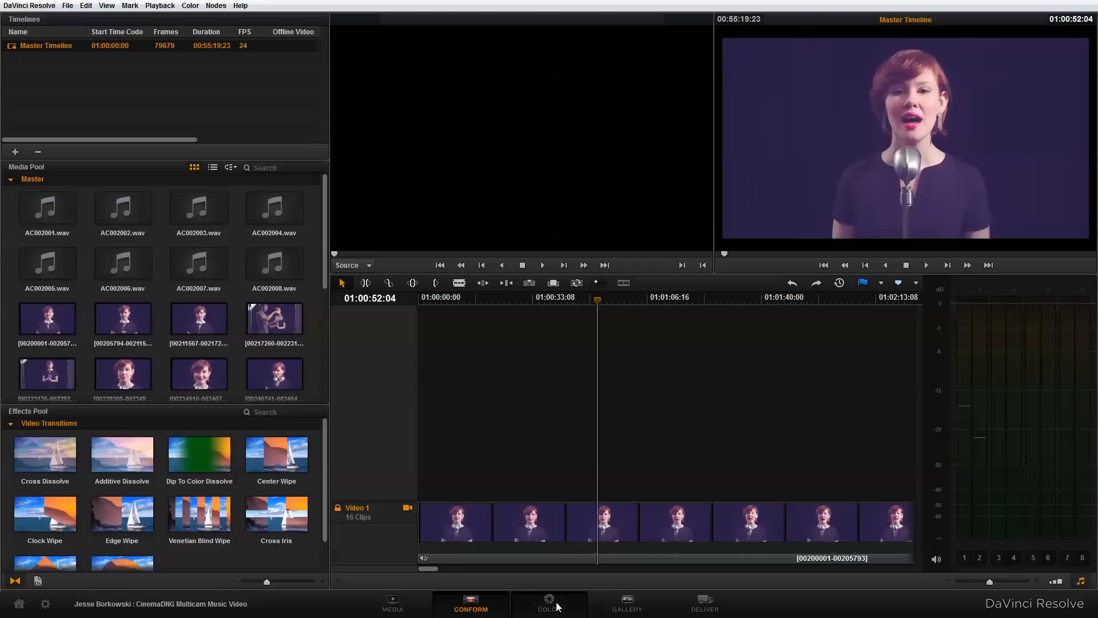
# Switch to the Color page showing the timeline clips with wheels and a single node.
pyautogui.click(549, 603)
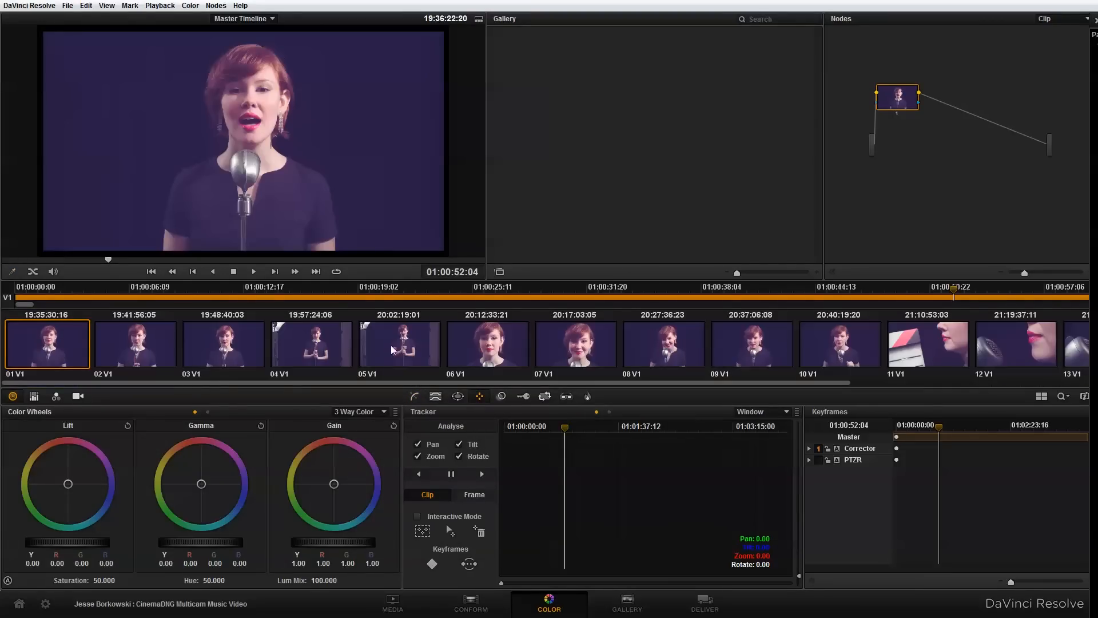
pyautogui.moveTo(284, 350)
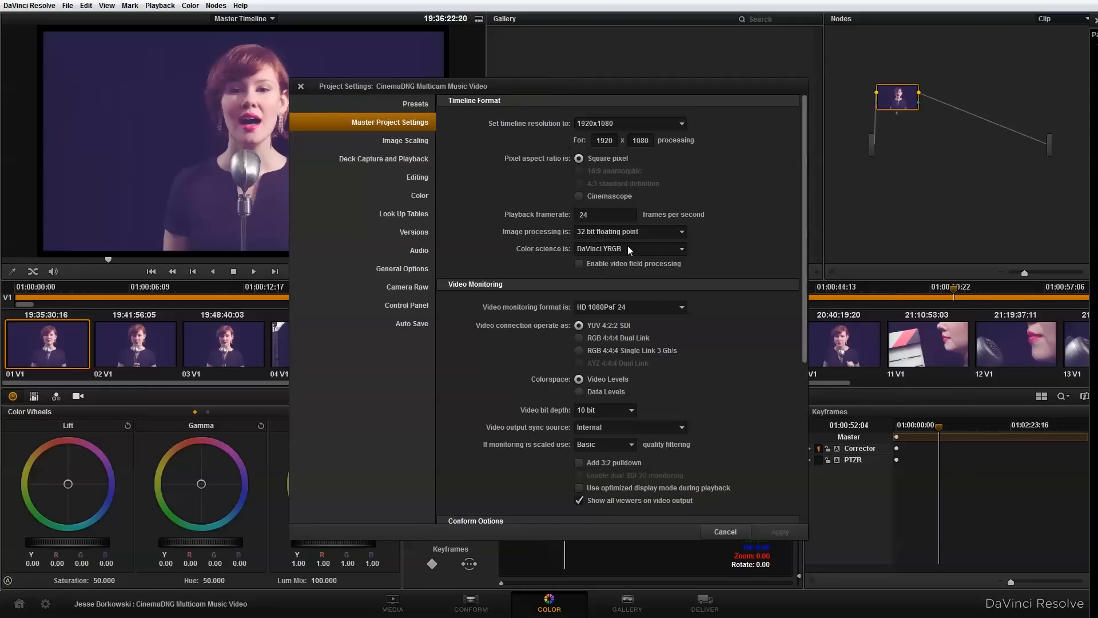
# Set colour science to DaVinci ACES and image scaling to center crop without resizing.
pyautogui.click(627, 248)
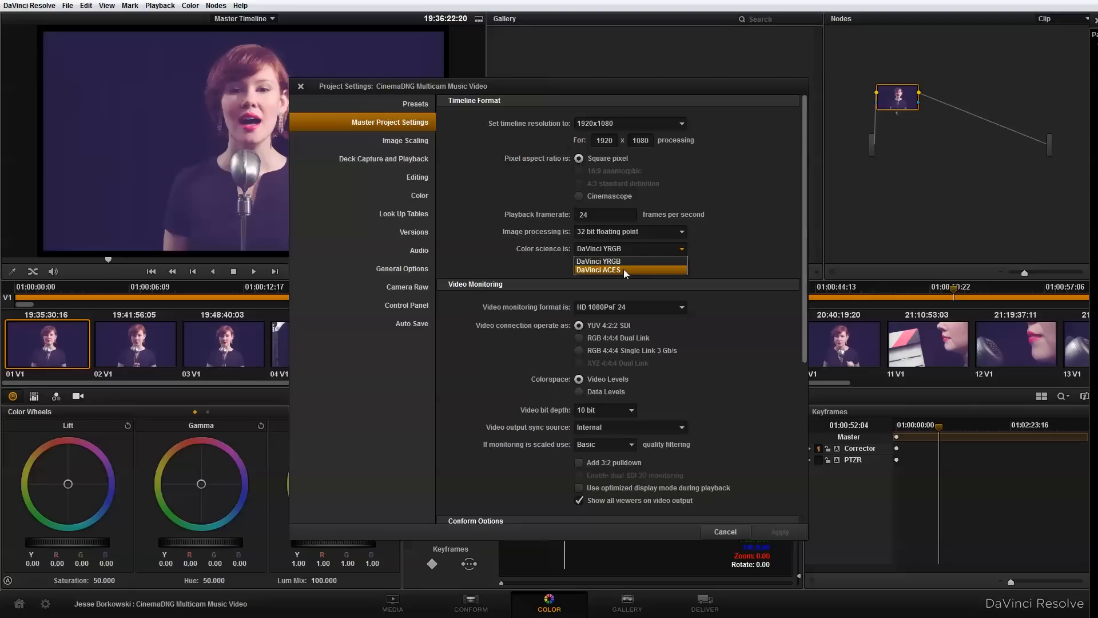
pyautogui.click(599, 270)
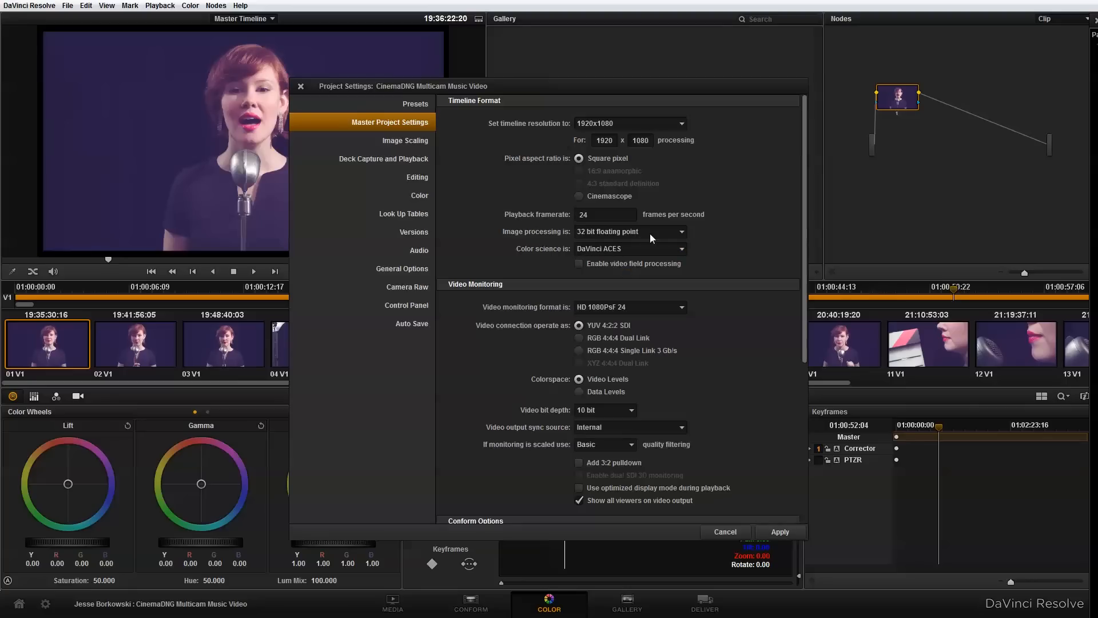
pyautogui.moveTo(638, 257)
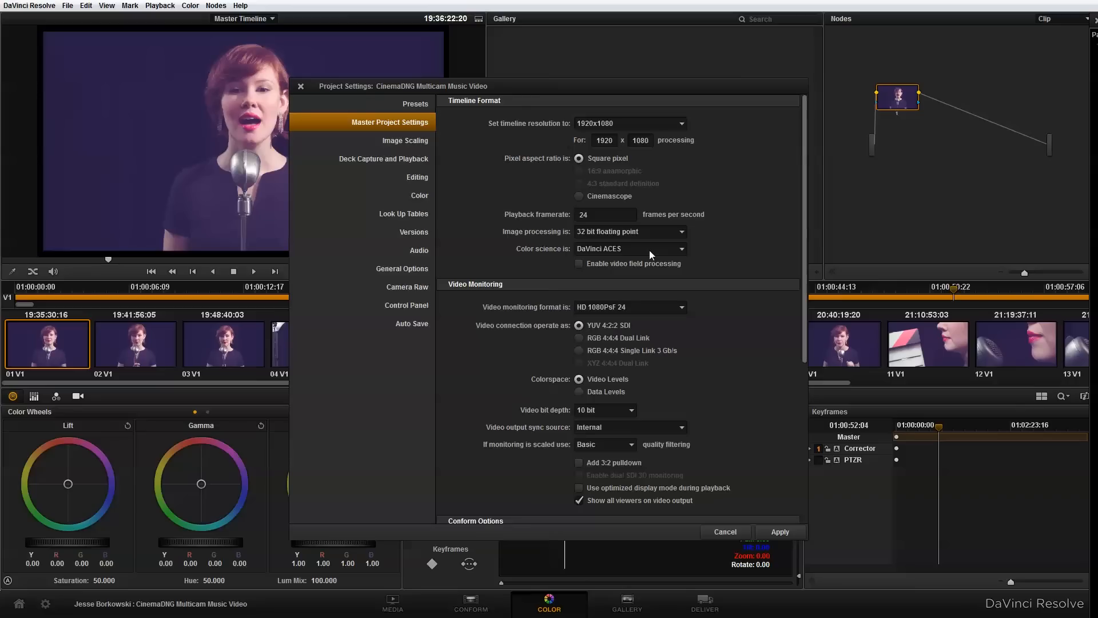
pyautogui.moveTo(415, 176)
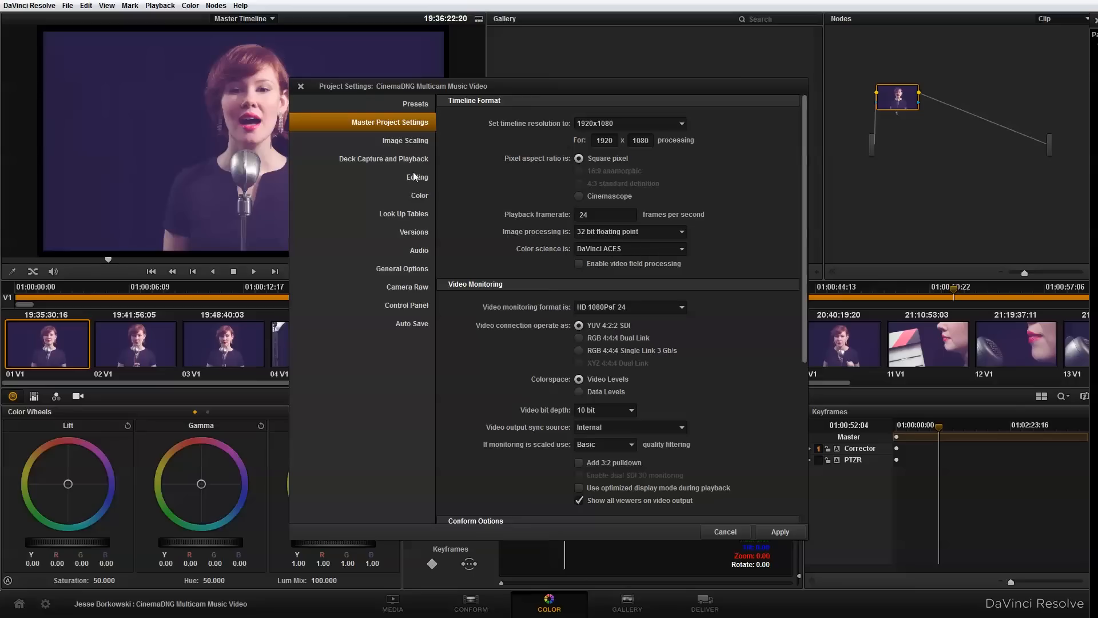
pyautogui.click(405, 140)
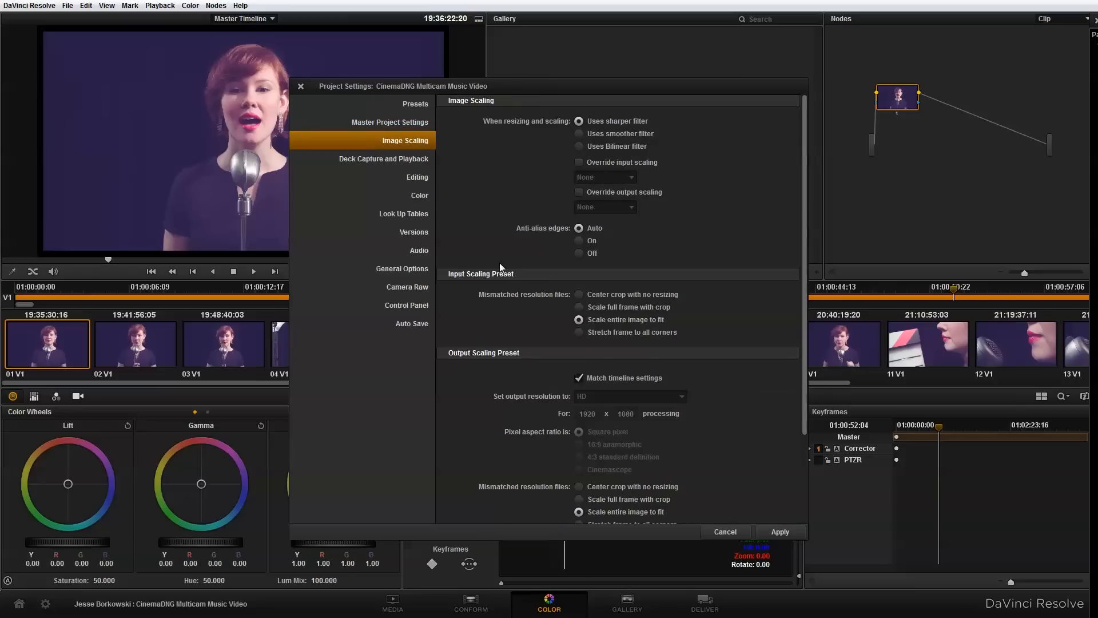
pyautogui.moveTo(580, 297)
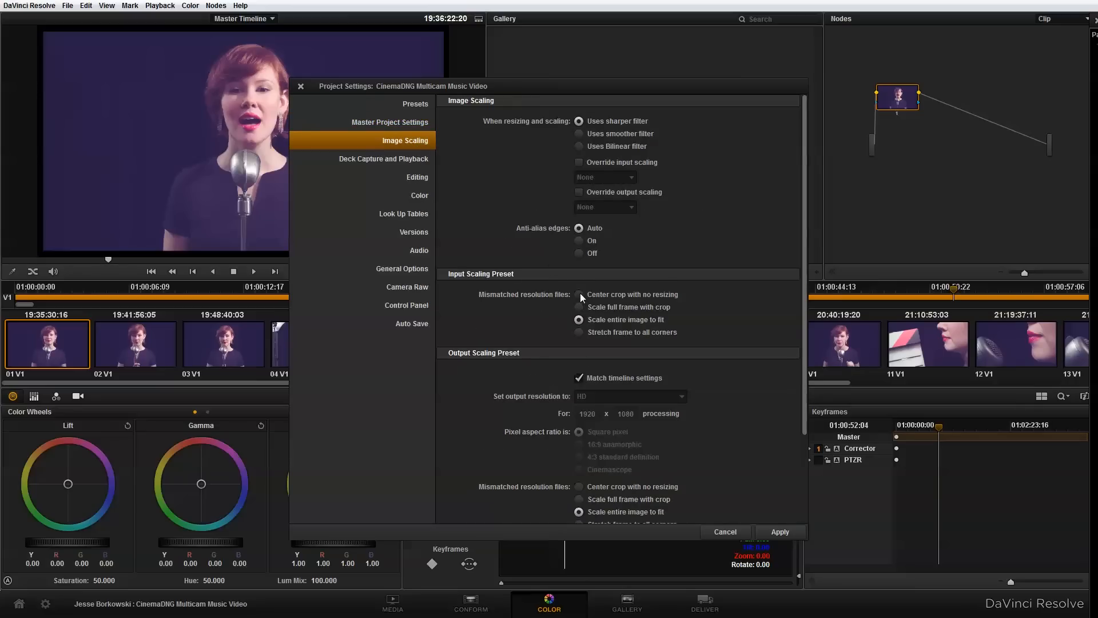
pyautogui.click(579, 294)
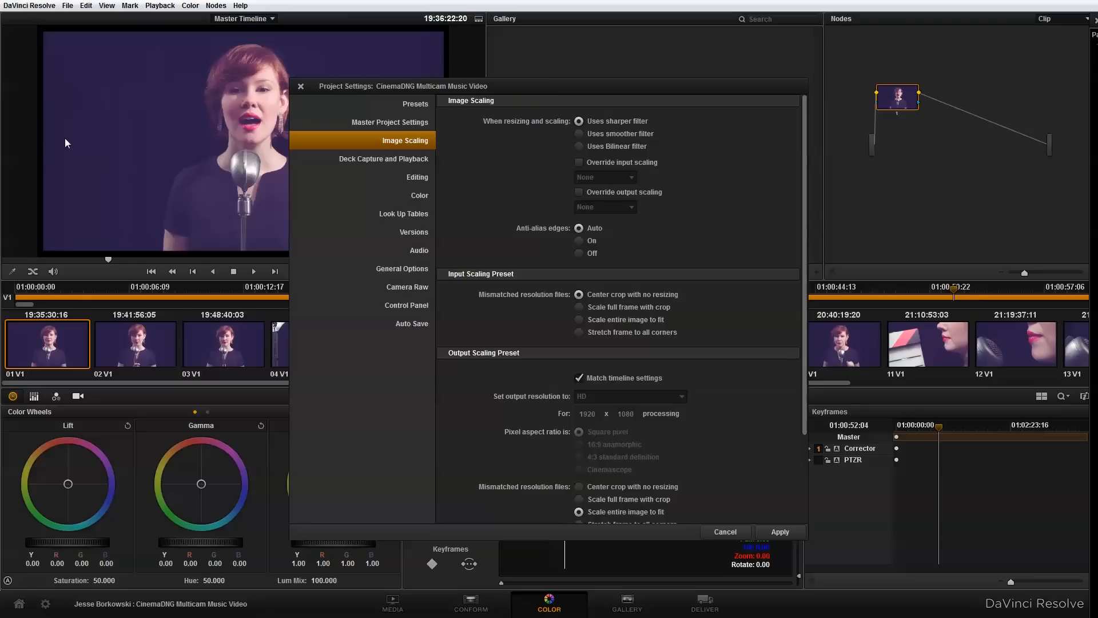
pyautogui.moveTo(344, 198)
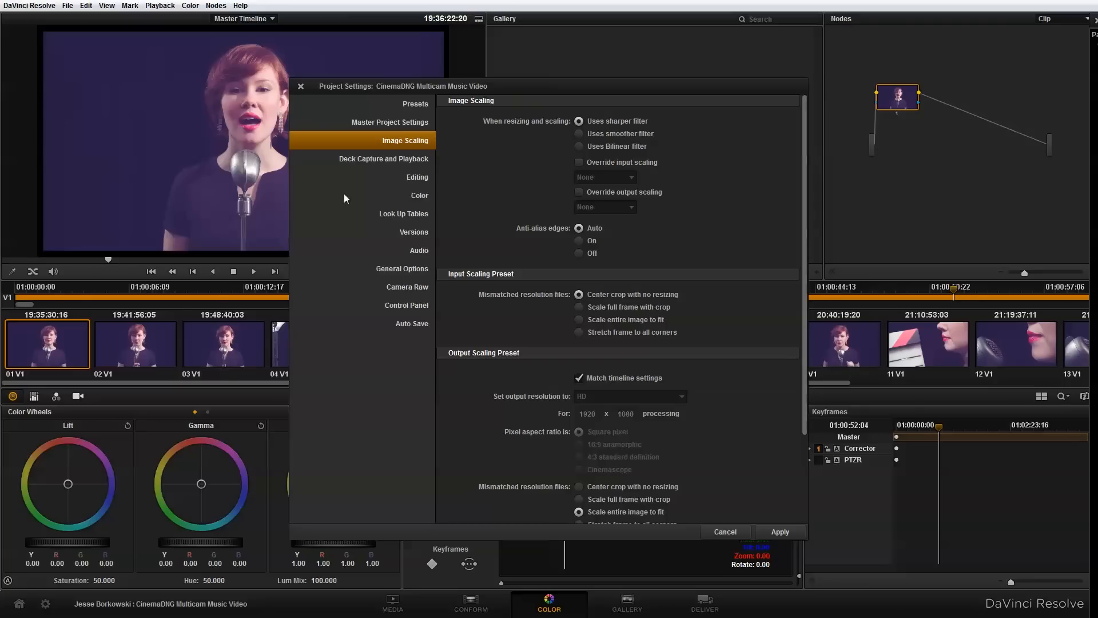
# Set the lookup tables to CinemaDNG input transform and Rec. 709 output device transform.
pyautogui.click(402, 214)
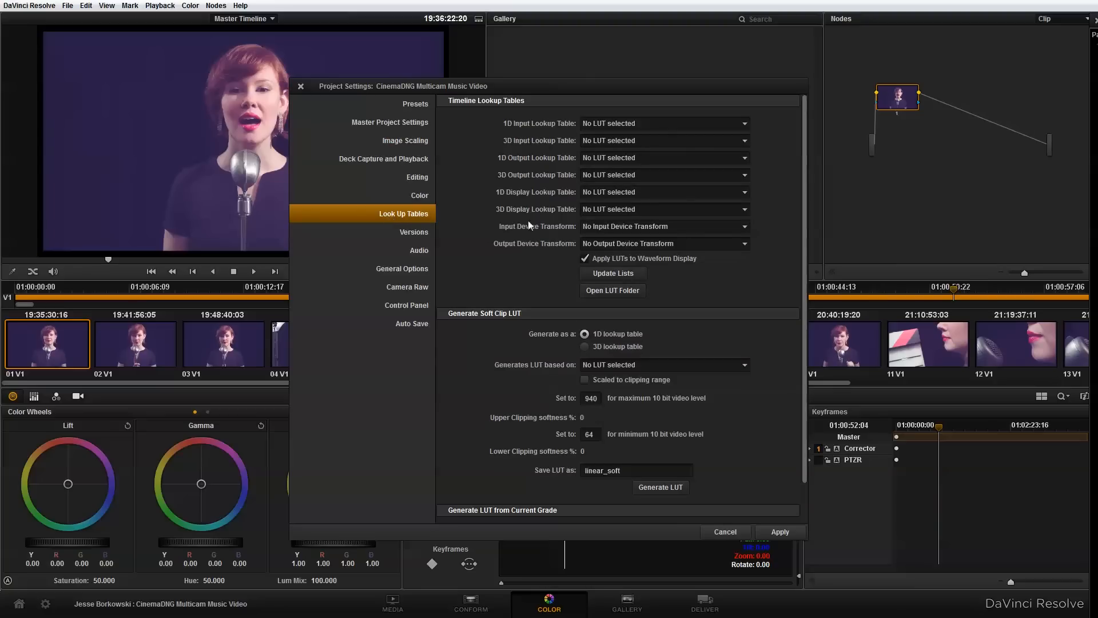
pyautogui.click(662, 226)
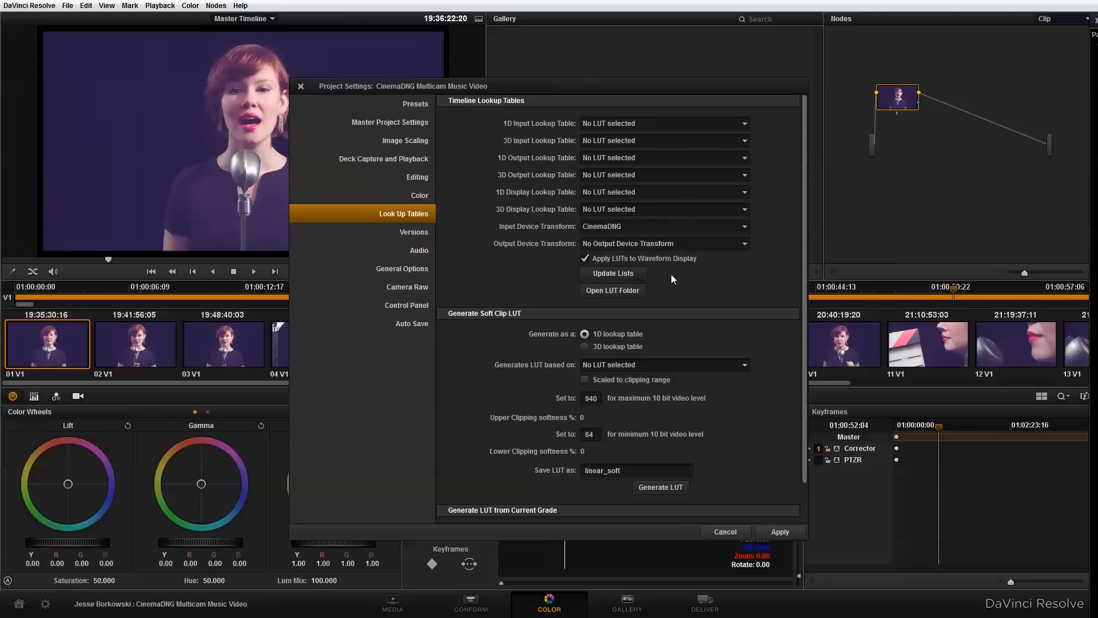
pyautogui.click(662, 243)
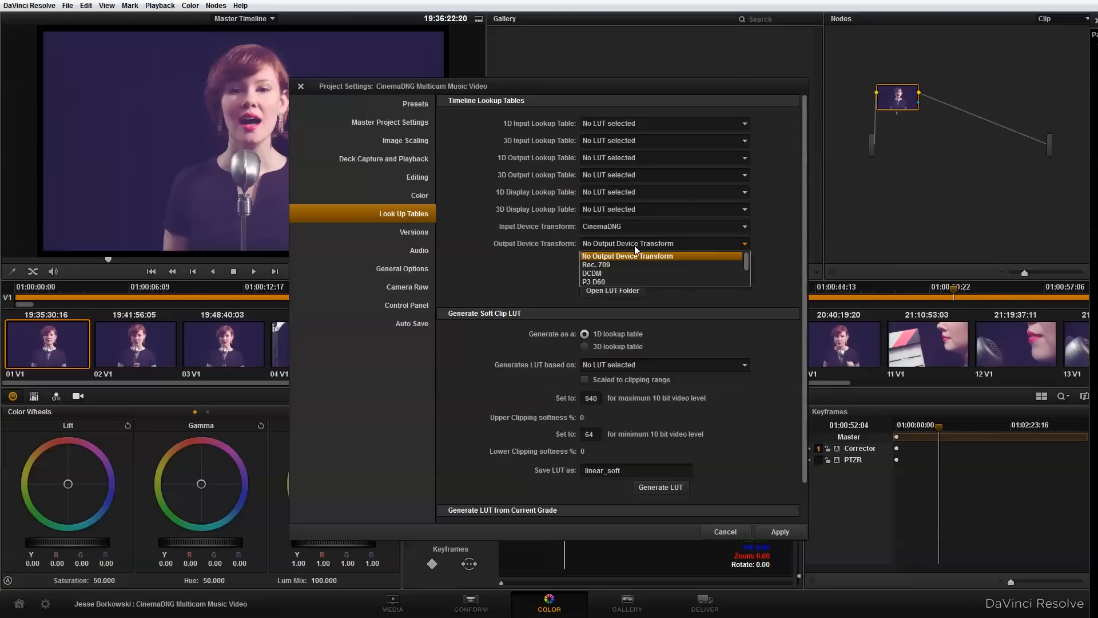
pyautogui.click(595, 264)
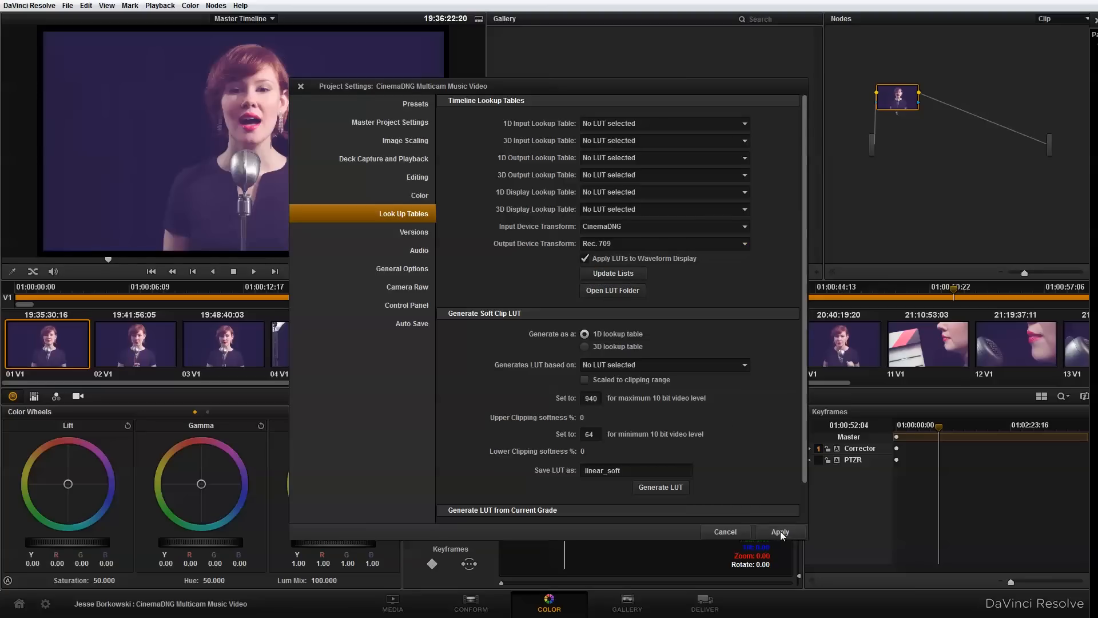
# Apply the settings and show the primary corrections as bars instead of wheels.
pyautogui.click(779, 532)
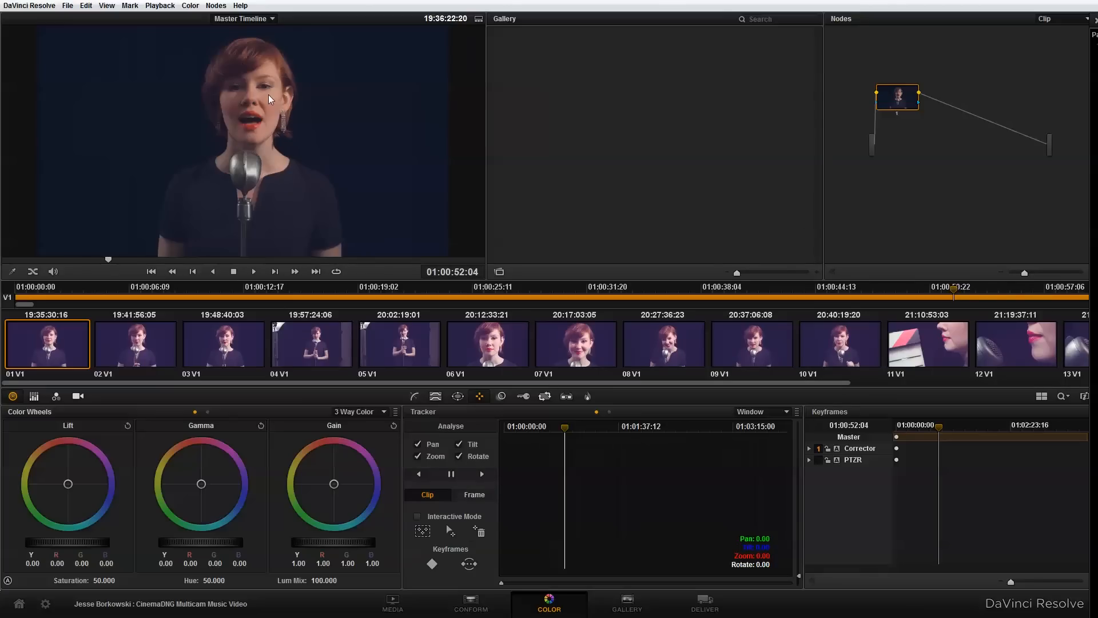
pyautogui.moveTo(267, 144)
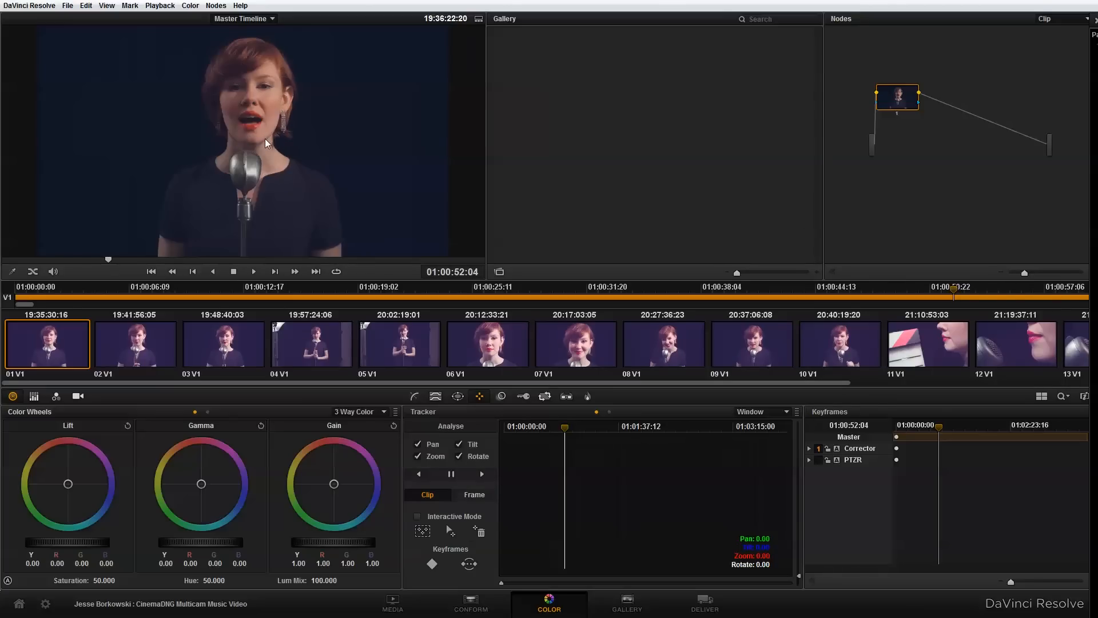
pyautogui.moveTo(287, 96)
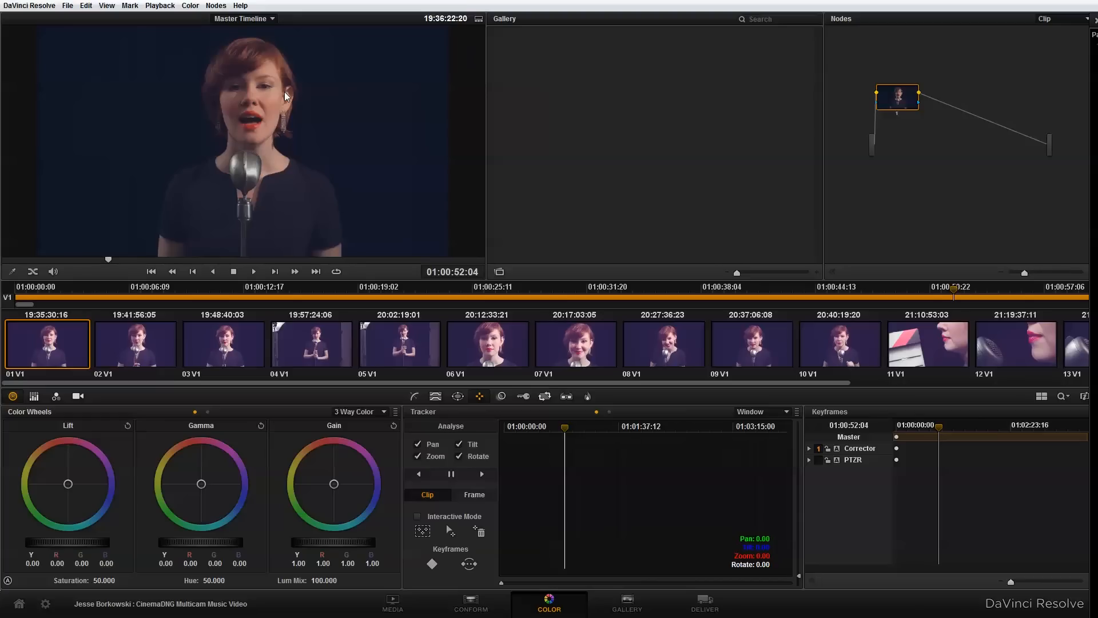
pyautogui.moveTo(288, 99)
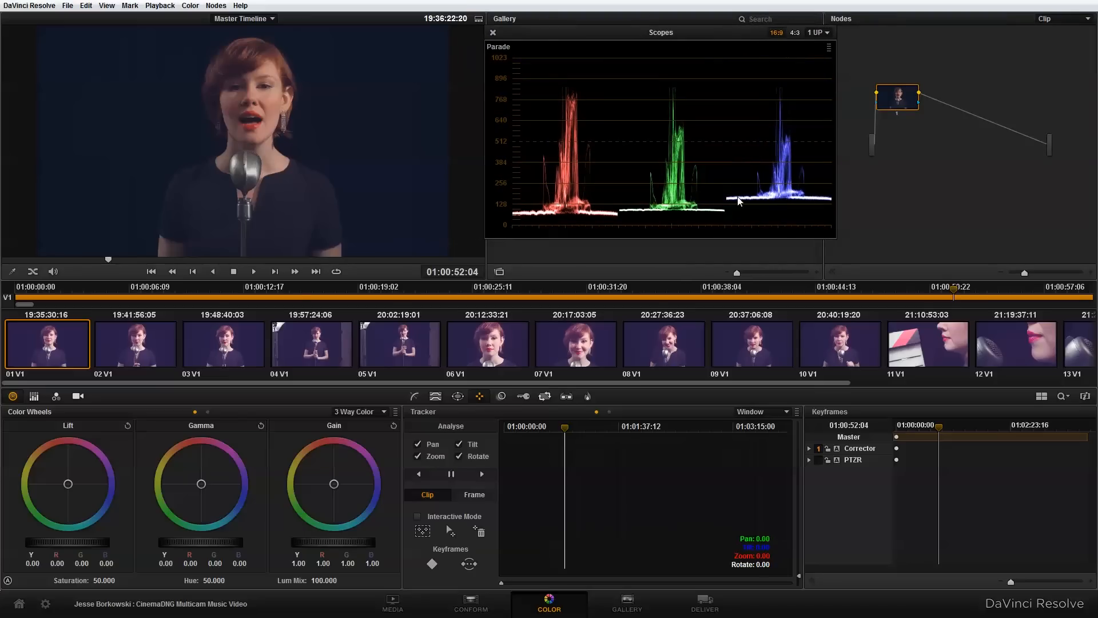
pyautogui.moveTo(678, 227)
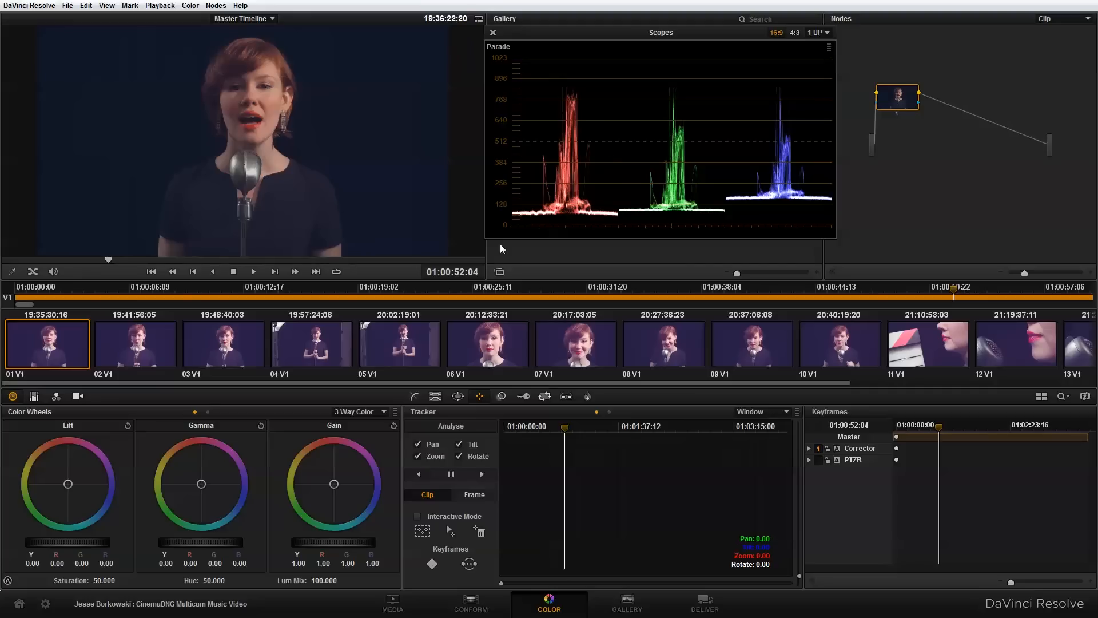
pyautogui.moveTo(604, 179)
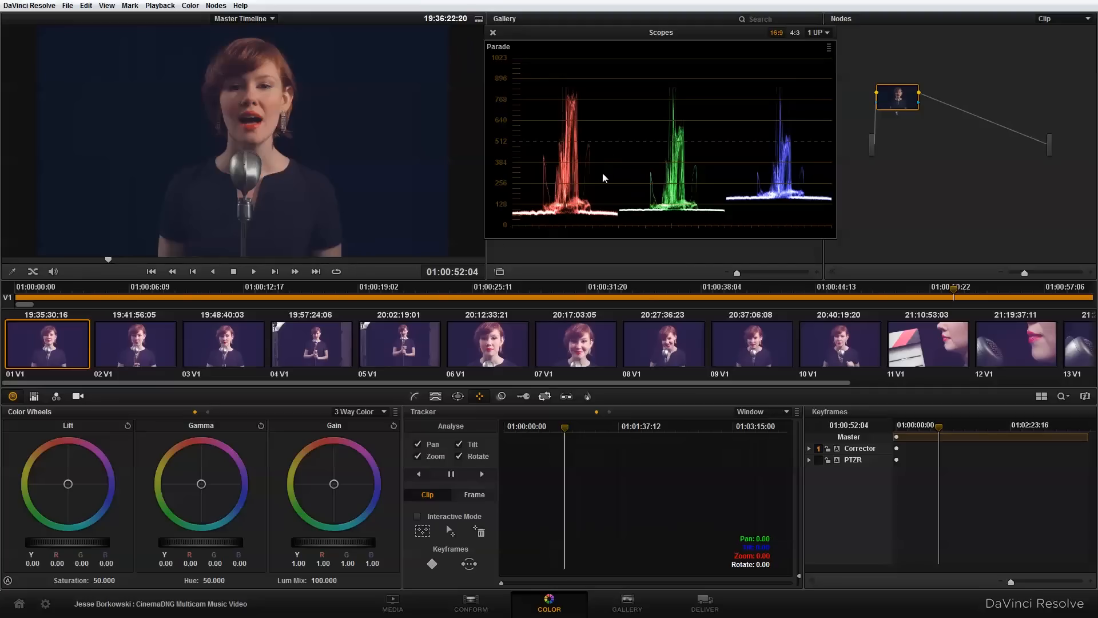
pyautogui.moveTo(55, 400)
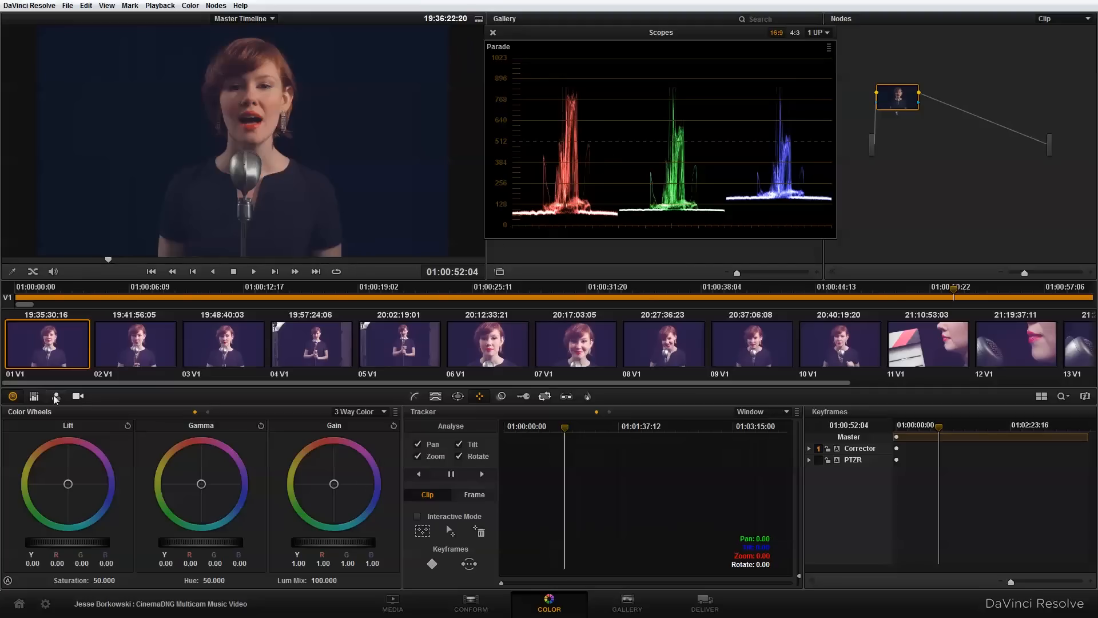
pyautogui.click(34, 396)
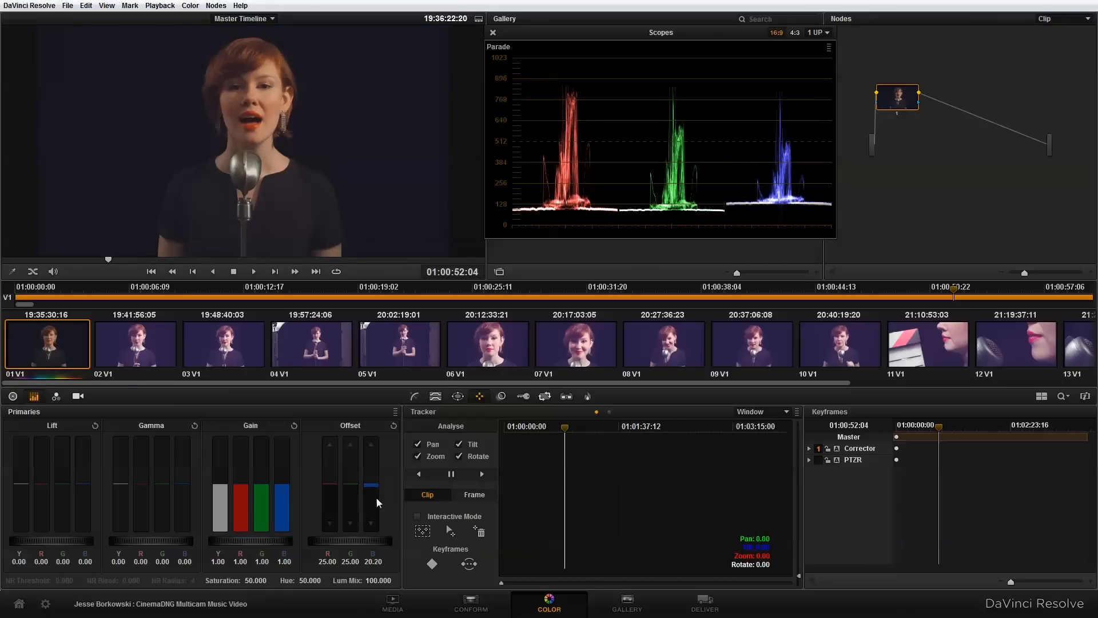
pyautogui.moveTo(78, 396)
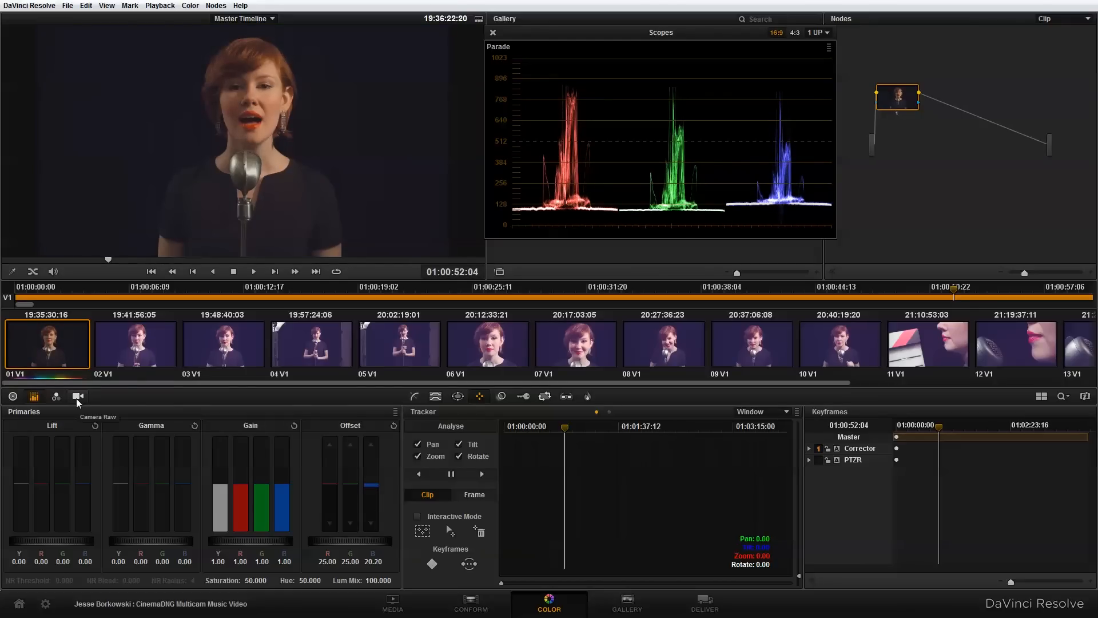
# Set the clip's camera raw decode to Clip-level settings with Save with Version enabled.
pyautogui.click(77, 396)
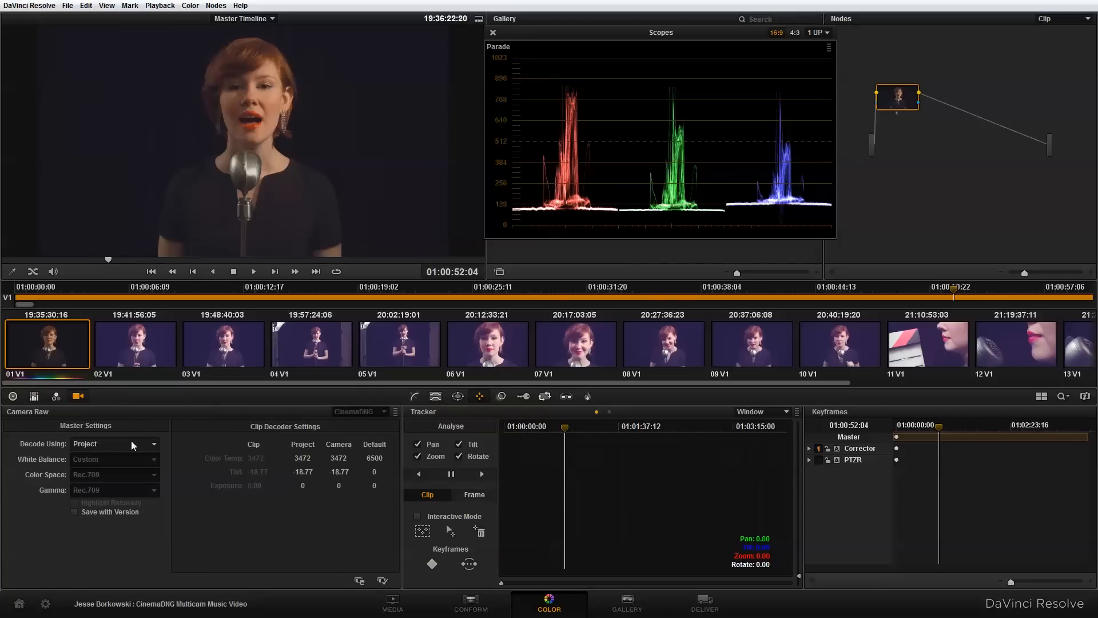
pyautogui.moveTo(332, 483)
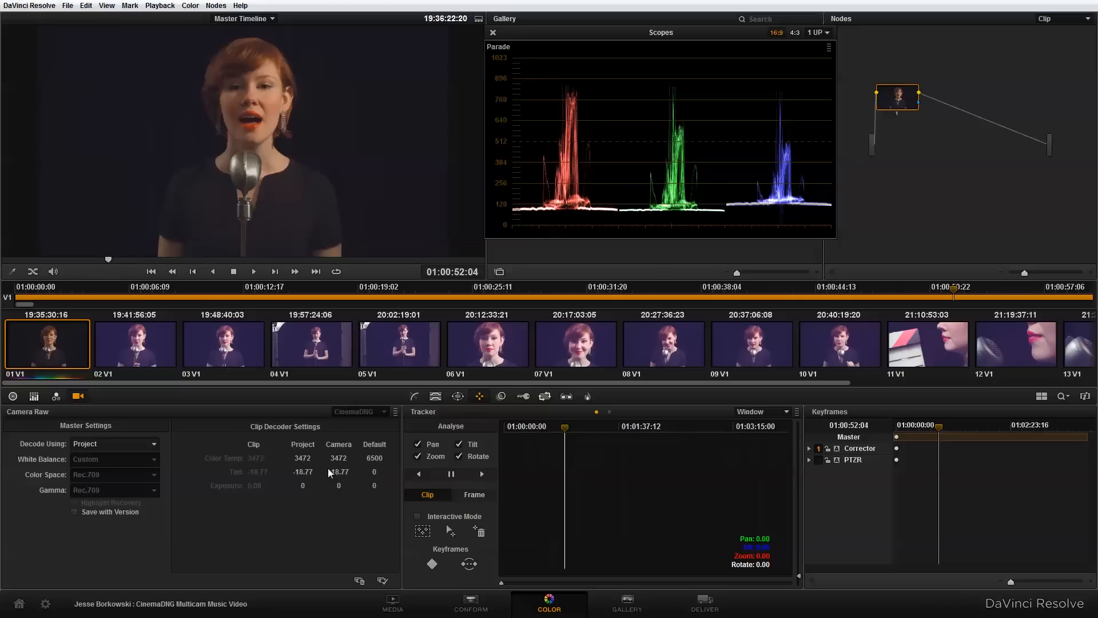
pyautogui.moveTo(221, 459)
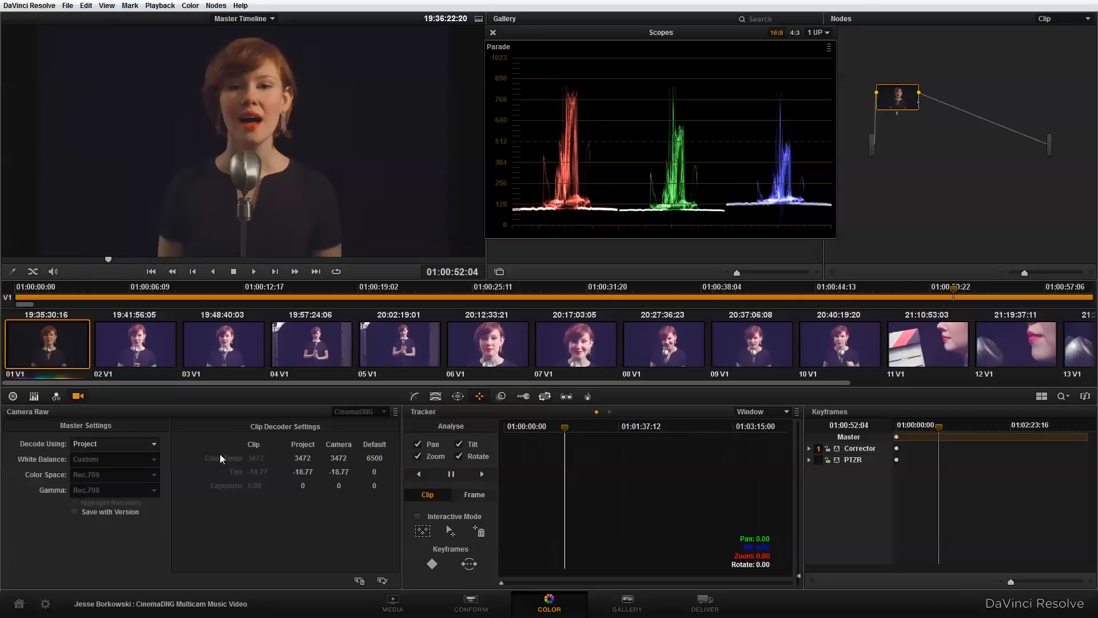
pyautogui.moveTo(279, 473)
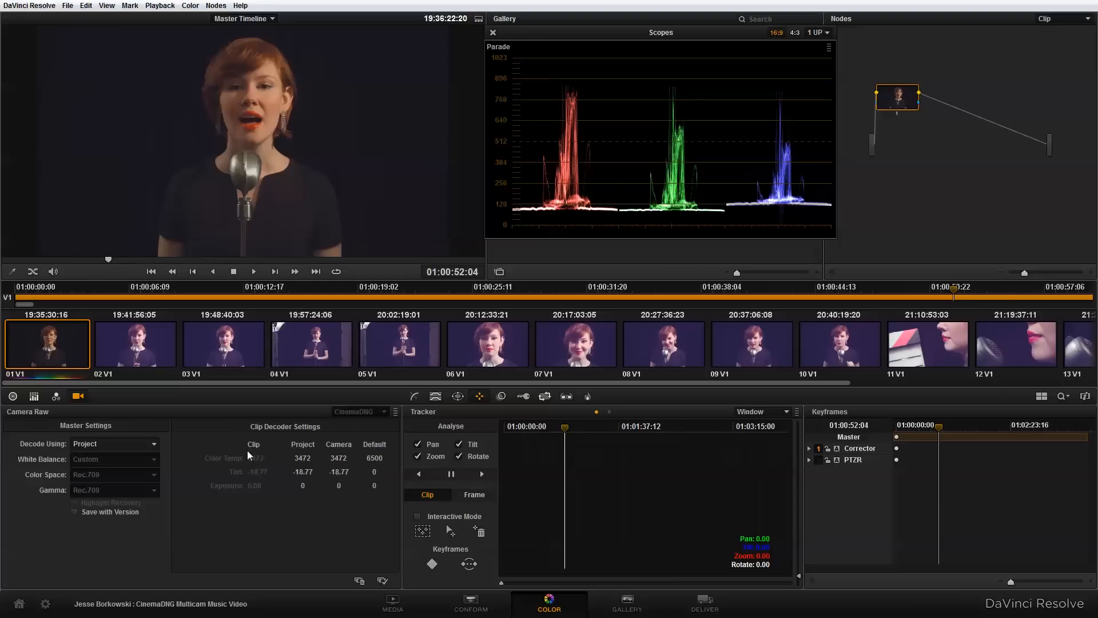
pyautogui.click(113, 459)
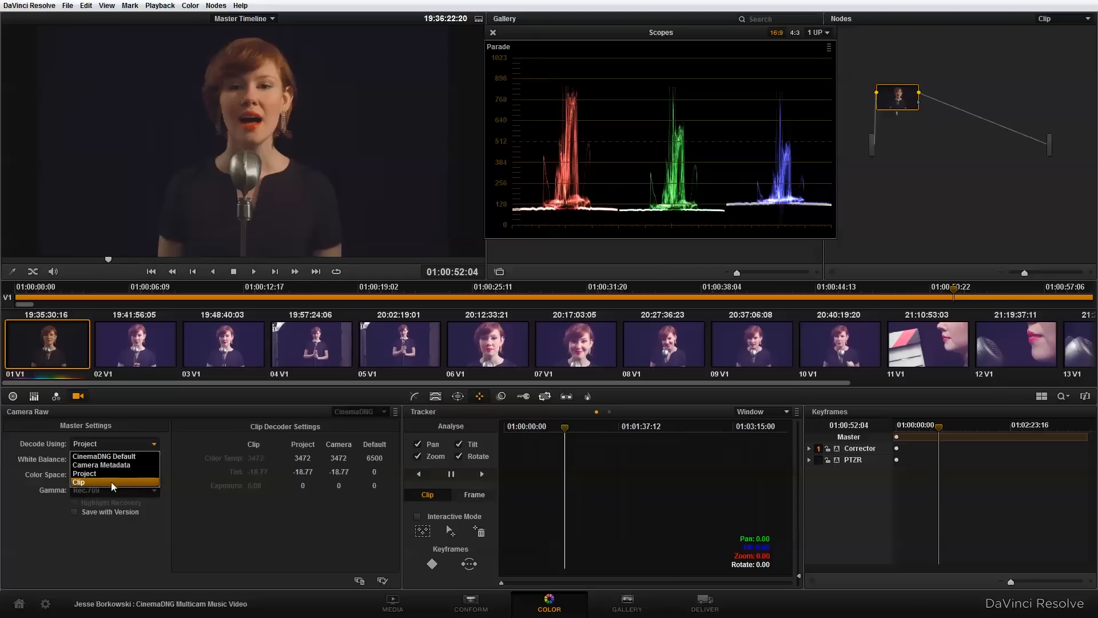
pyautogui.click(79, 482)
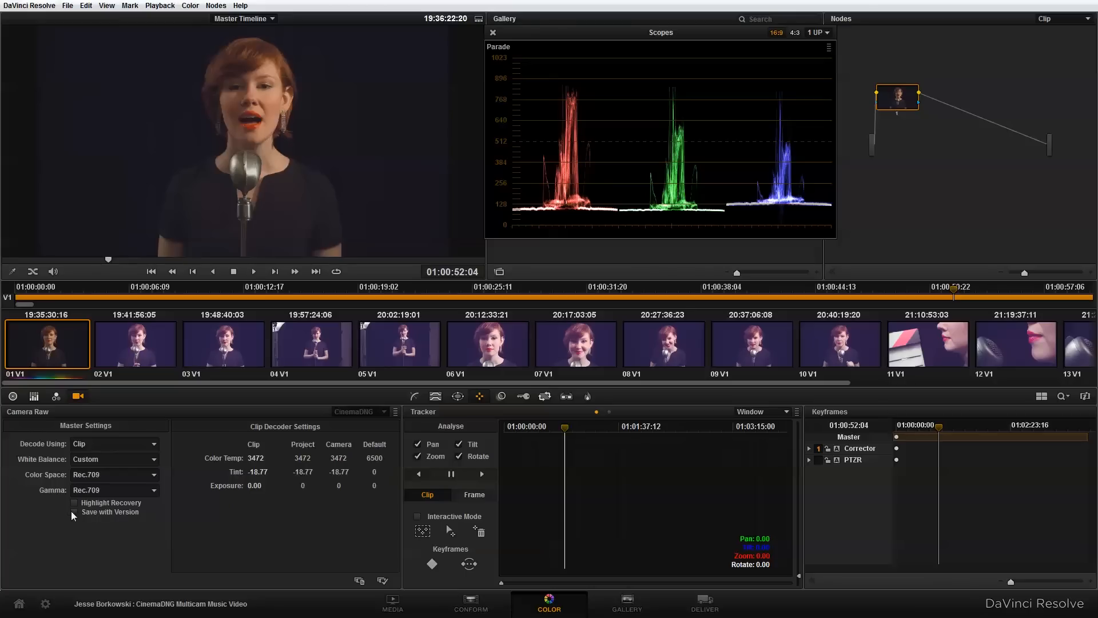
pyautogui.moveTo(75, 516)
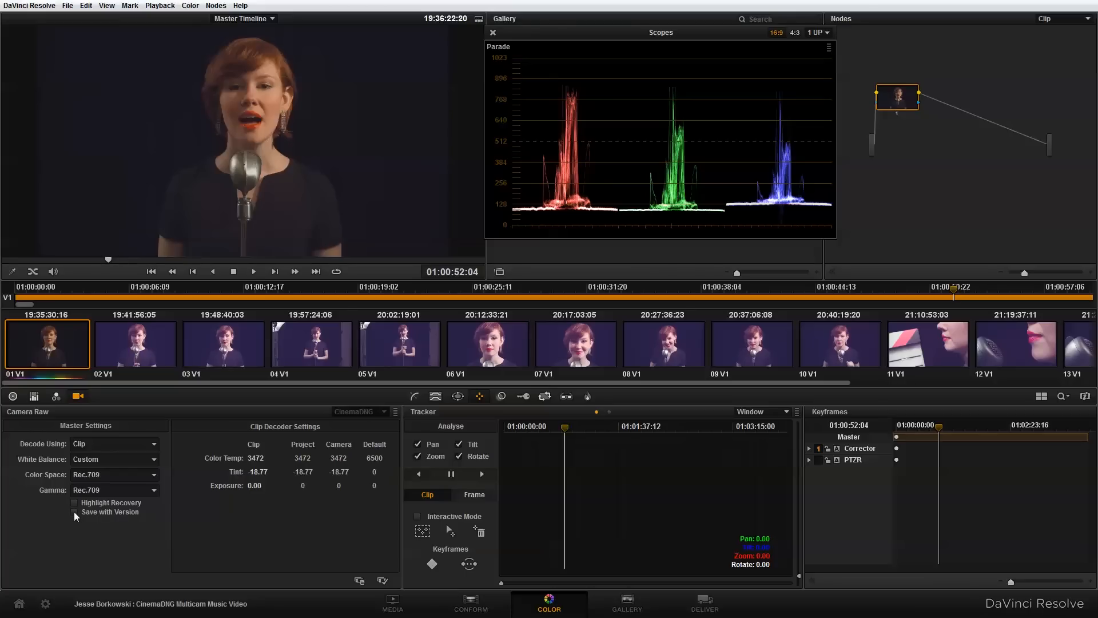
pyautogui.moveTo(126, 511)
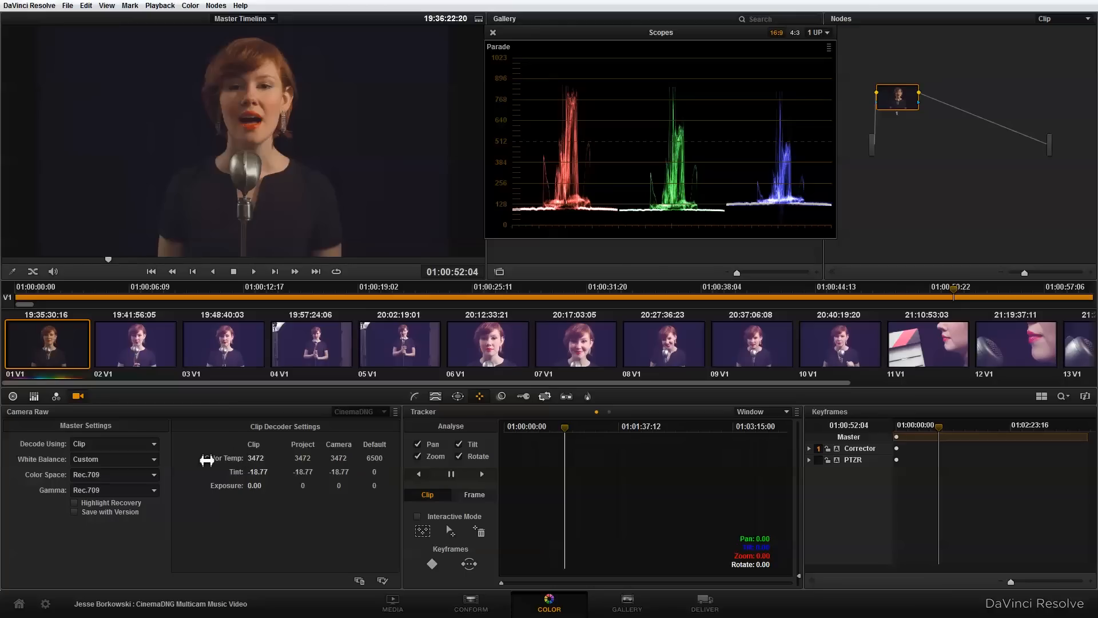
pyautogui.moveTo(73, 514)
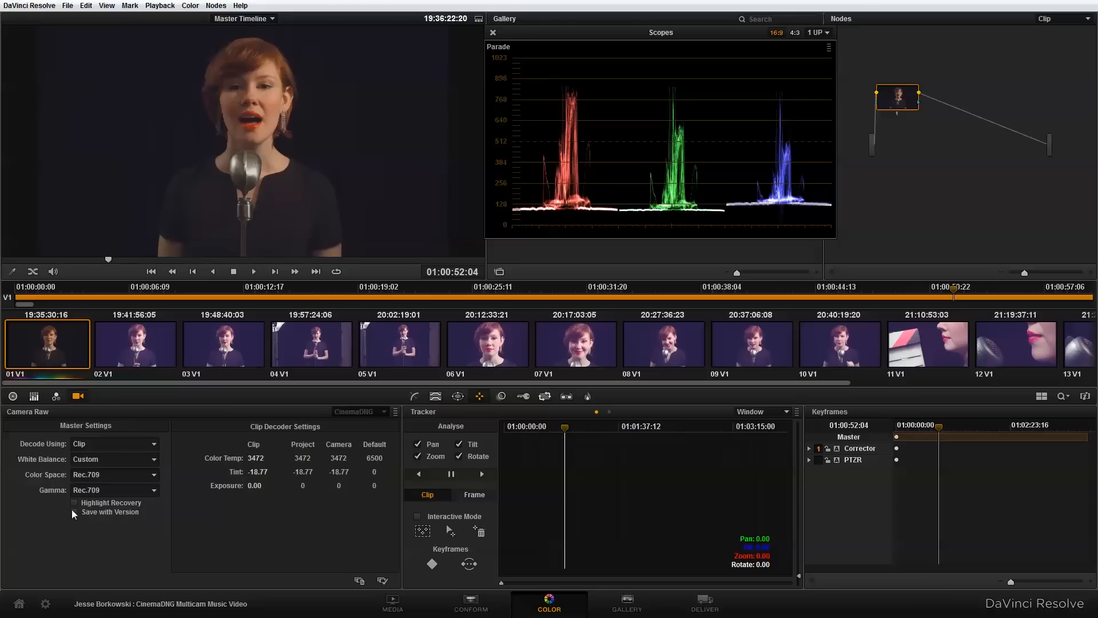
pyautogui.click(75, 511)
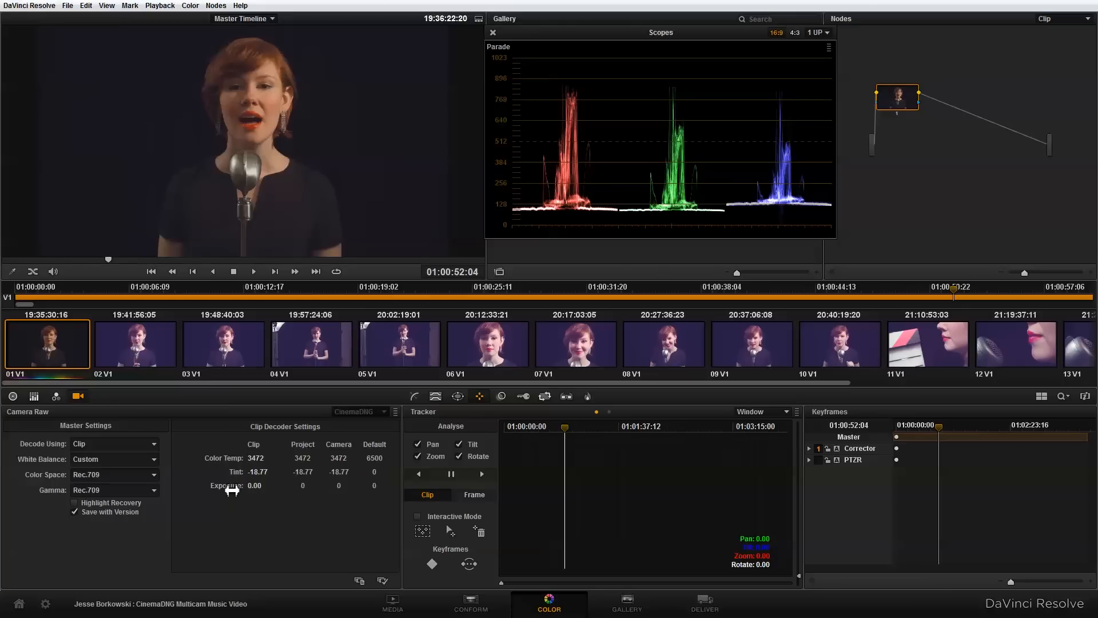
pyautogui.moveTo(231, 491); pyautogui.dragTo(252, 483)
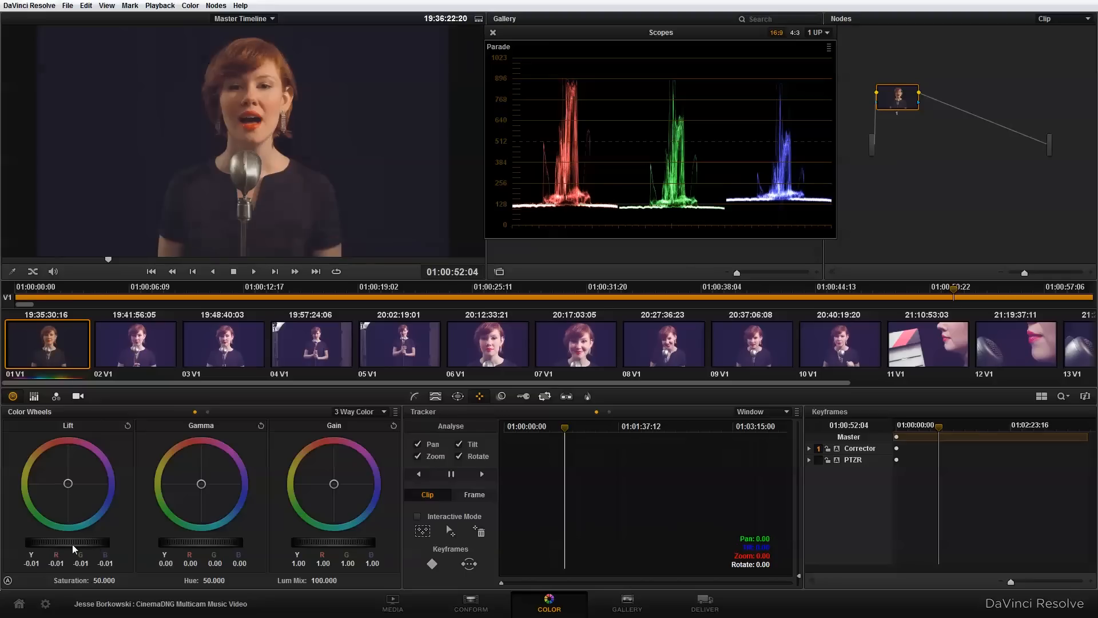
# Lower lift to about -0.11, raise gamma to 0.06 and shift gain balance away from red.
pyautogui.moveTo(76, 542); pyautogui.dragTo(95, 545)
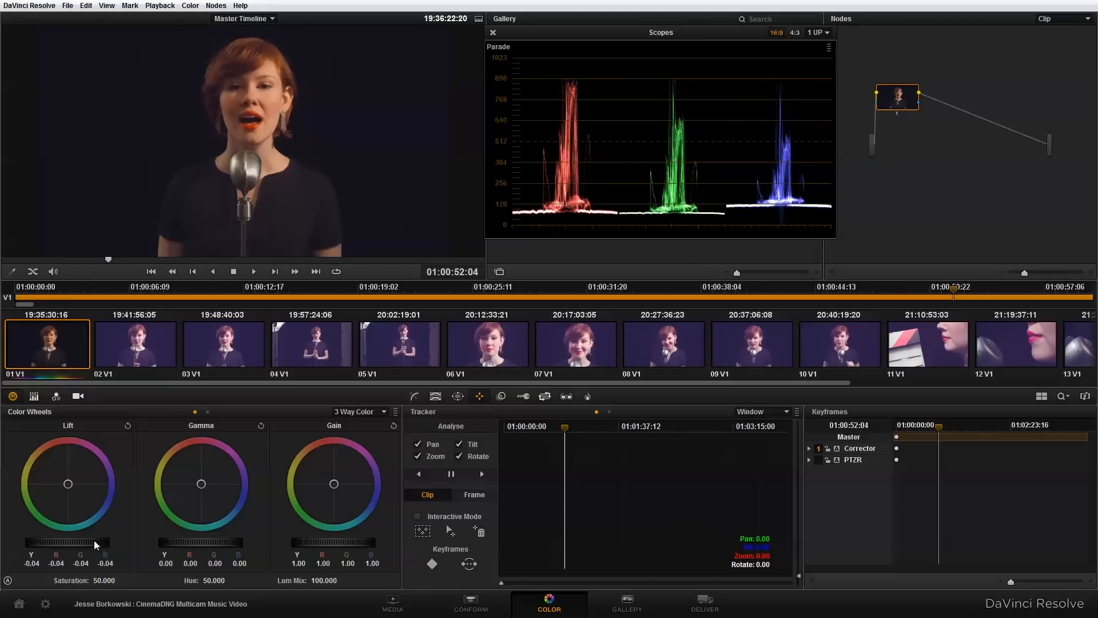
pyautogui.moveTo(99, 541); pyautogui.dragTo(67, 541)
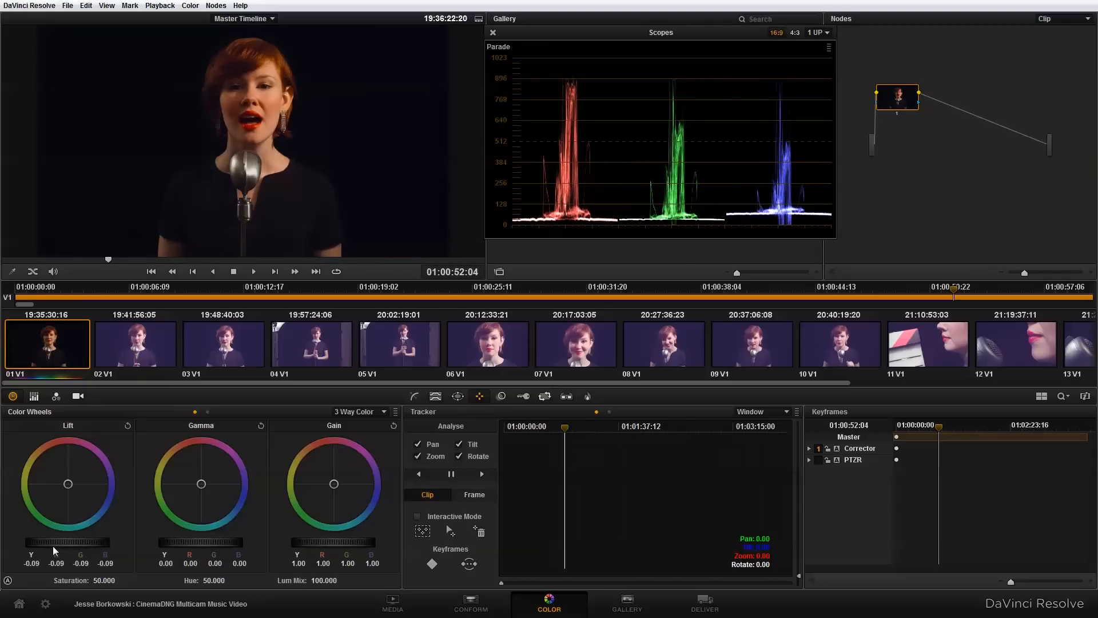
pyautogui.moveTo(56, 541); pyautogui.dragTo(63, 542)
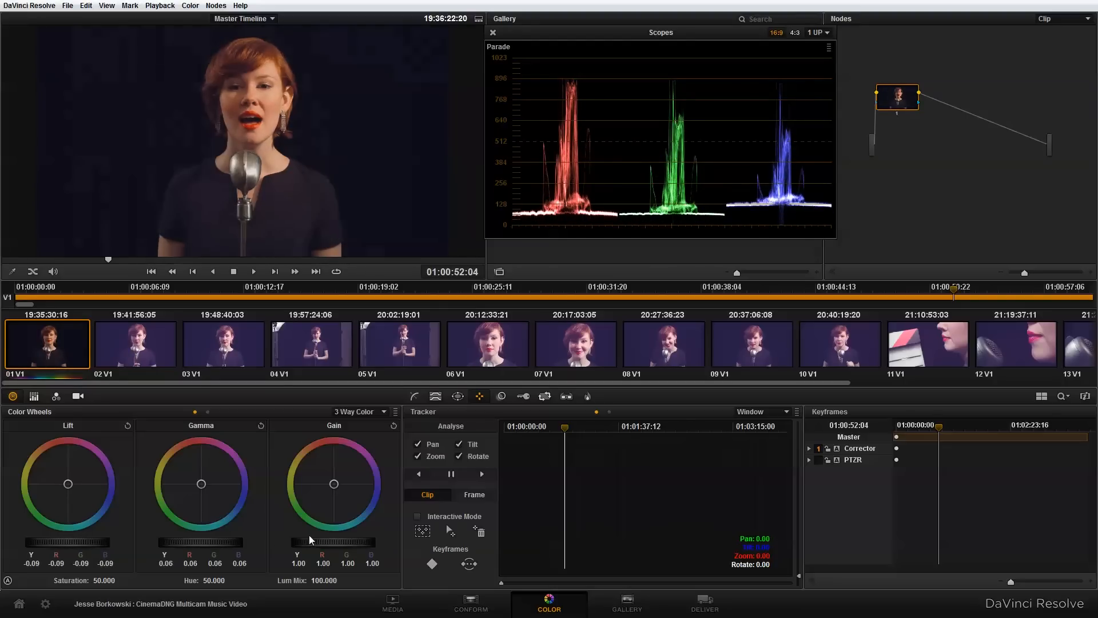
pyautogui.moveTo(83, 542); pyautogui.dragTo(70, 543)
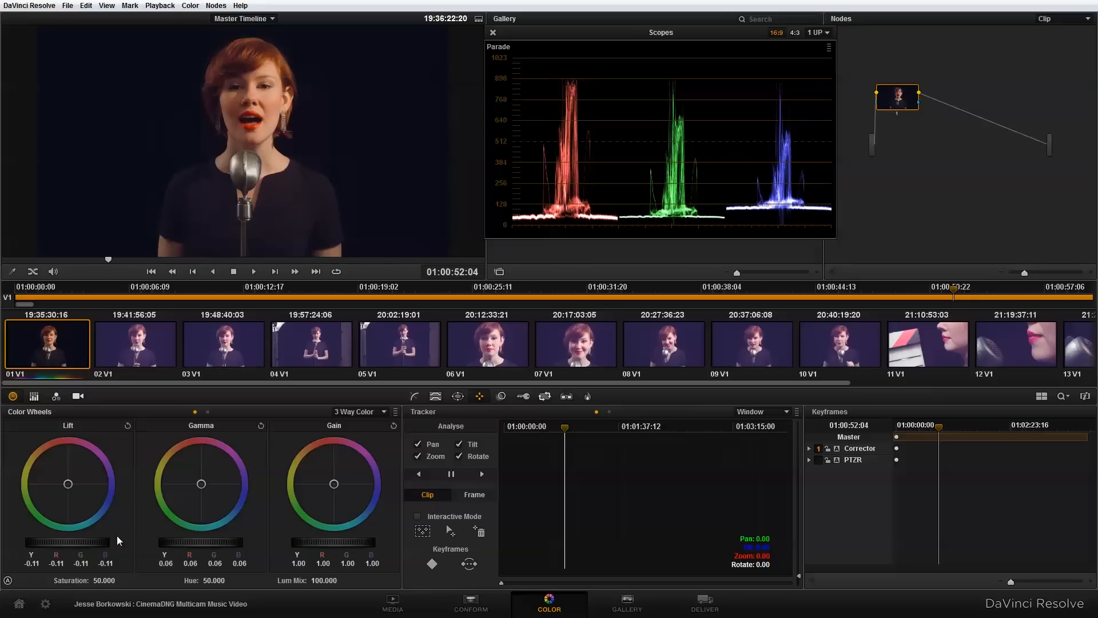
pyautogui.moveTo(340, 541)
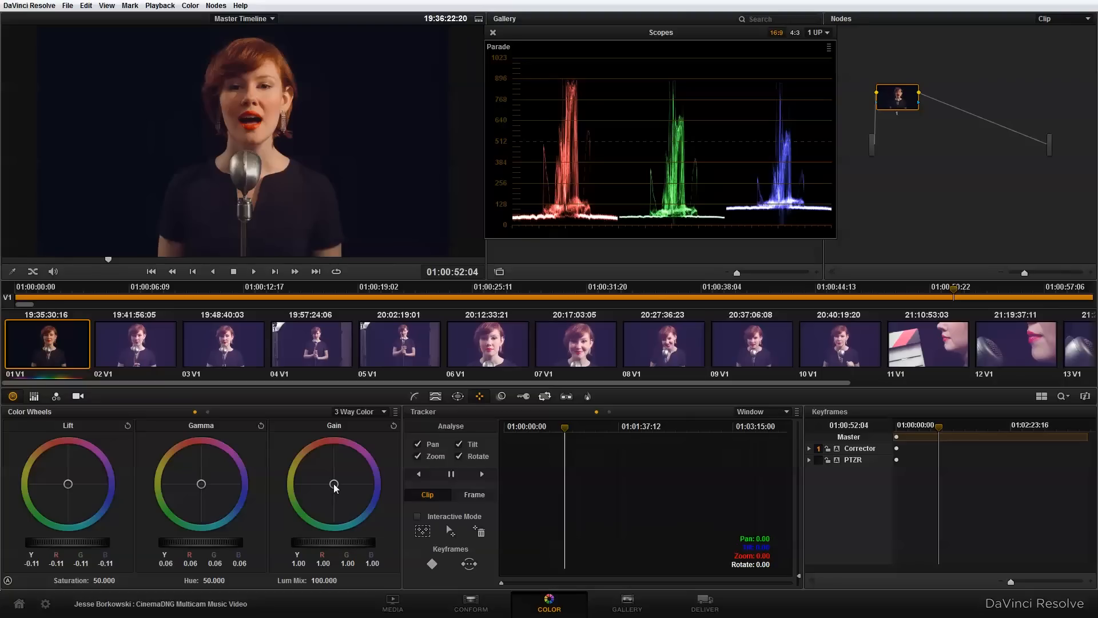
pyautogui.moveTo(333, 484); pyautogui.dragTo(334, 498)
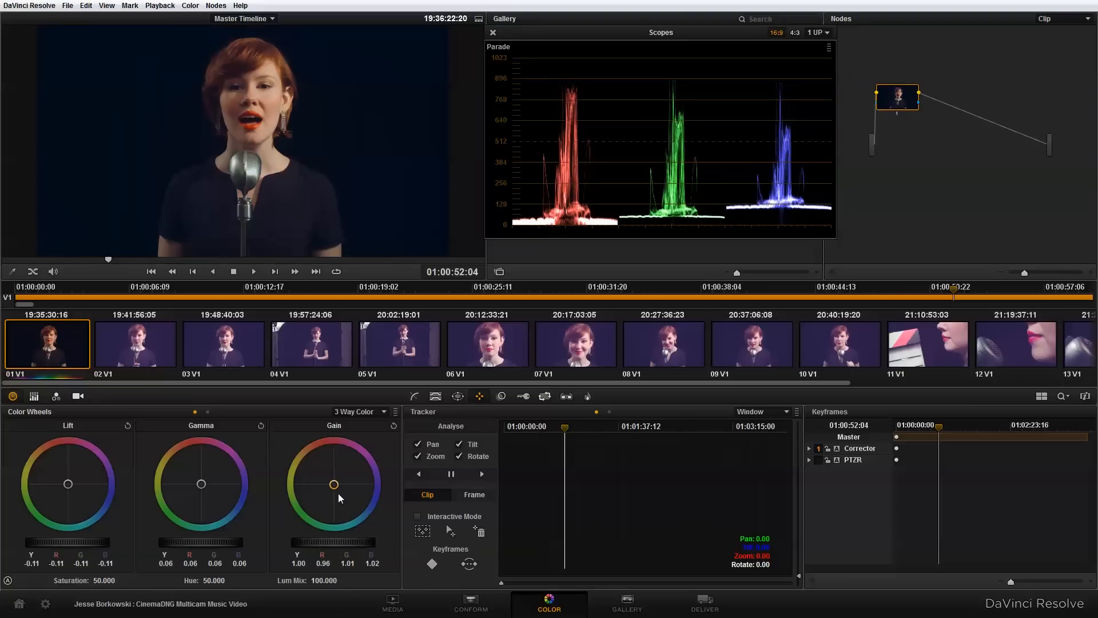
pyautogui.moveTo(323, 503)
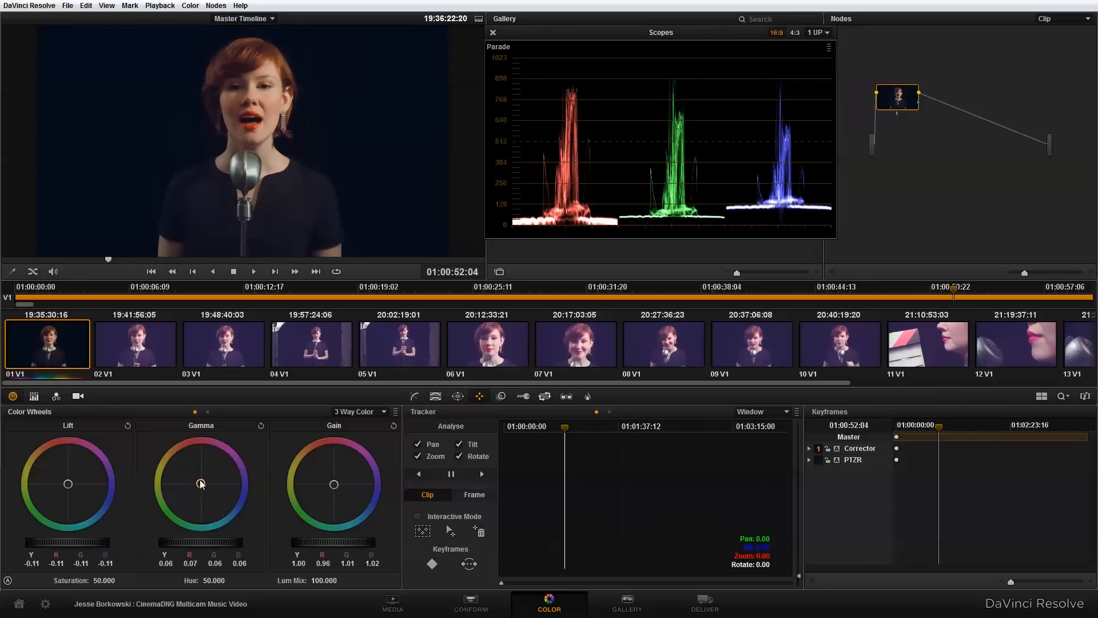
pyautogui.moveTo(89, 478)
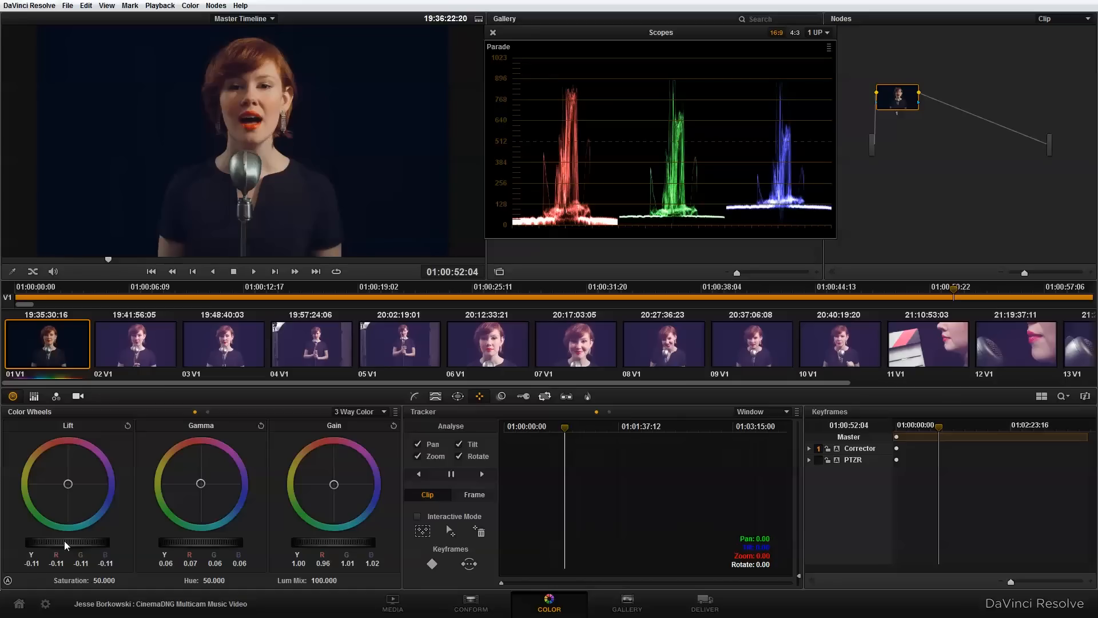
pyautogui.moveTo(767, 415)
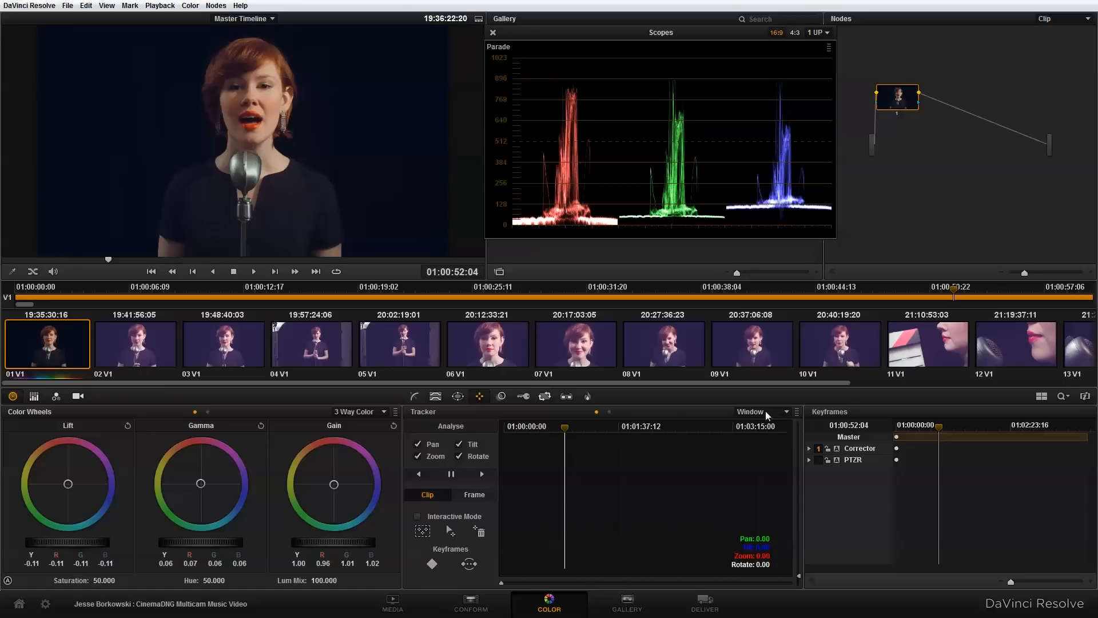
# Grab the first clip's grade as gallery still 1.1.1, moving the scopes aside.
pyautogui.moveTo(660, 32); pyautogui.dragTo(971, 102)
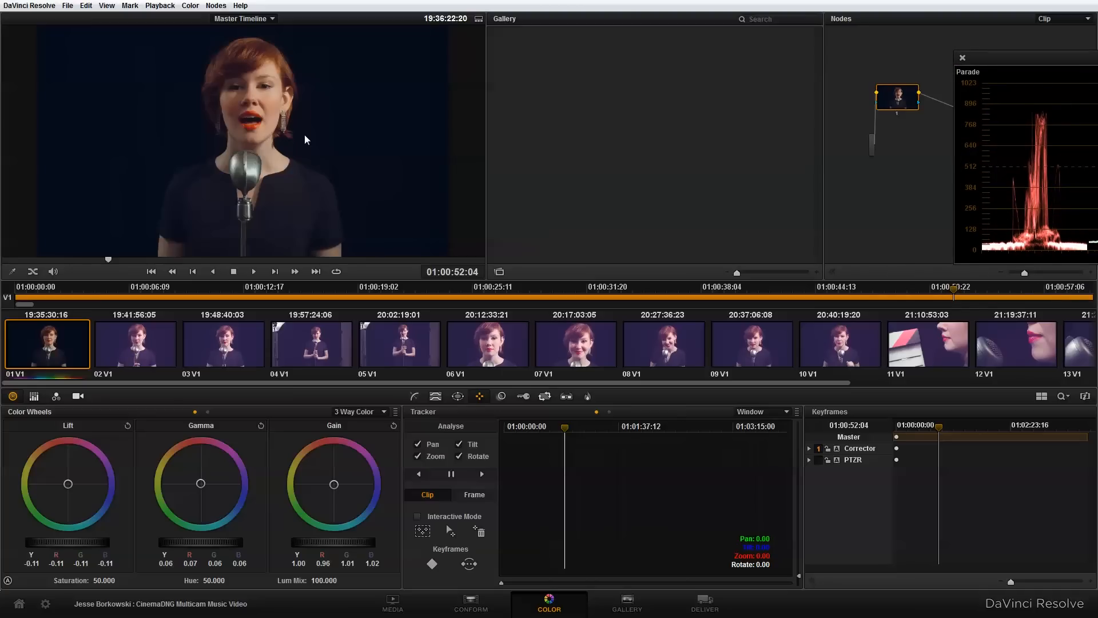
pyautogui.rightClick(304, 123)
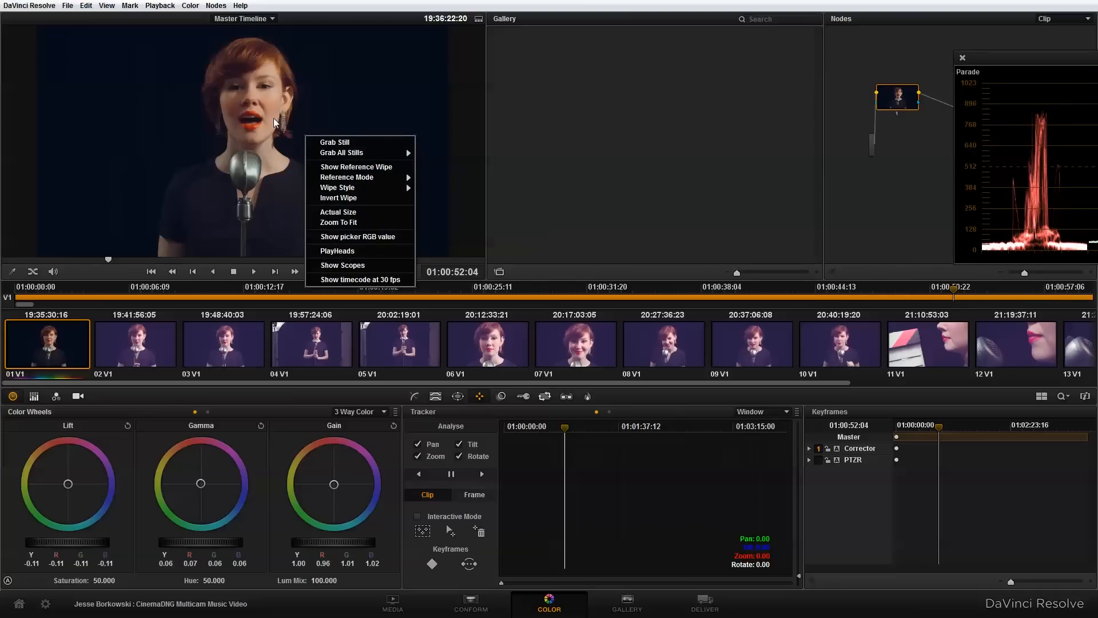
pyautogui.click(334, 142)
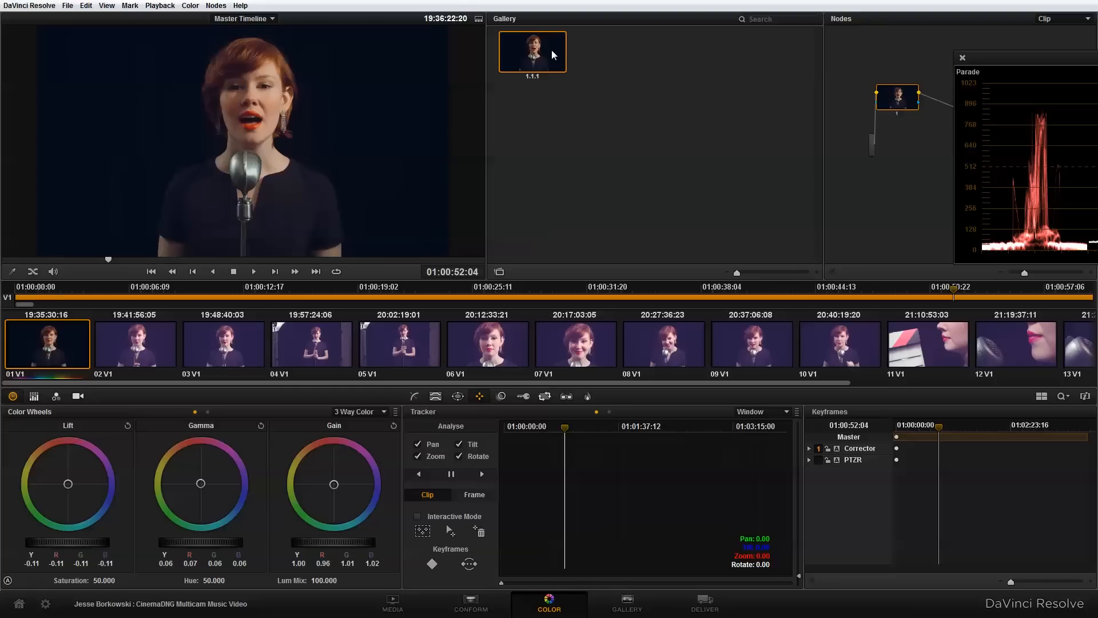
pyautogui.moveTo(528, 52)
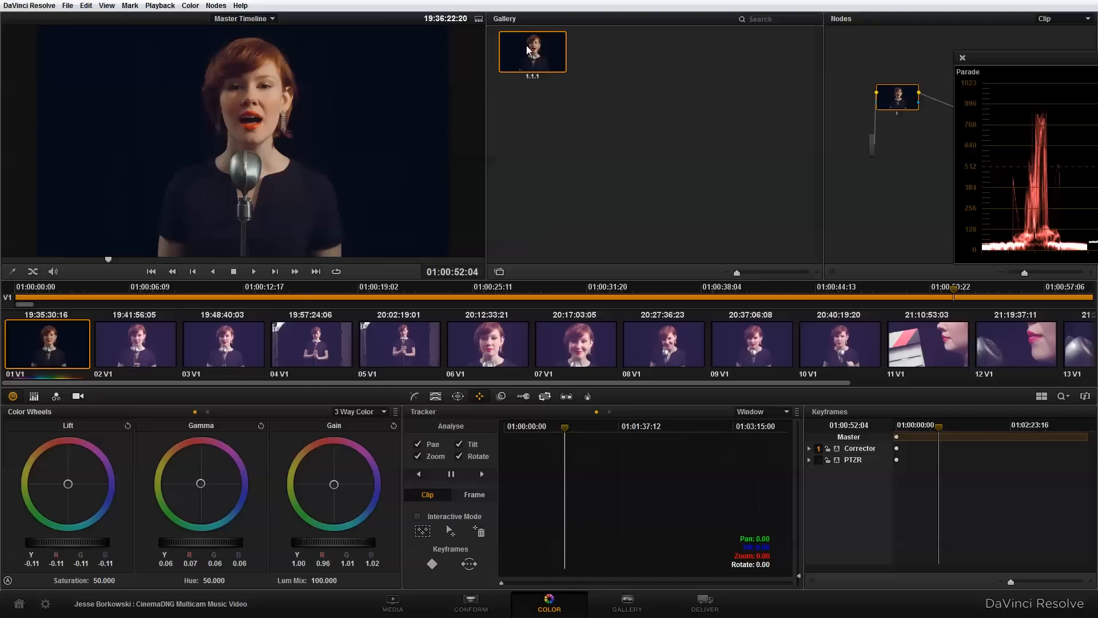
# Apply still 1.1.1's grade to all selected timeline clips and check clip 09.
pyautogui.click(135, 342)
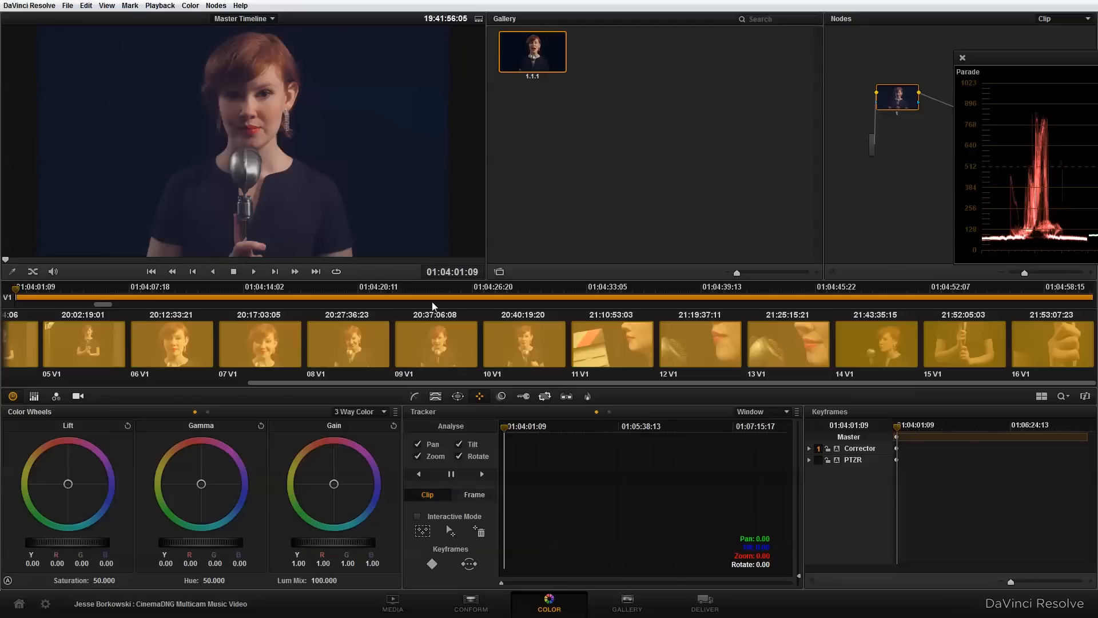
pyautogui.moveTo(554, 96)
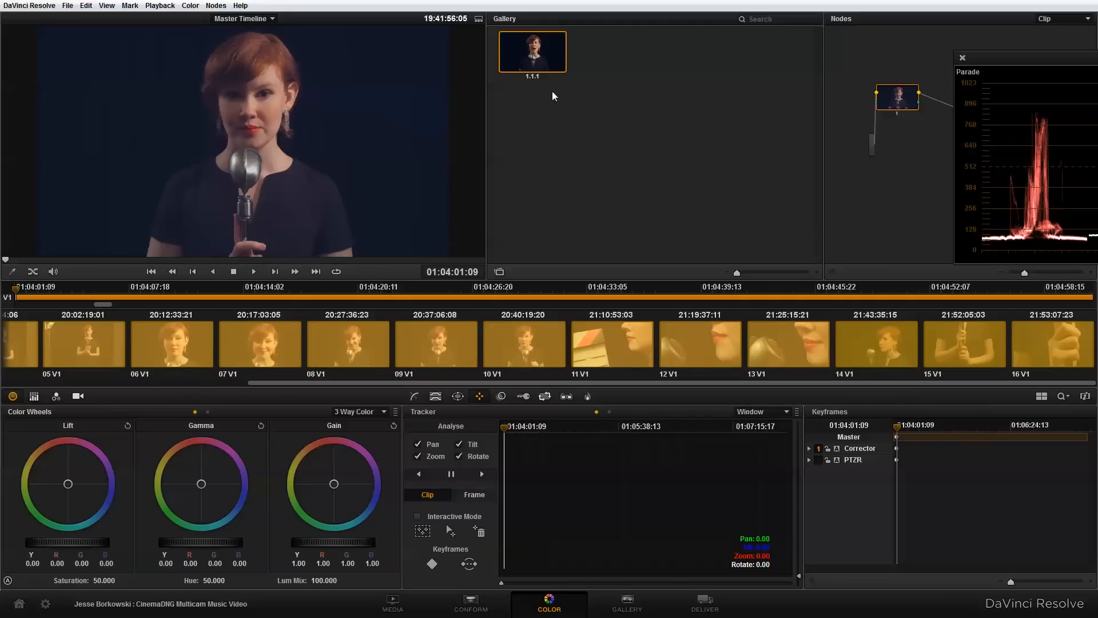
pyautogui.rightClick(532, 52)
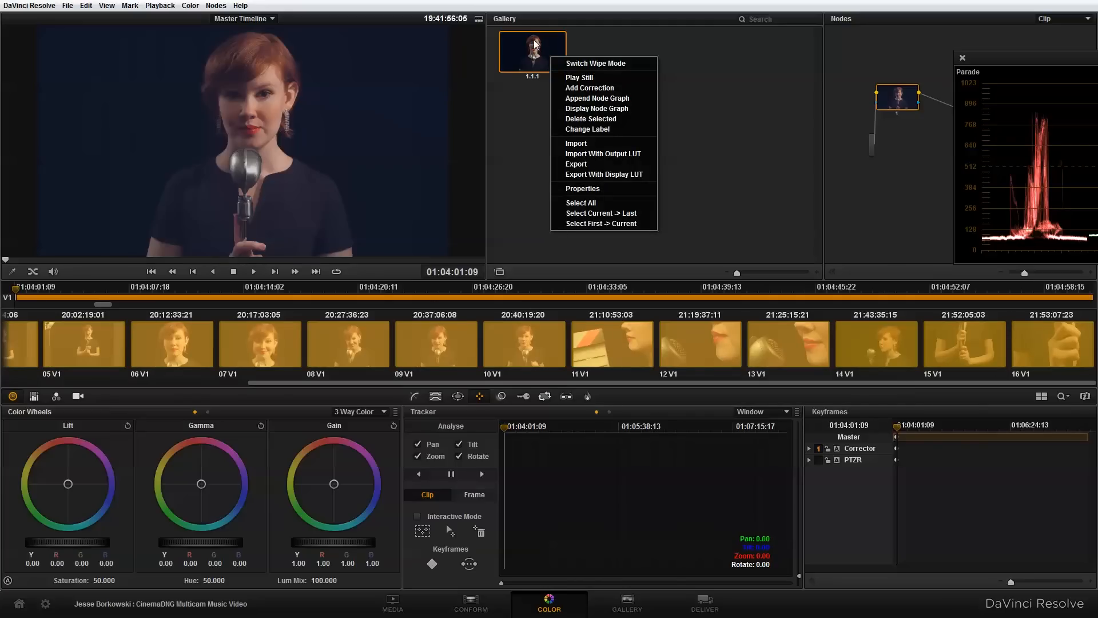
pyautogui.moveTo(590, 91)
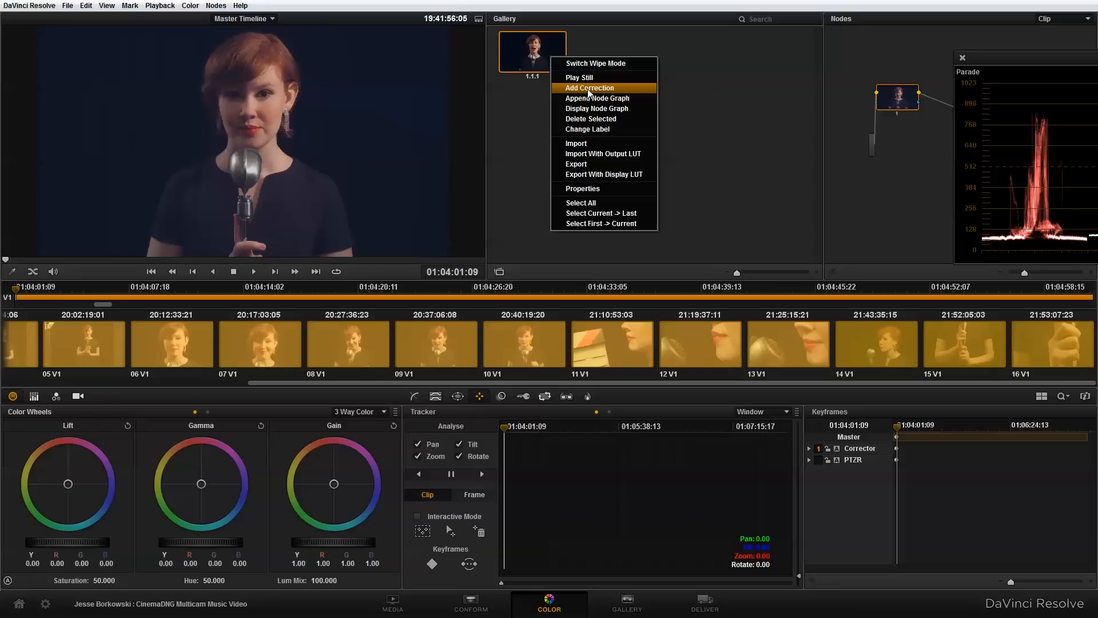
pyautogui.click(589, 88)
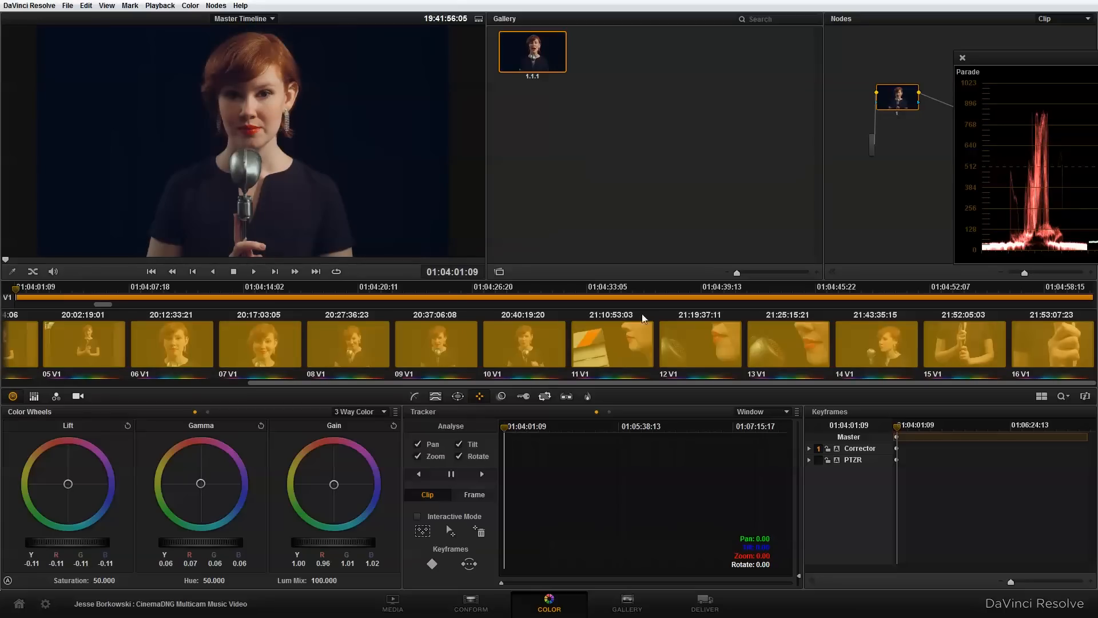
pyautogui.click(436, 344)
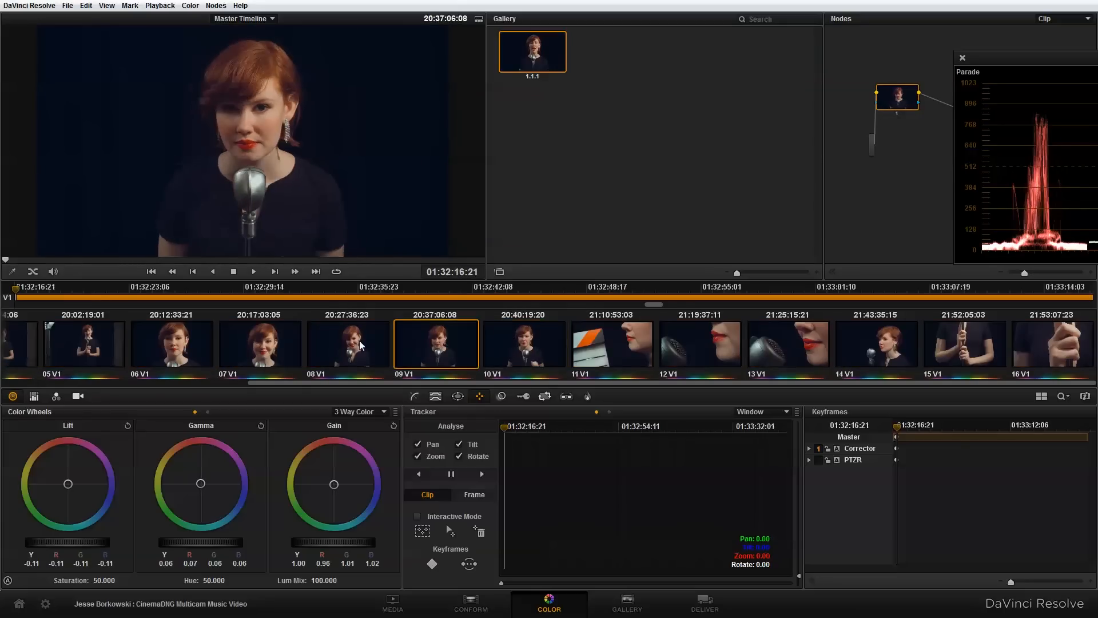
pyautogui.click(259, 343)
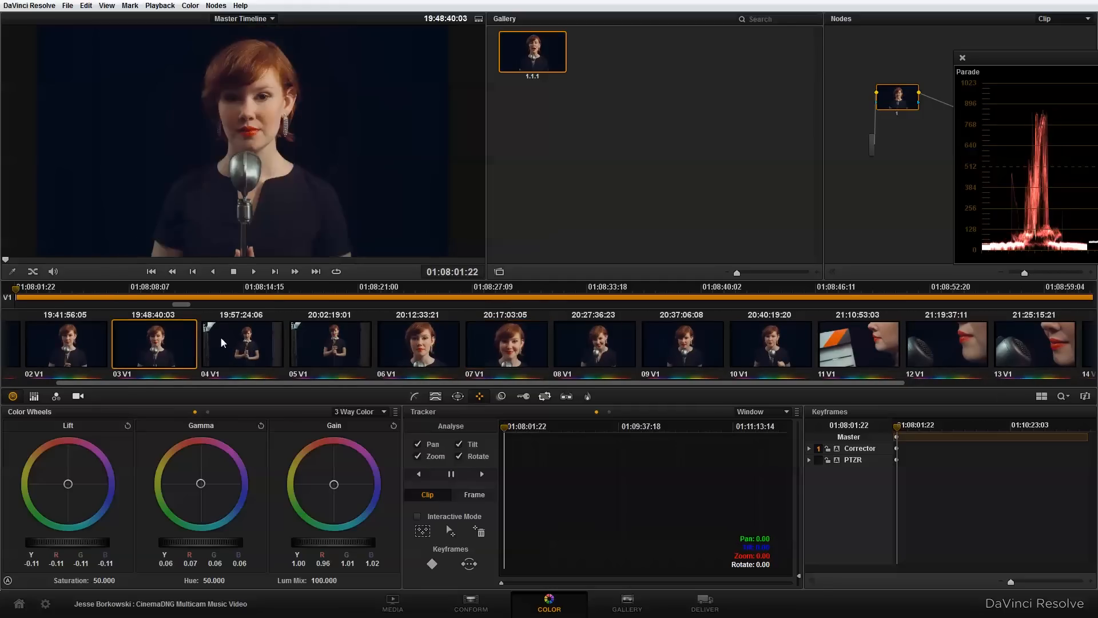
pyautogui.click(419, 343)
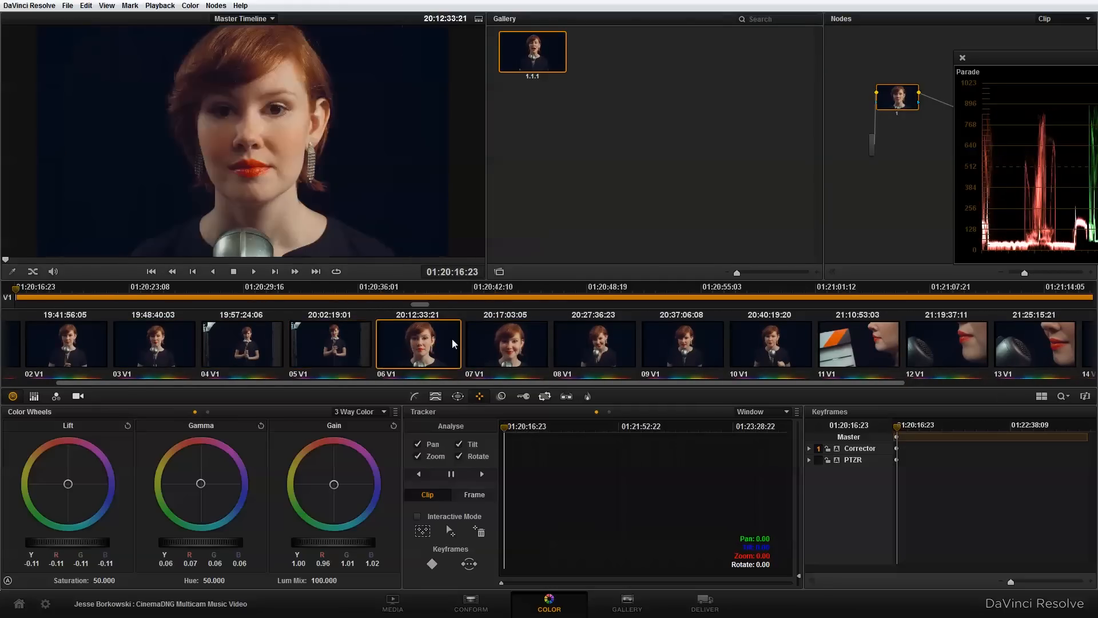
pyautogui.click(595, 344)
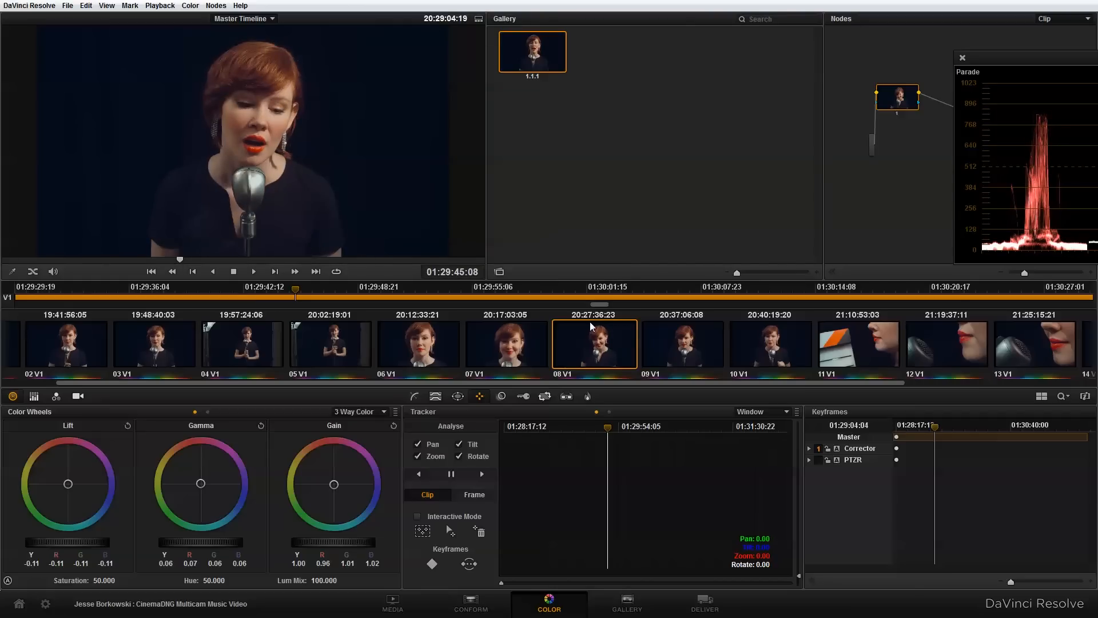
pyautogui.click(507, 344)
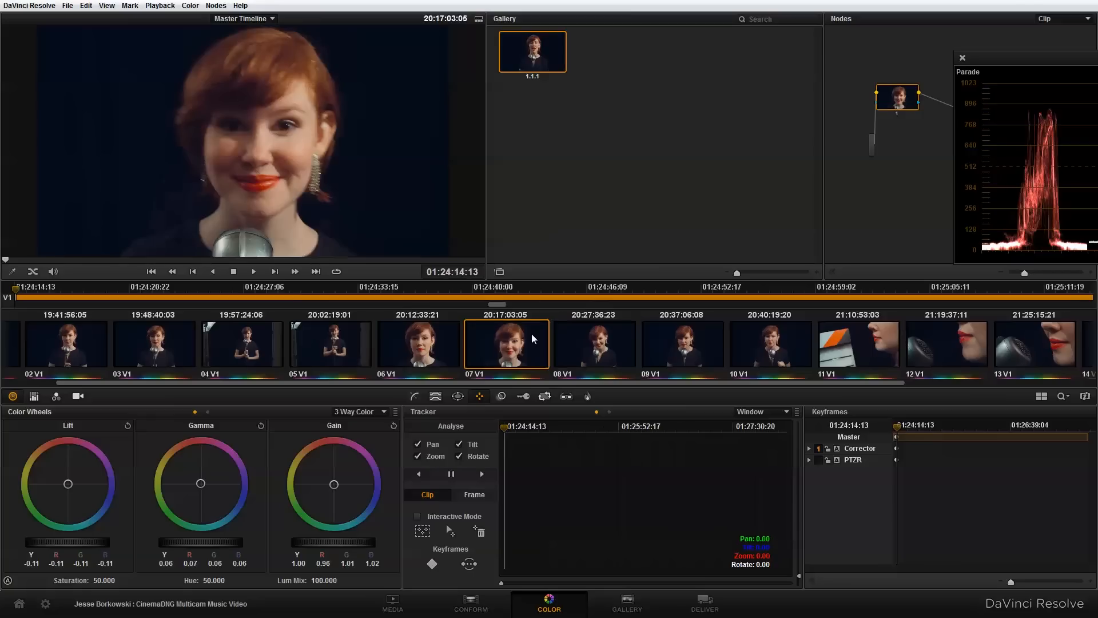
pyautogui.click(682, 343)
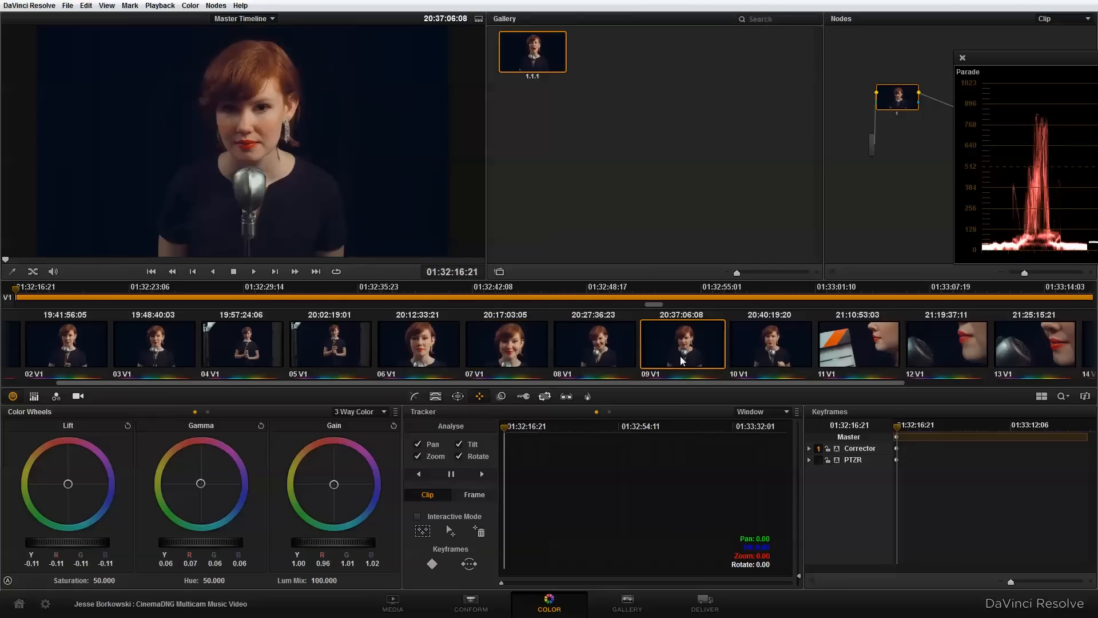
pyautogui.moveTo(725, 360)
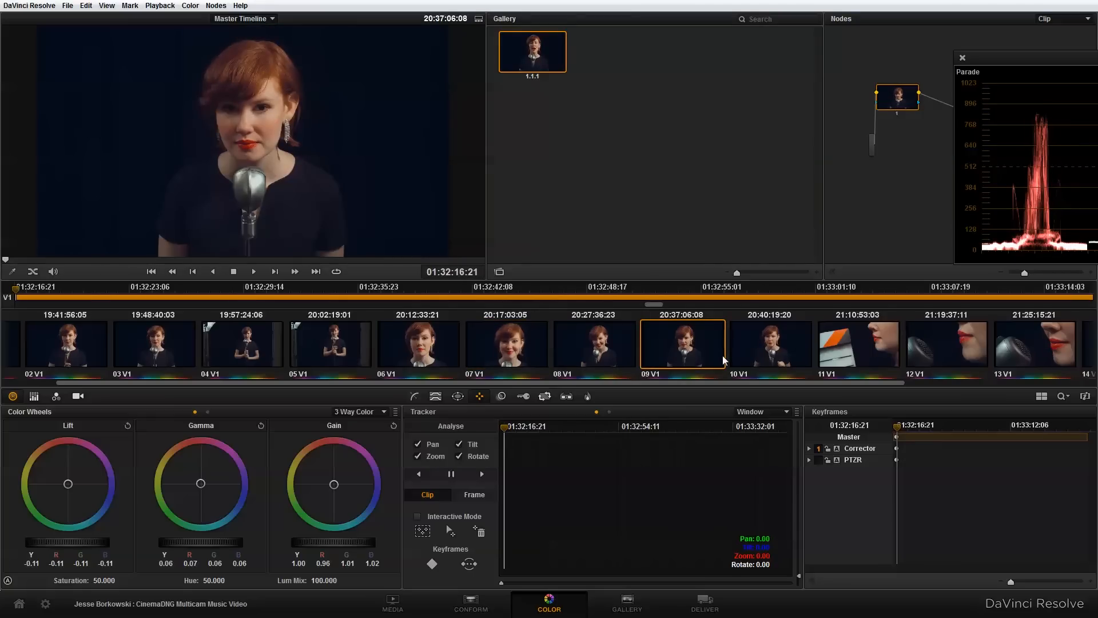
pyautogui.moveTo(730, 363)
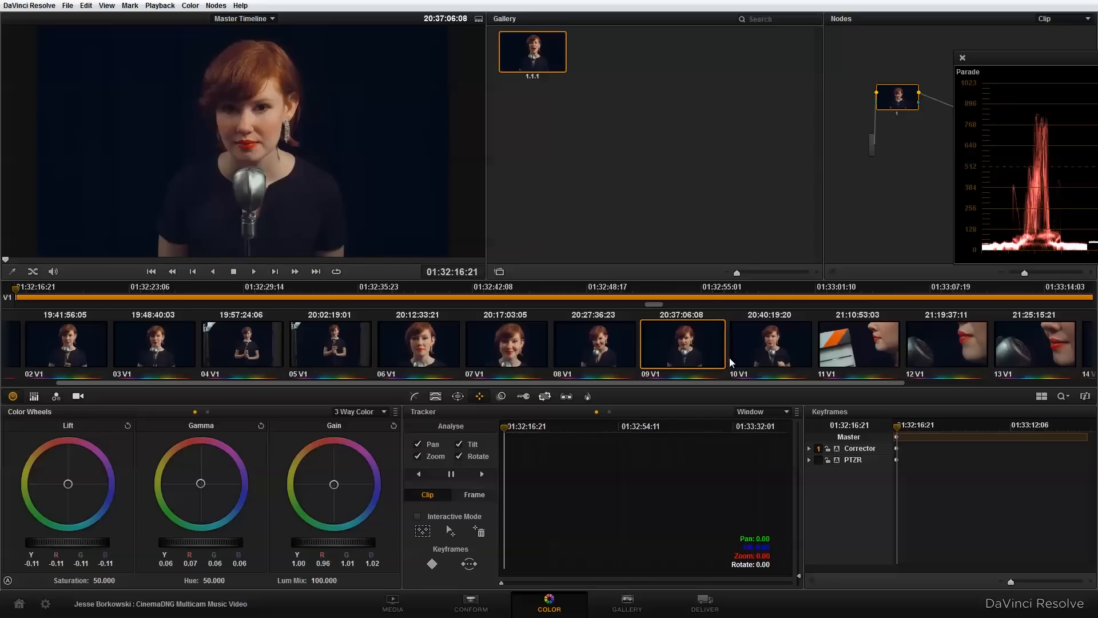
pyautogui.moveTo(726, 556)
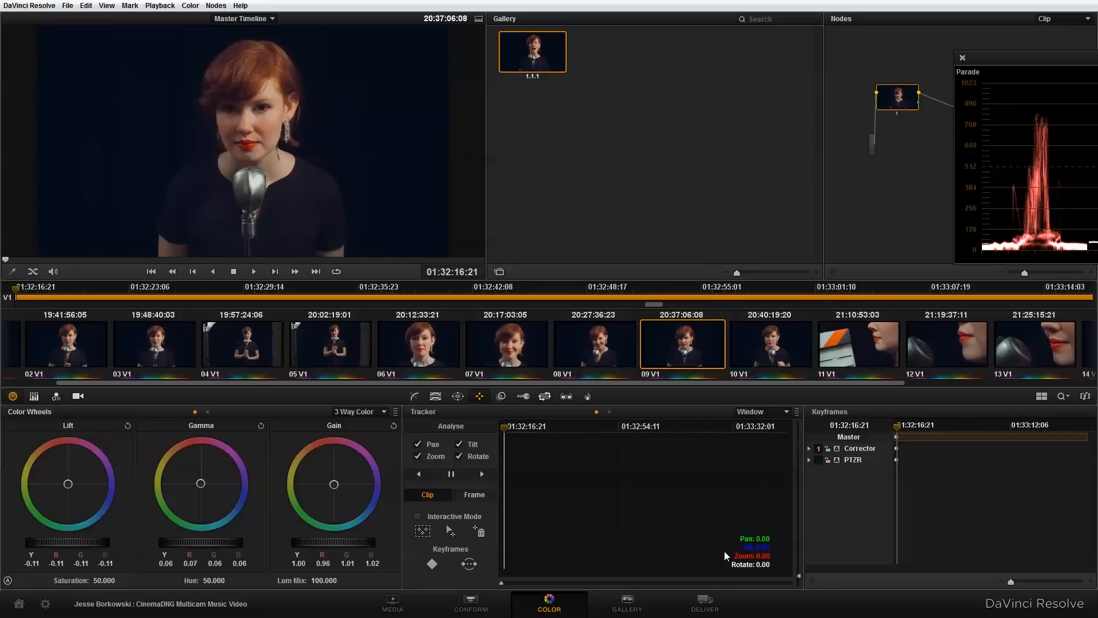
pyautogui.click(704, 603)
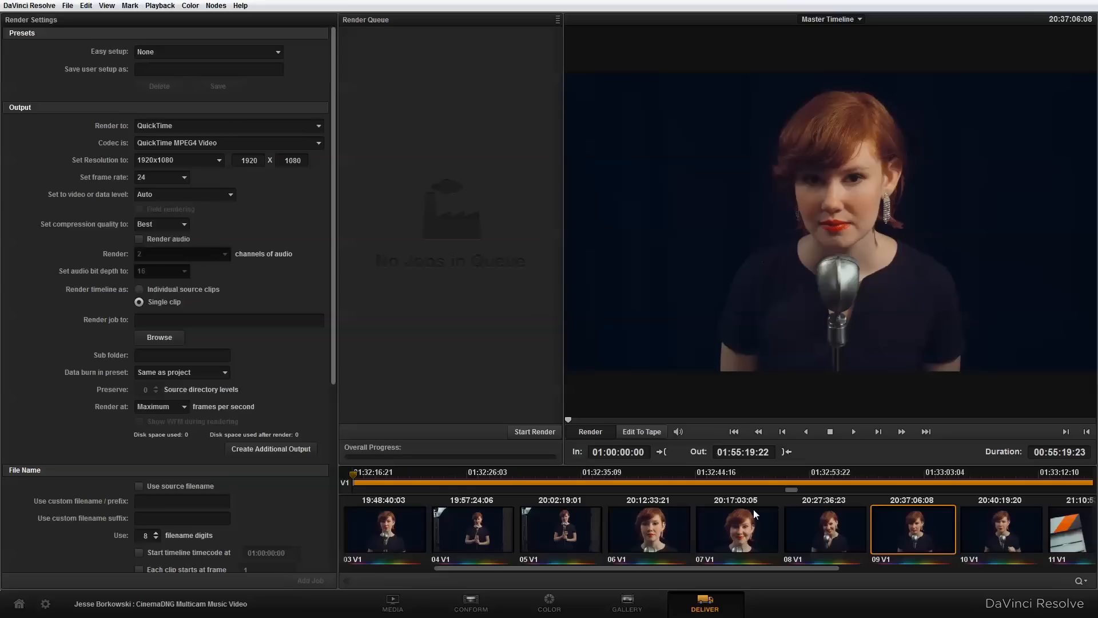
pyautogui.moveTo(774, 489)
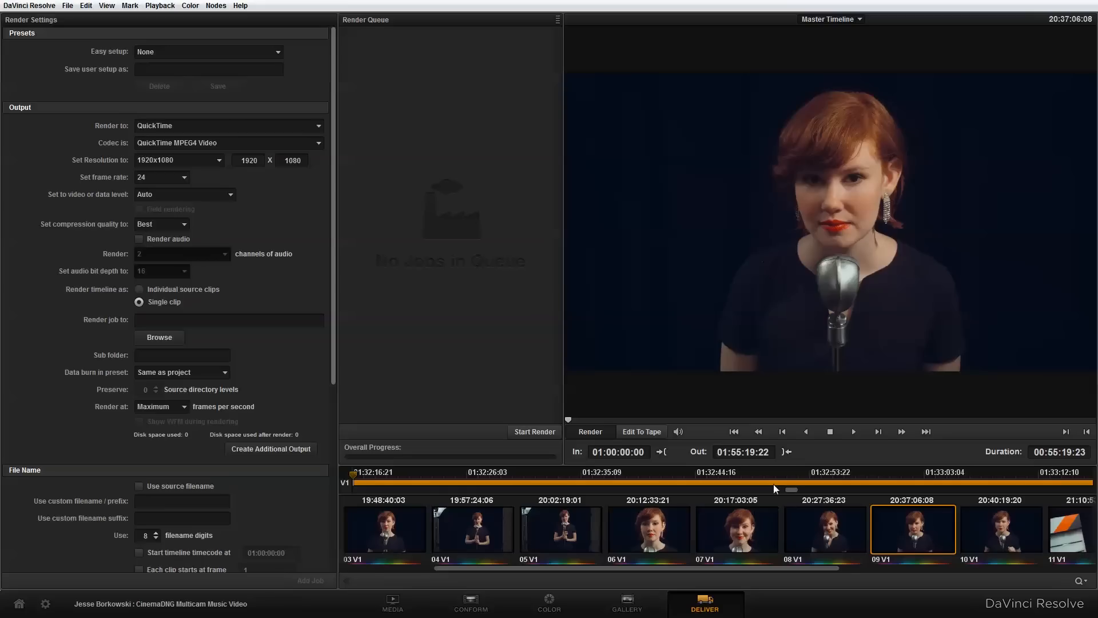
pyautogui.moveTo(316, 148)
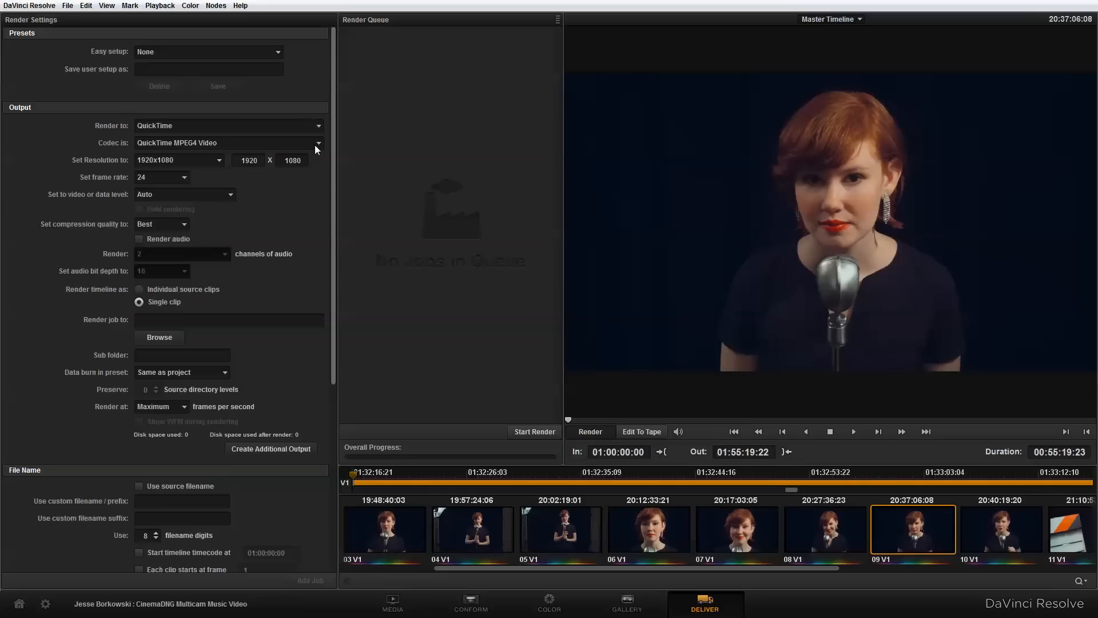
# Set the render codec to QuickTime H.264 at 640x360 resolution.
pyautogui.click(317, 143)
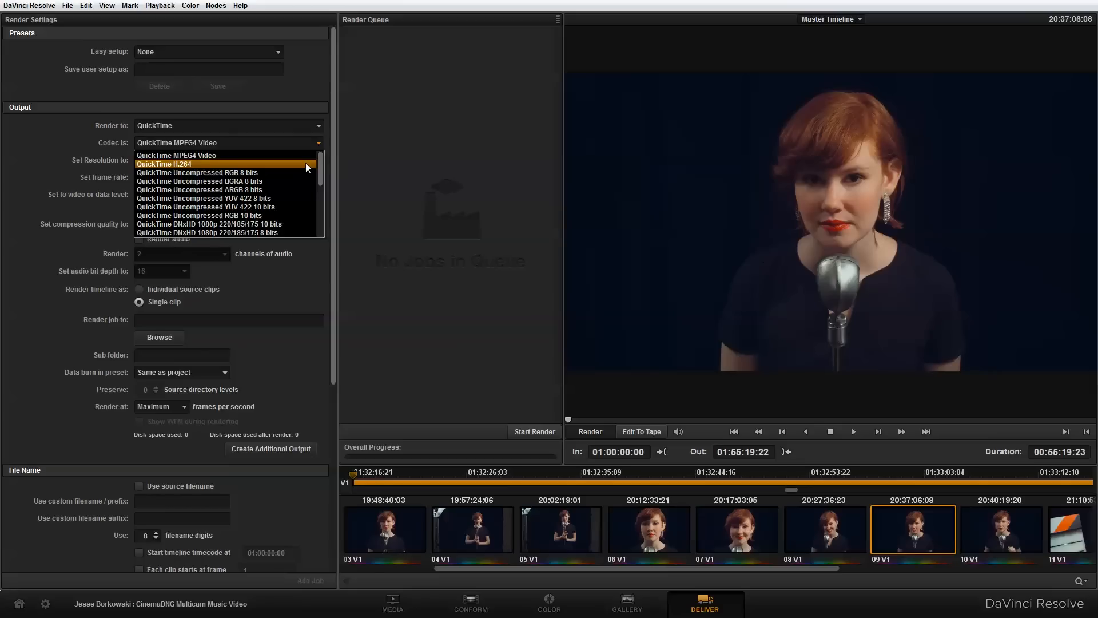
pyautogui.click(165, 164)
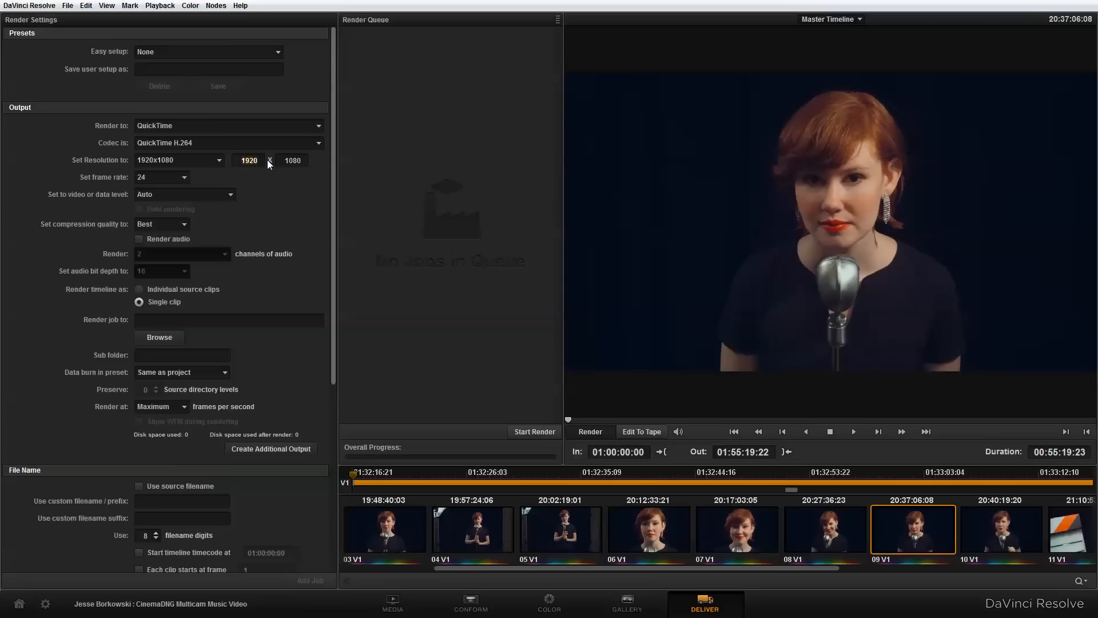
pyautogui.write('640')
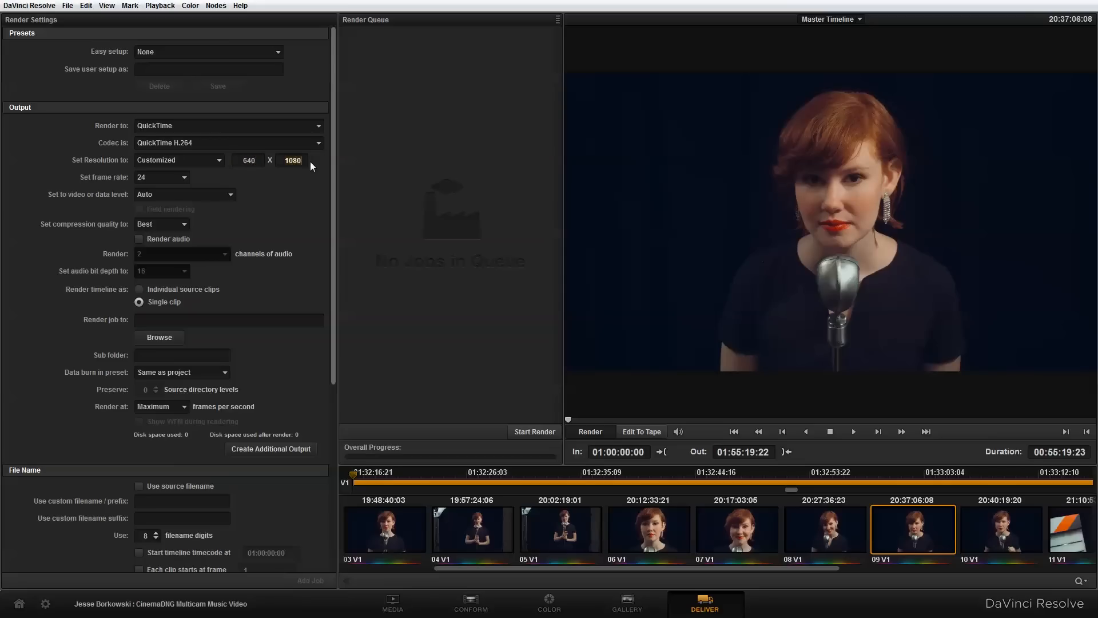
pyautogui.write('360')
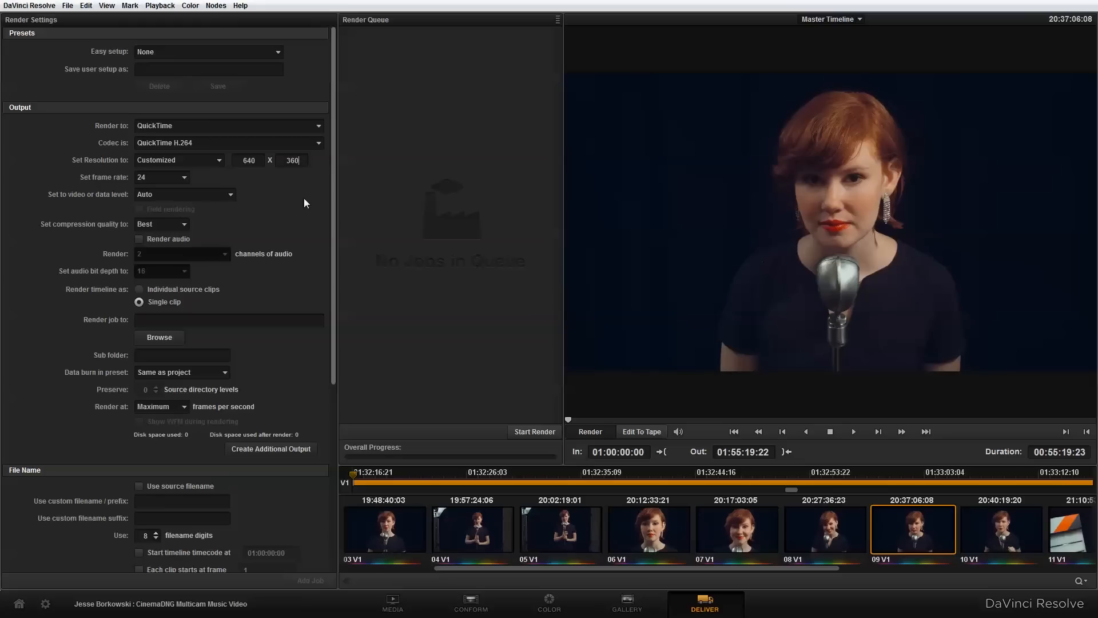
pyautogui.moveTo(260, 208)
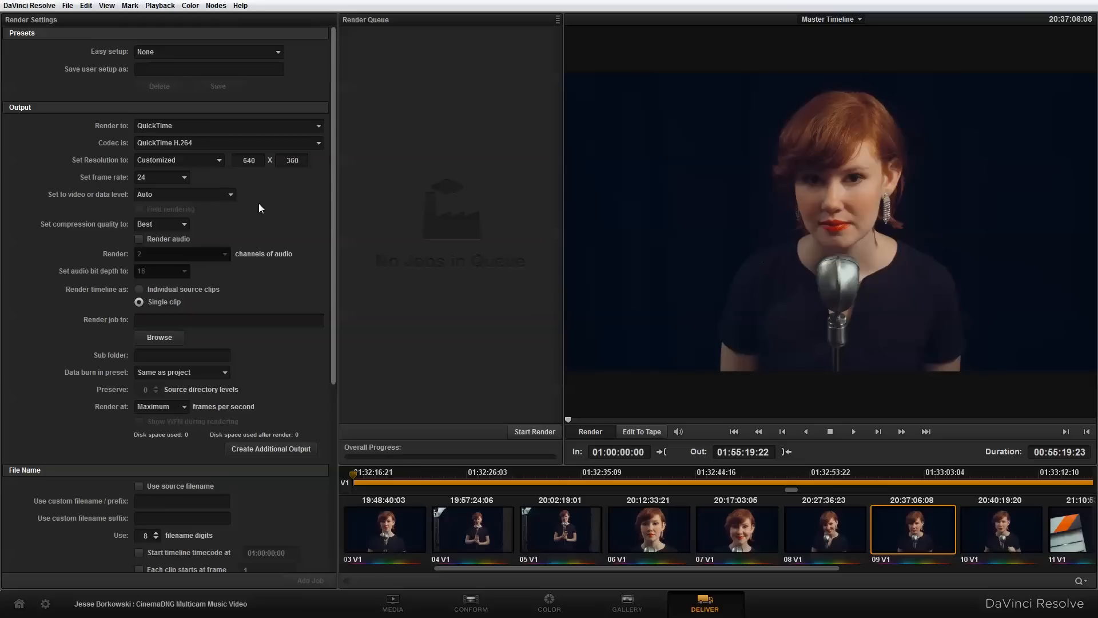
# Set compression quality to High, include audio and render as individual source clips.
pyautogui.click(161, 223)
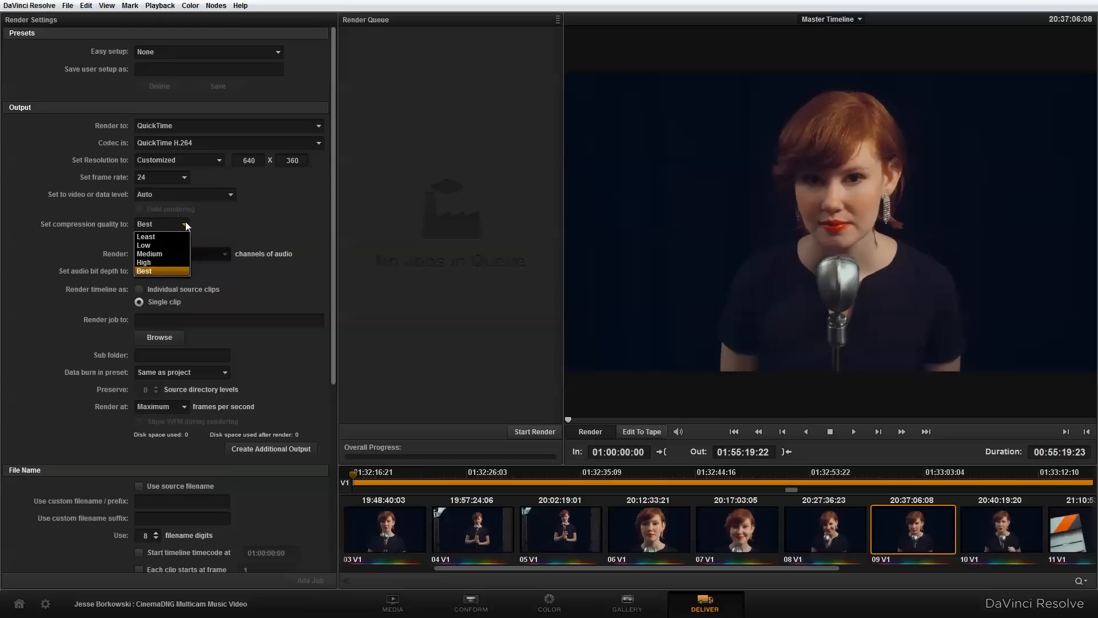
pyautogui.moveTo(174, 265)
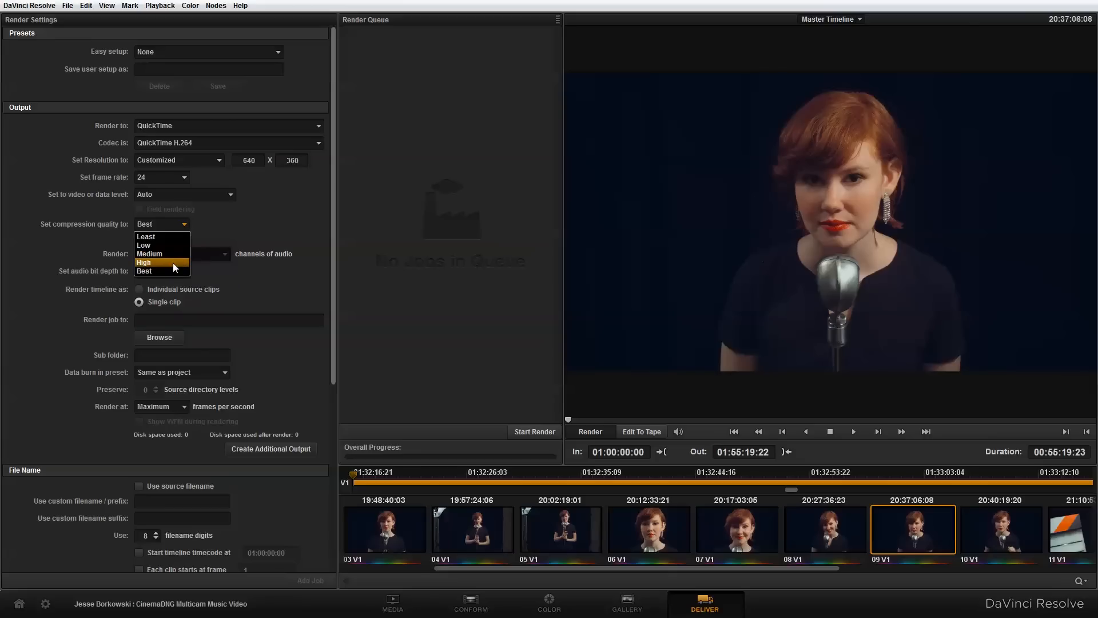
pyautogui.click(144, 262)
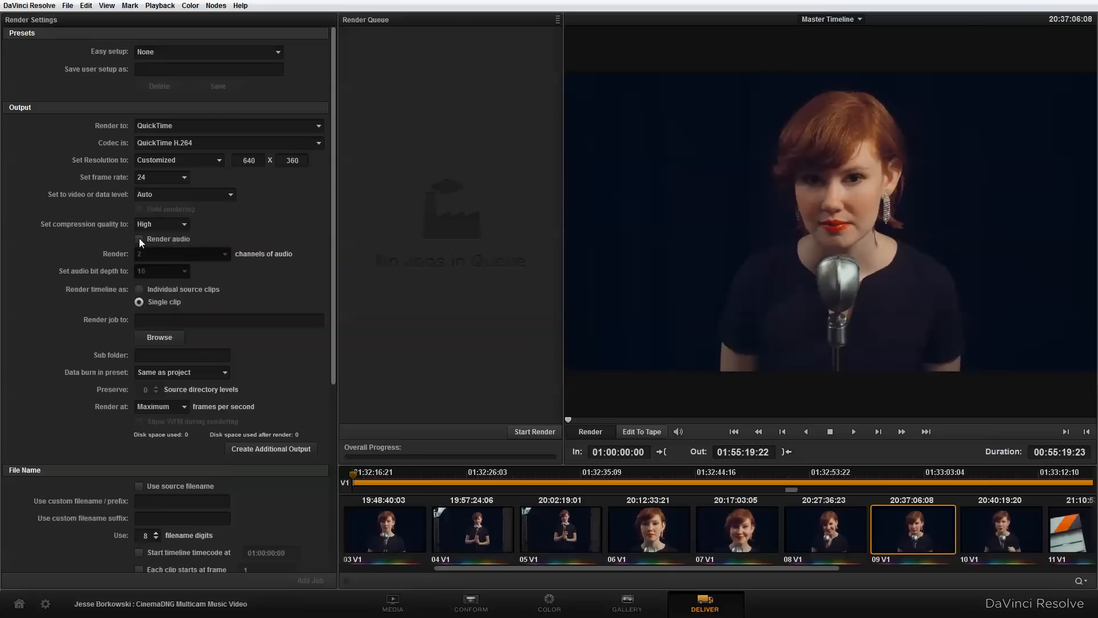
pyautogui.click(139, 239)
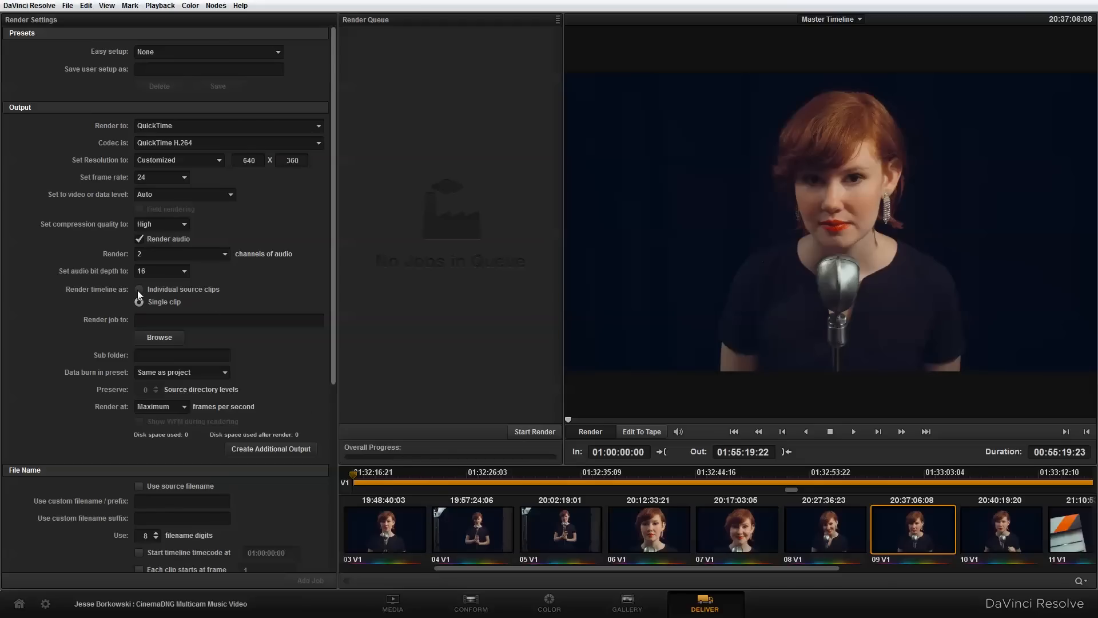
pyautogui.click(140, 290)
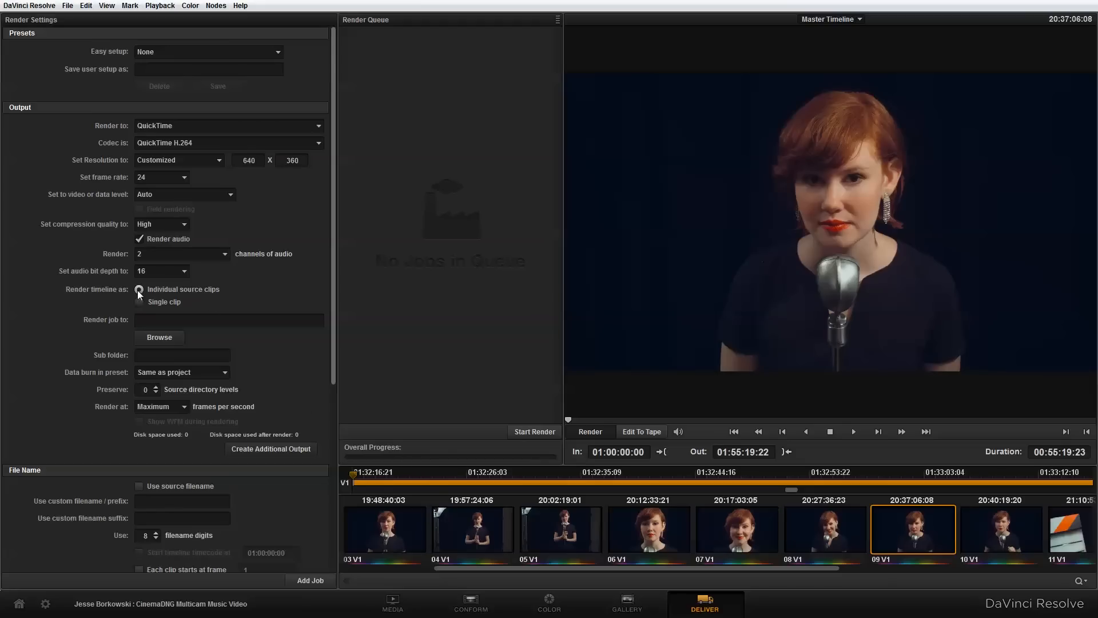
pyautogui.click(140, 290)
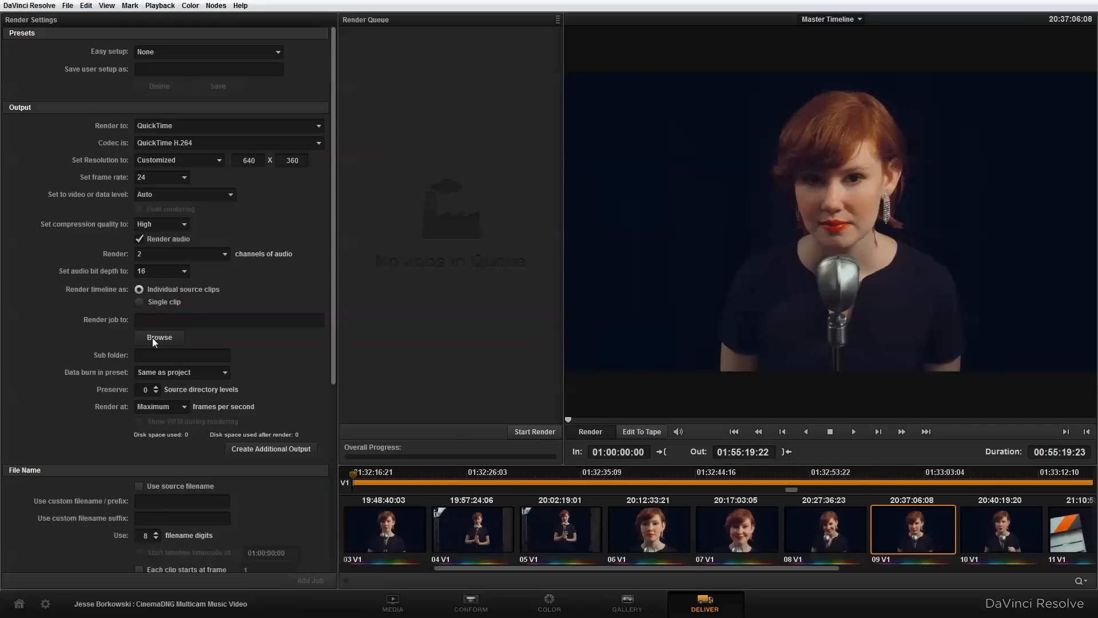
# Set the render destination to the Music Video Workflow Proxies folder.
pyautogui.click(159, 336)
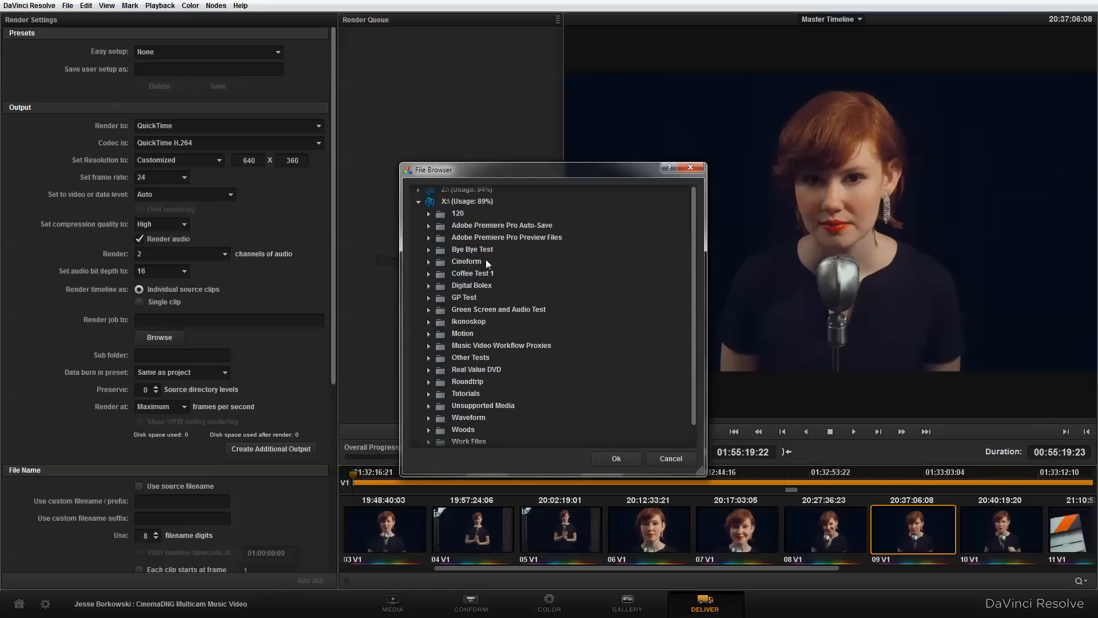
pyautogui.click(501, 345)
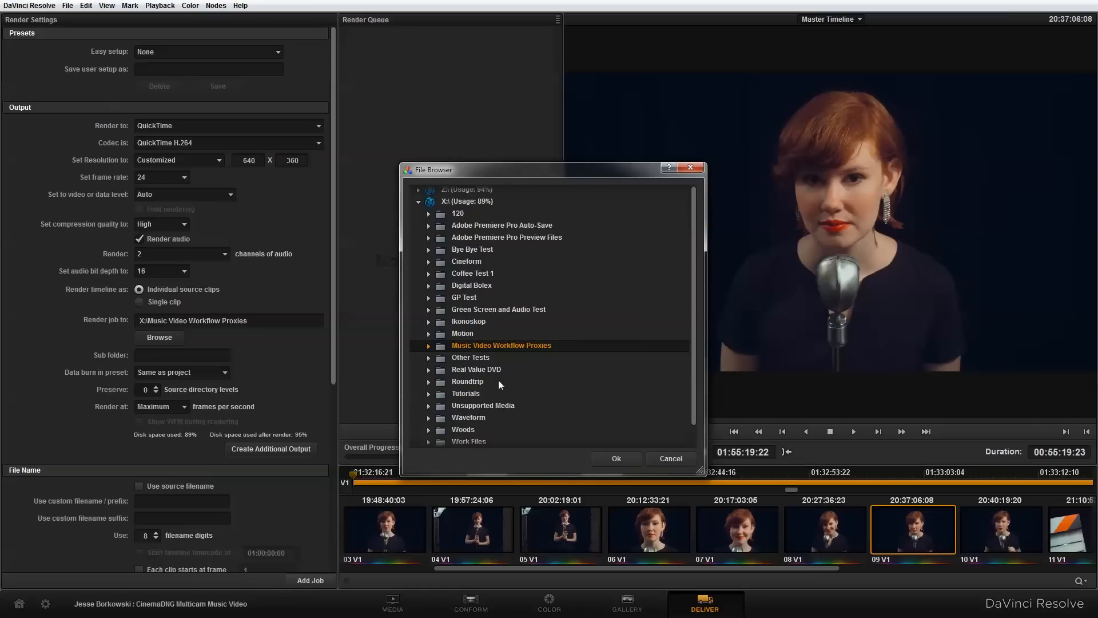
pyautogui.click(616, 458)
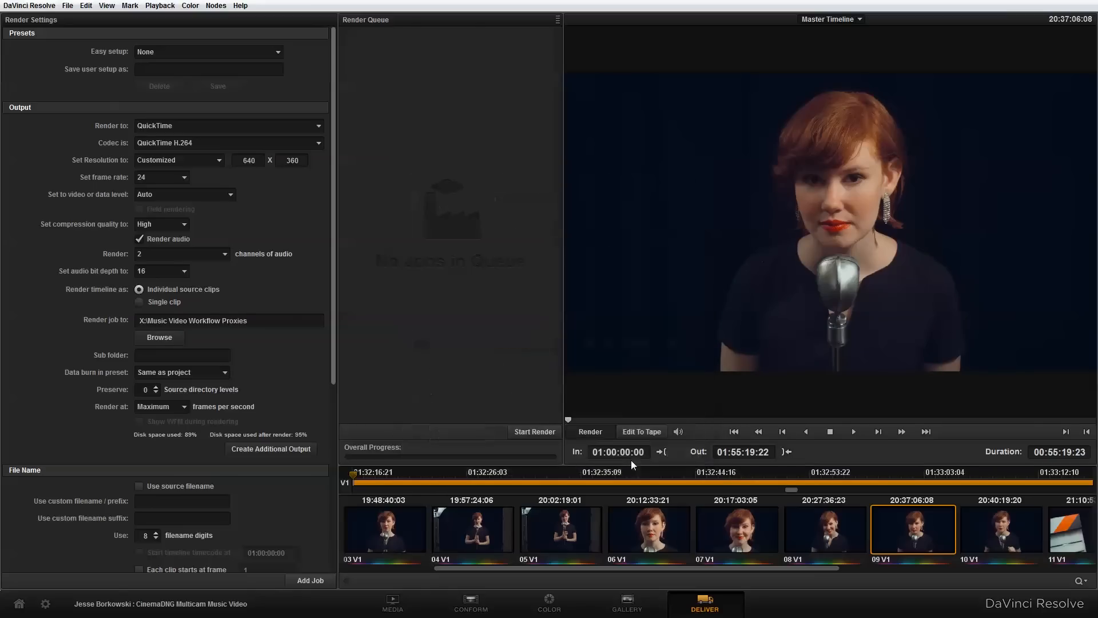
# Enter 'Proxies' as the sub folder and keep each clip's source filename.
pyautogui.click(182, 355)
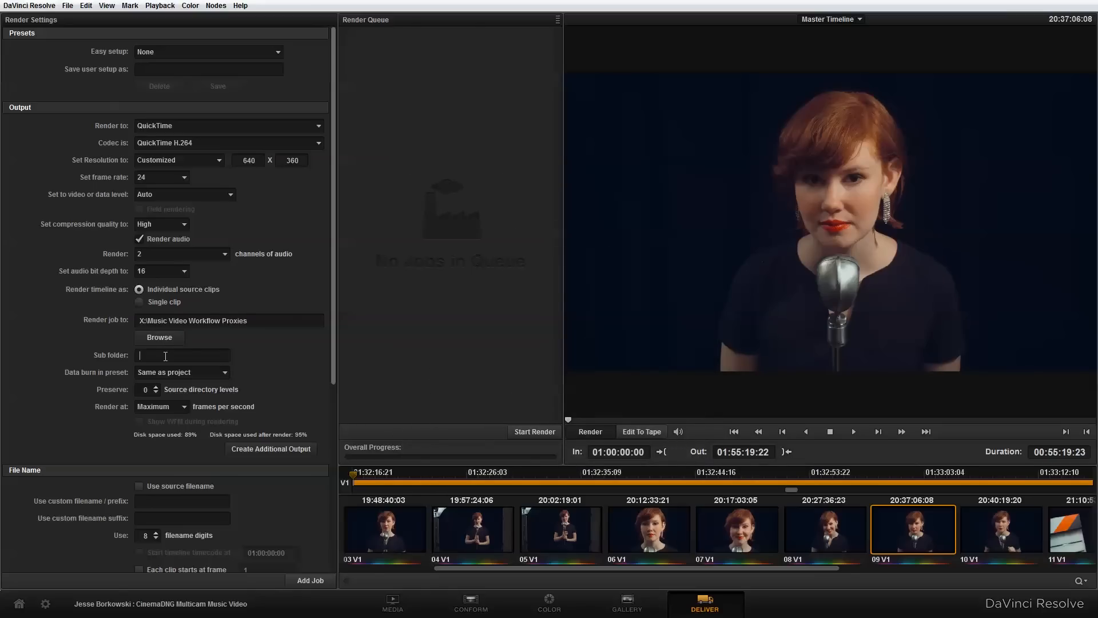
pyautogui.moveTo(164, 356)
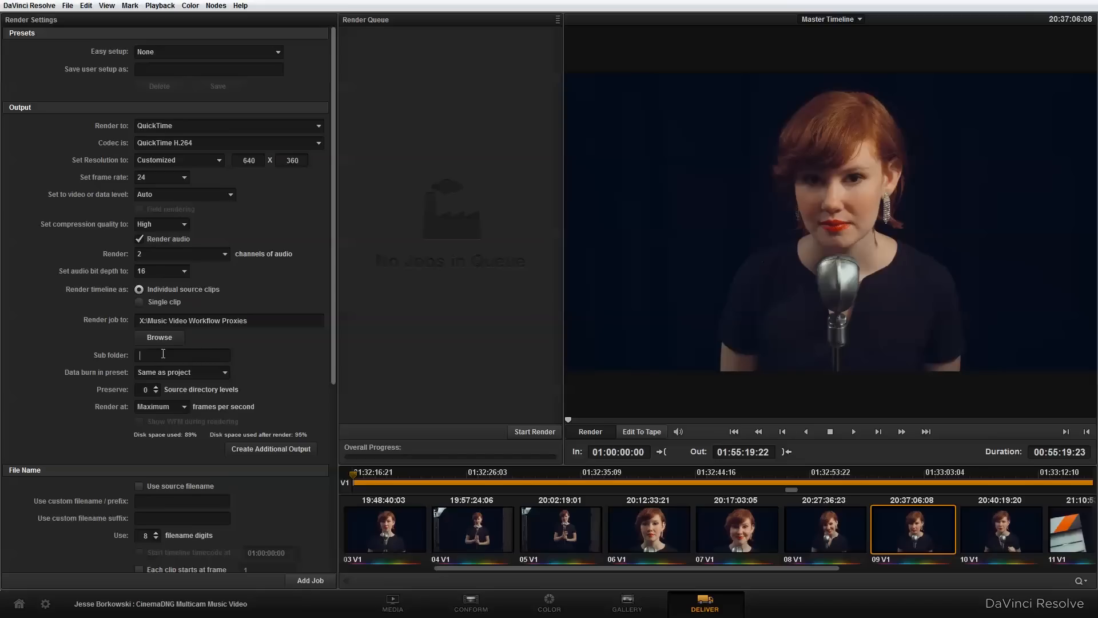
pyautogui.write('Pro')
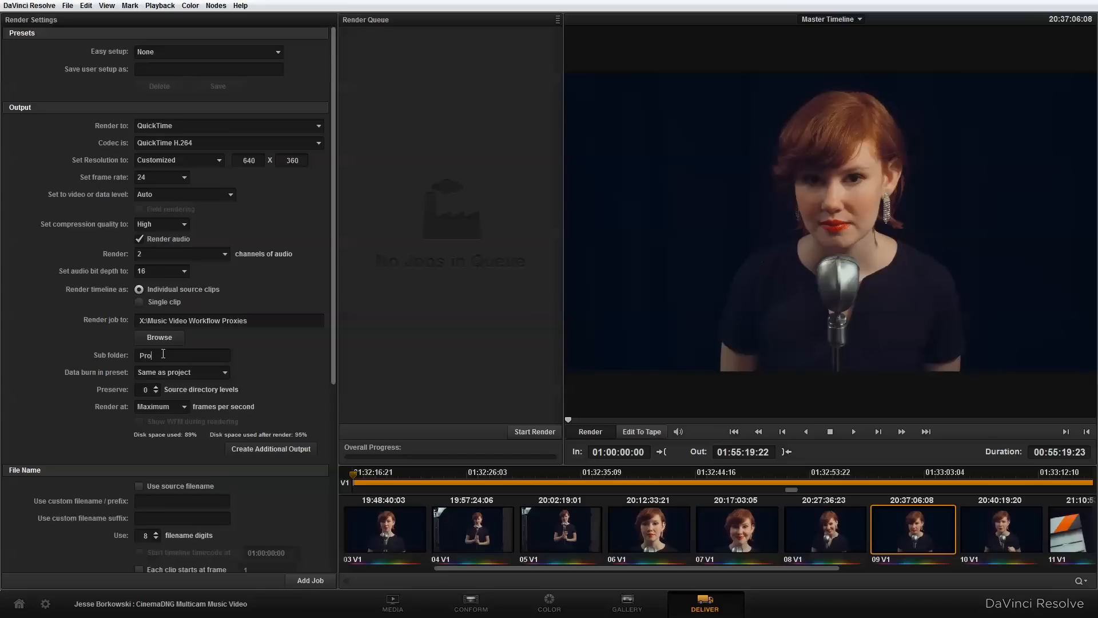
pyautogui.write('xies')
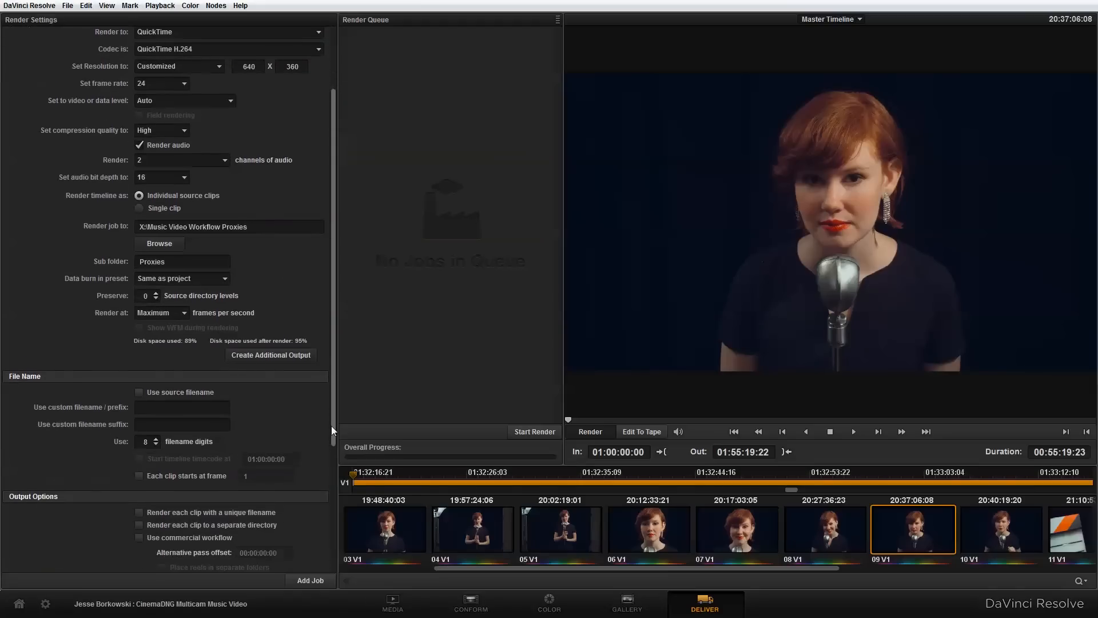
pyautogui.scroll(-3)
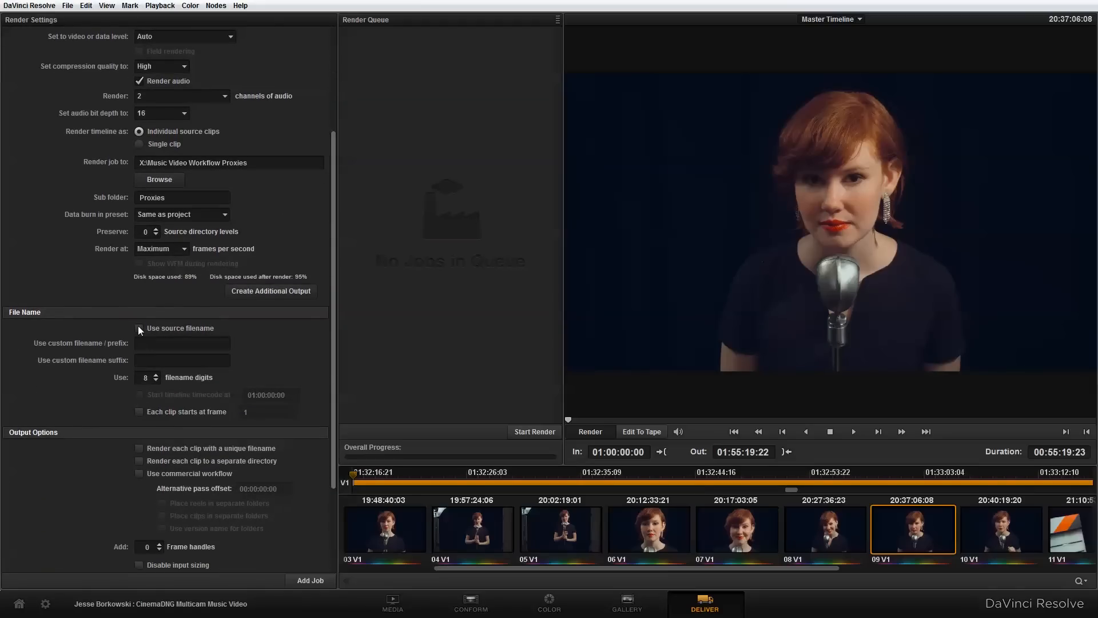
pyautogui.click(140, 329)
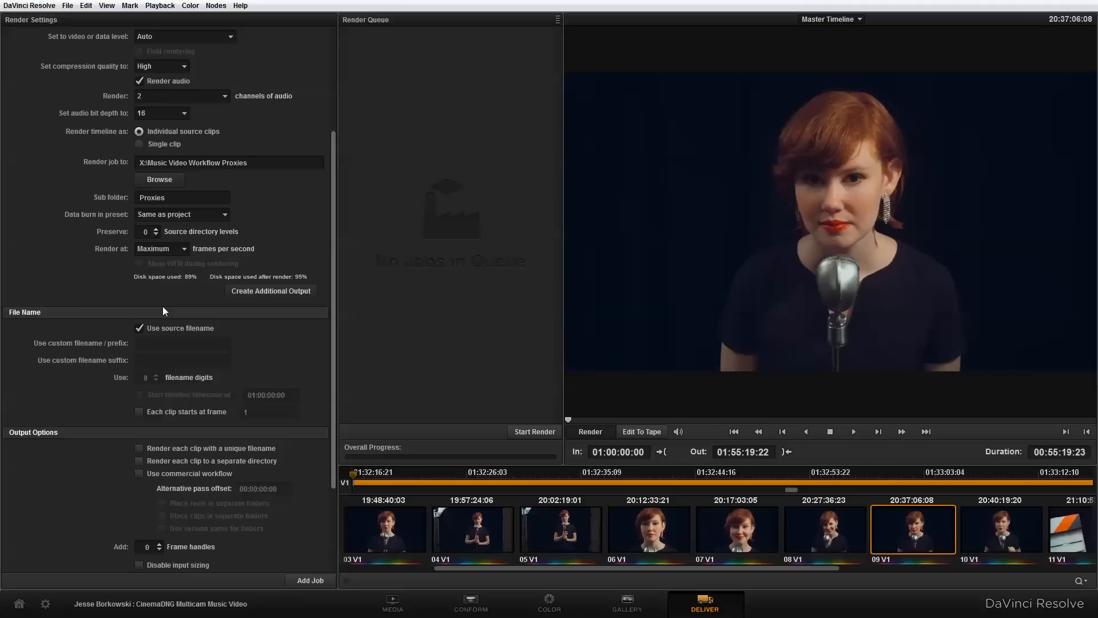
pyautogui.scroll(-3)
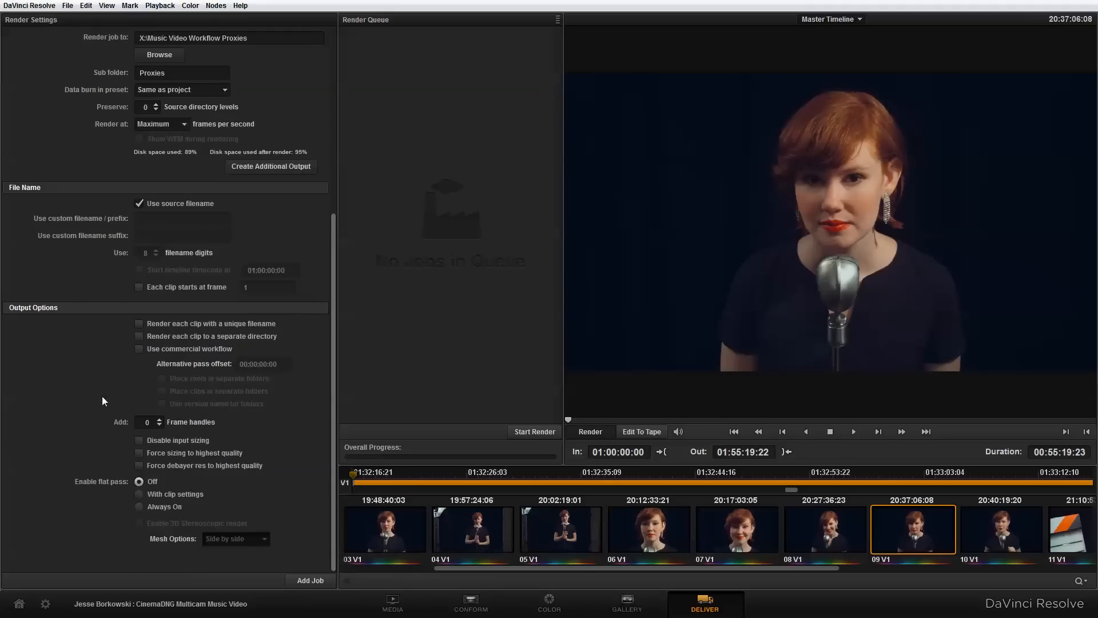
pyautogui.moveTo(238, 487)
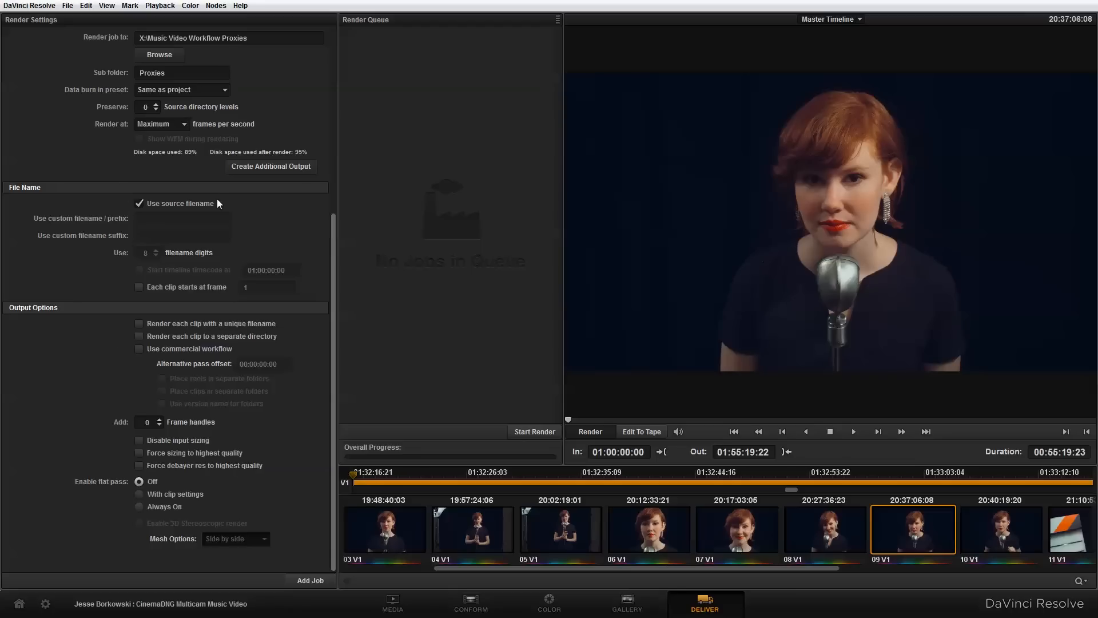
pyautogui.moveTo(279, 240)
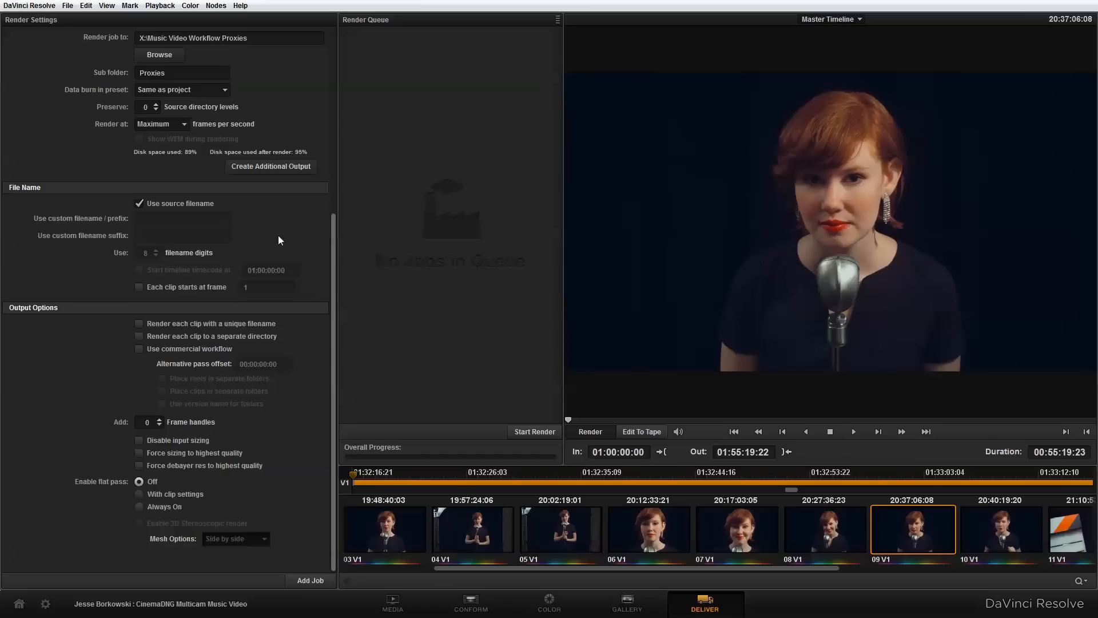
pyautogui.moveTo(559, 495)
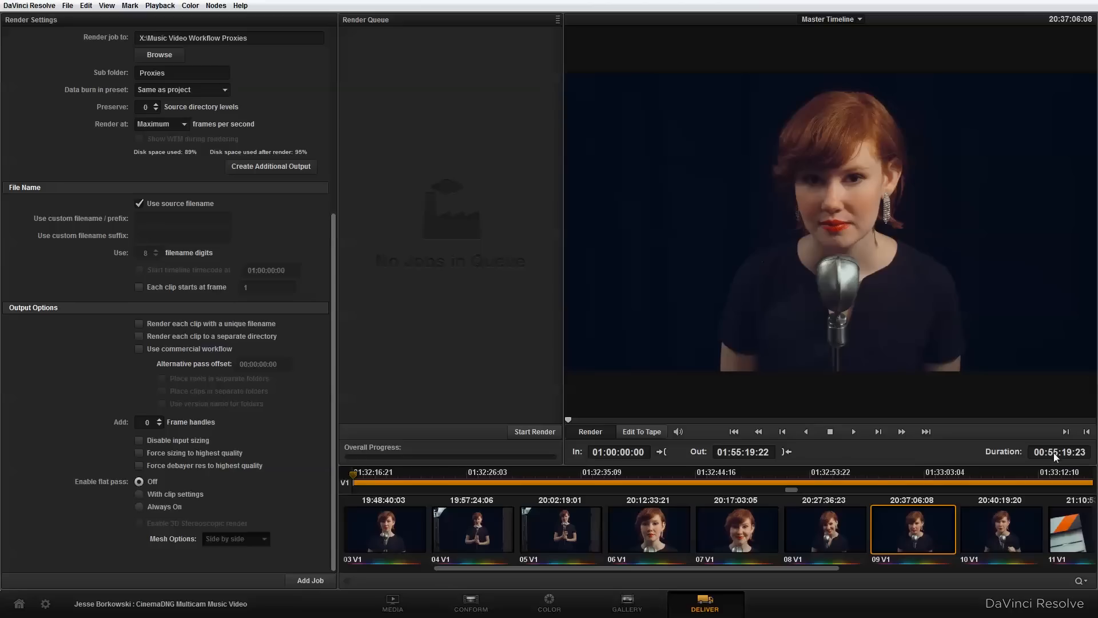
pyautogui.moveTo(1078, 461)
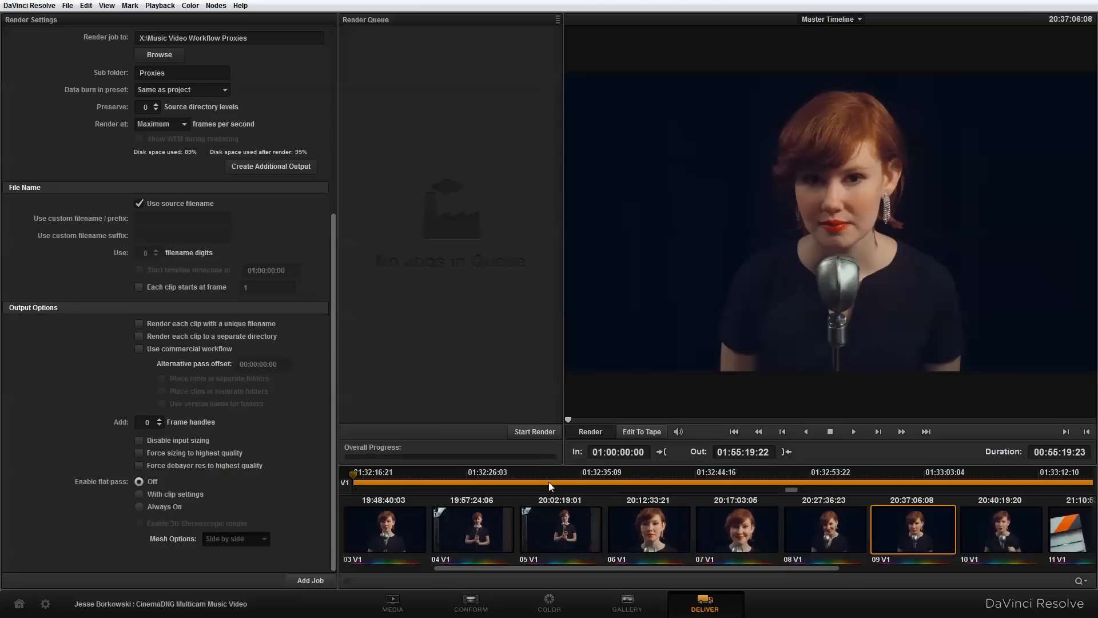
# Queue the Master Timeline proxy job, accept the existing-folder warning, and start rendering.
pyautogui.rightClick(563, 511)
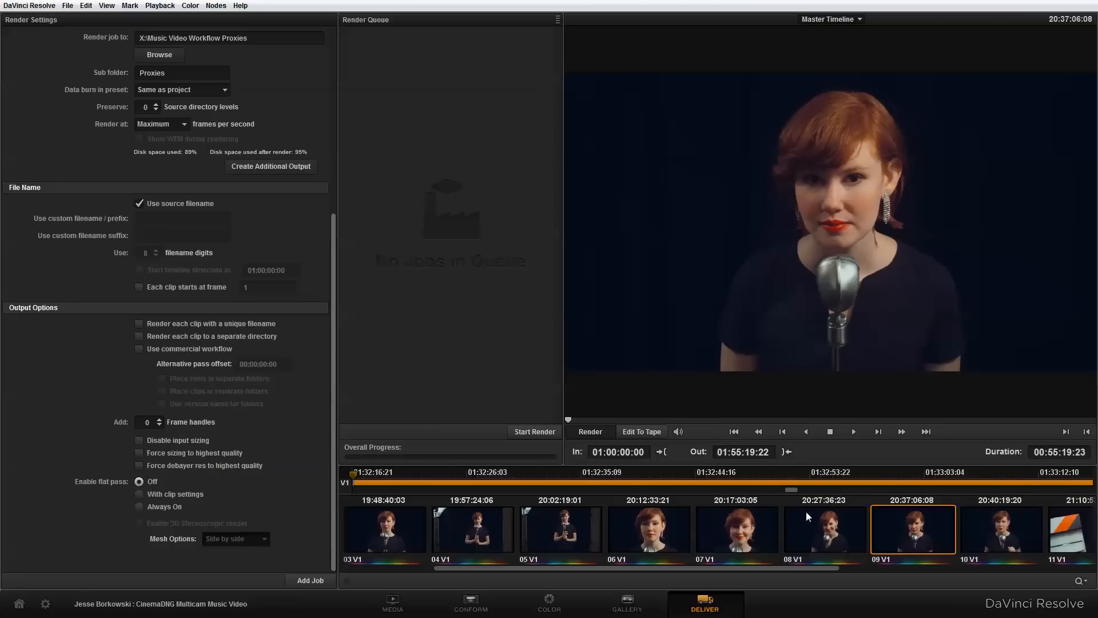
pyautogui.moveTo(439, 509)
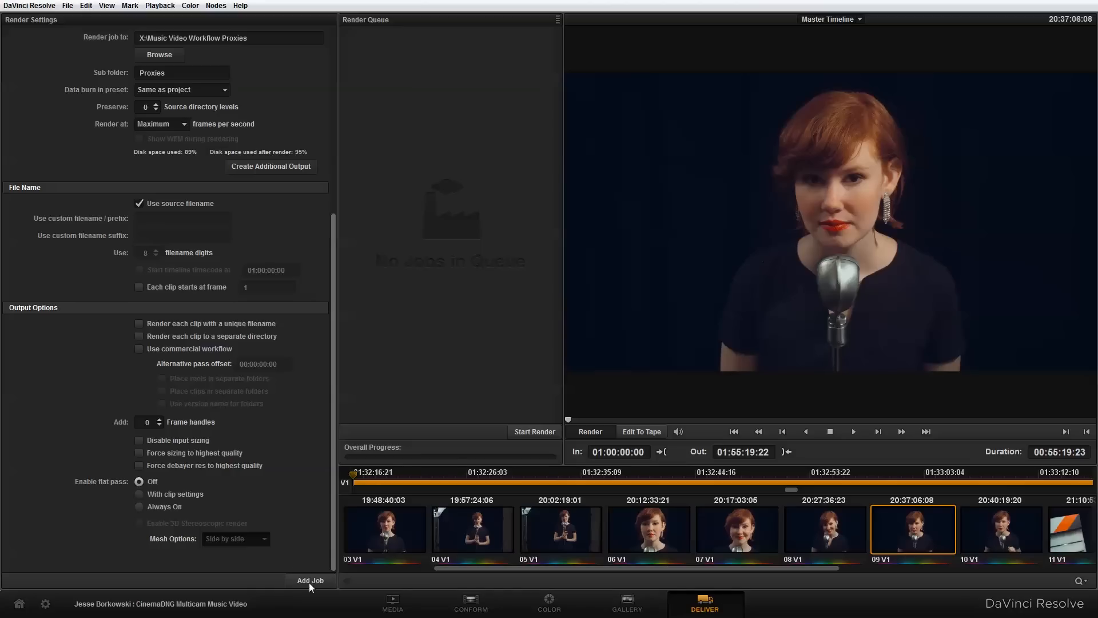
pyautogui.click(310, 580)
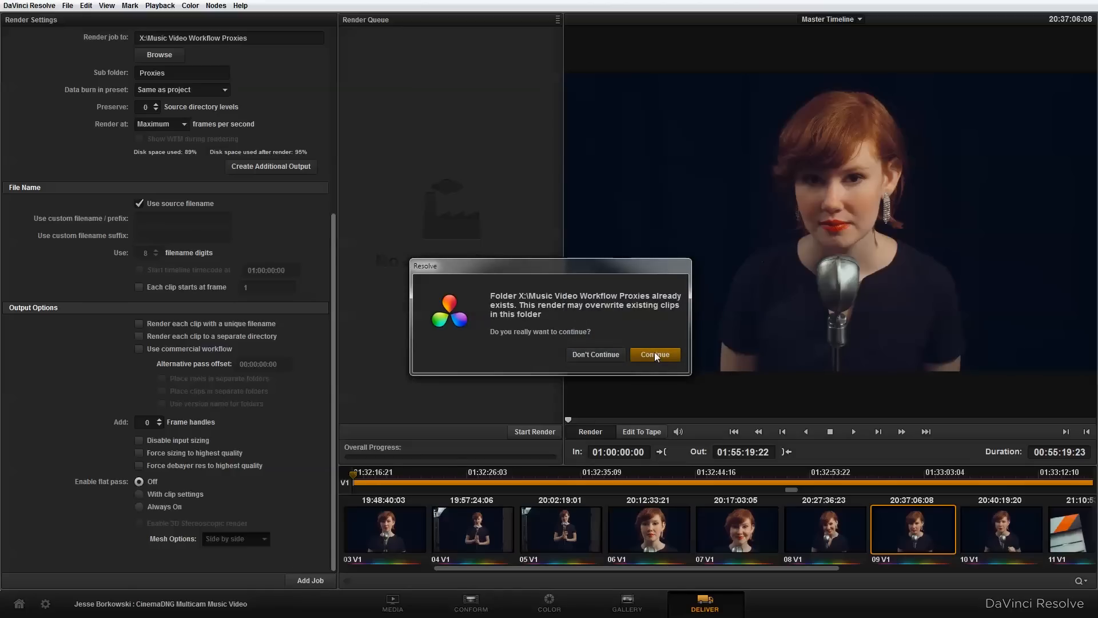
pyautogui.click(655, 355)
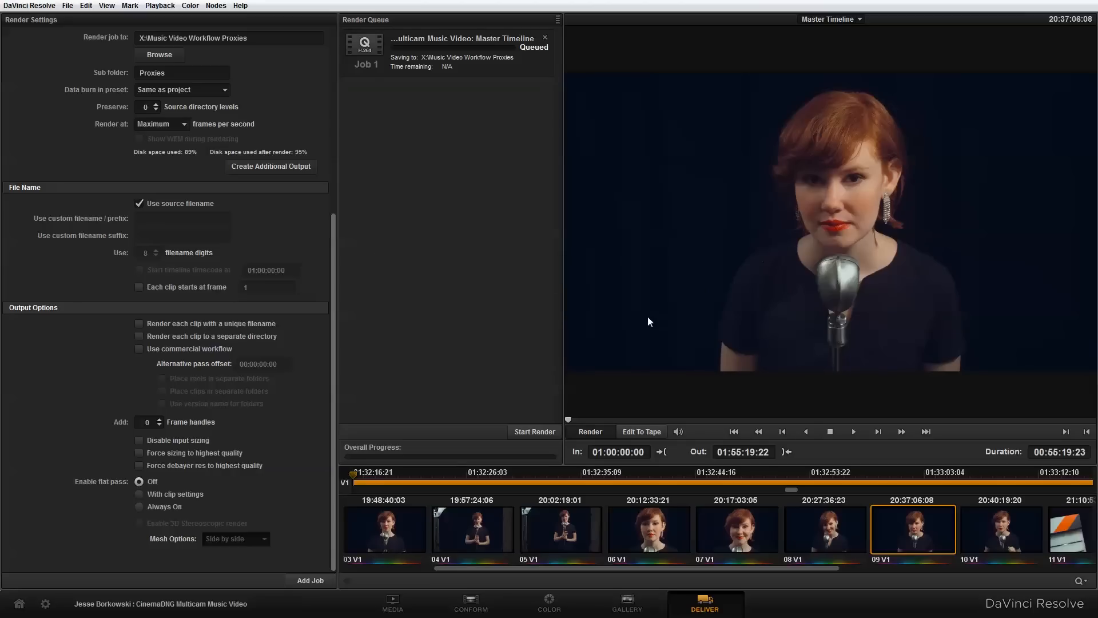
pyautogui.moveTo(537, 431)
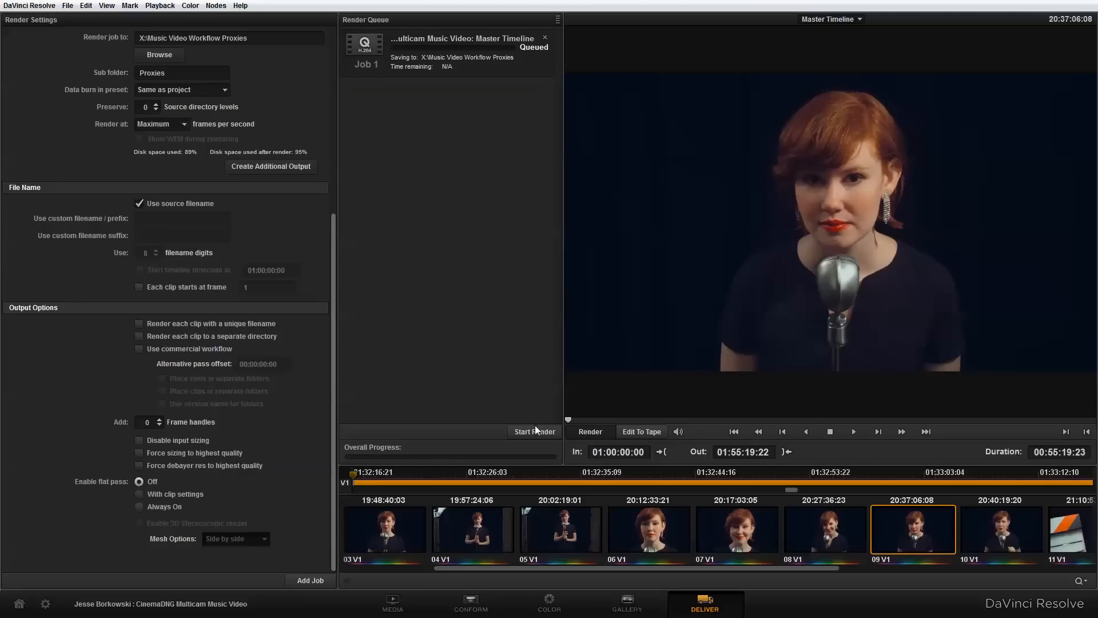
pyautogui.click(534, 431)
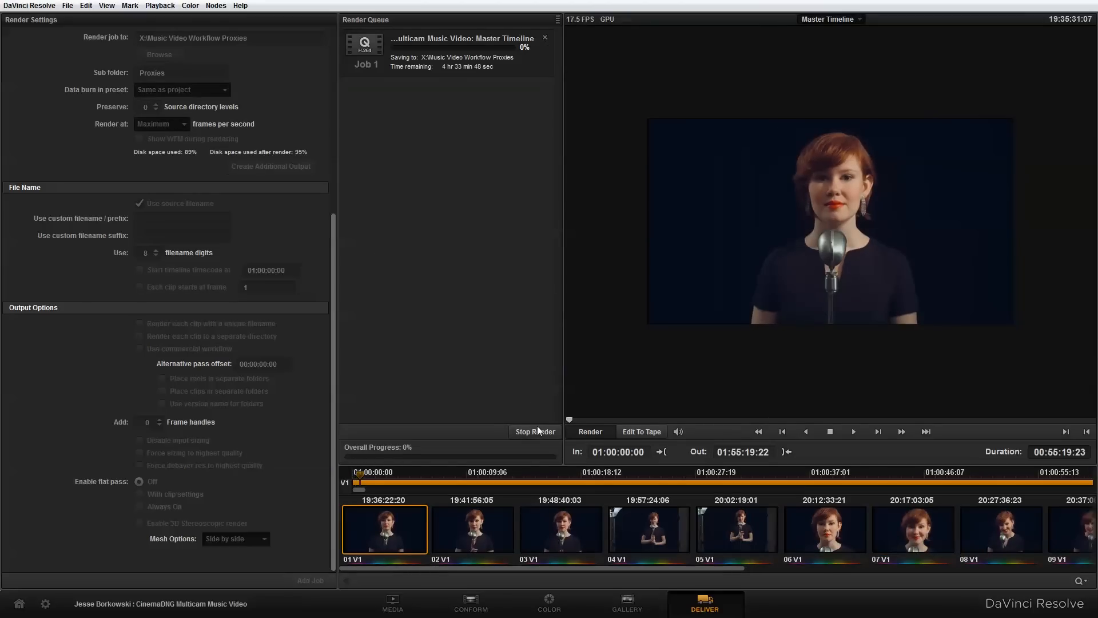